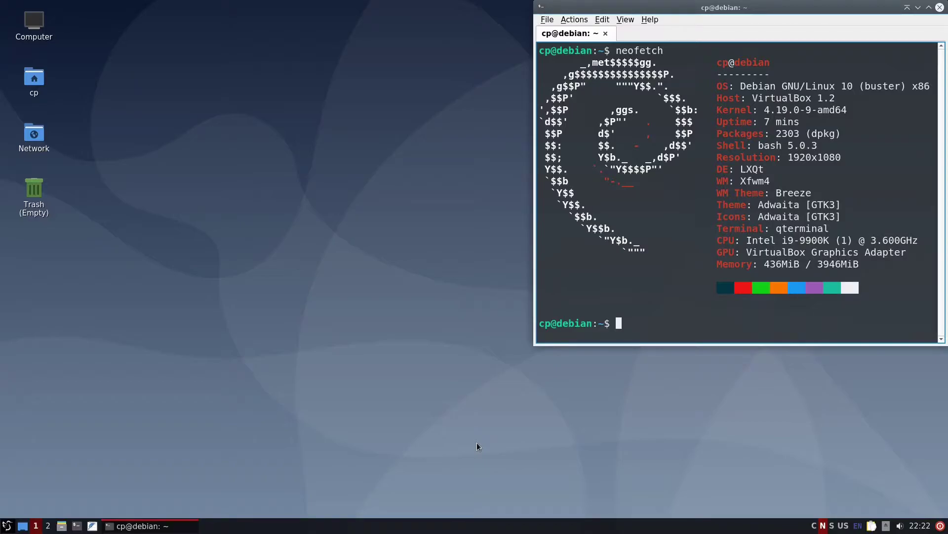
{"action": "mouse_move", "coordinate": [427, 391]}
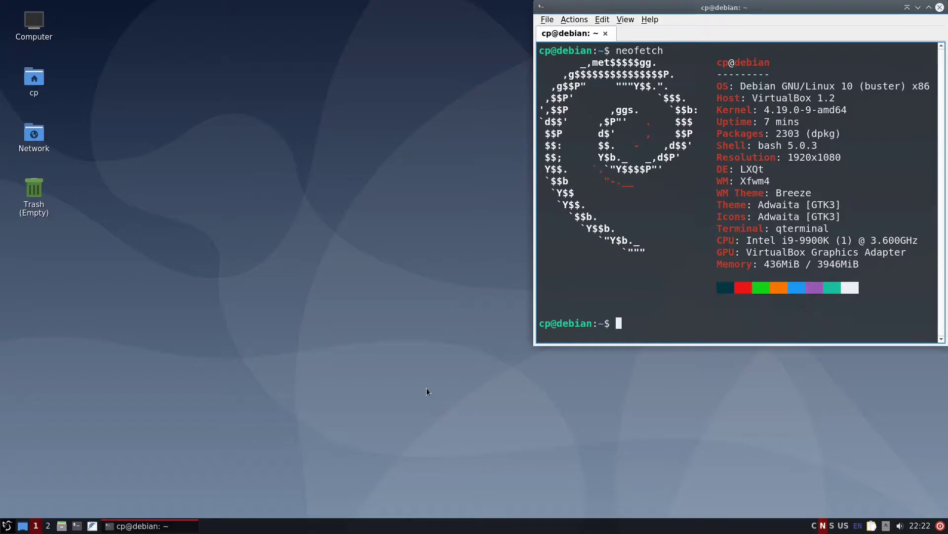
{"action": "mouse_move", "coordinate": [26, 479]}
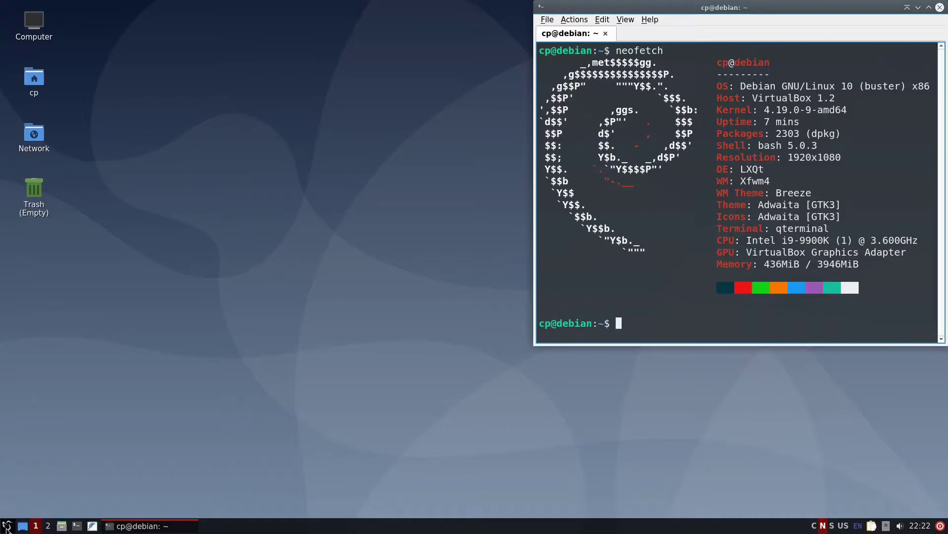
- Launch Firefox ESR from the Internet category of the LXQt application menu
{"action": "left_click", "coordinate": [7, 525]}
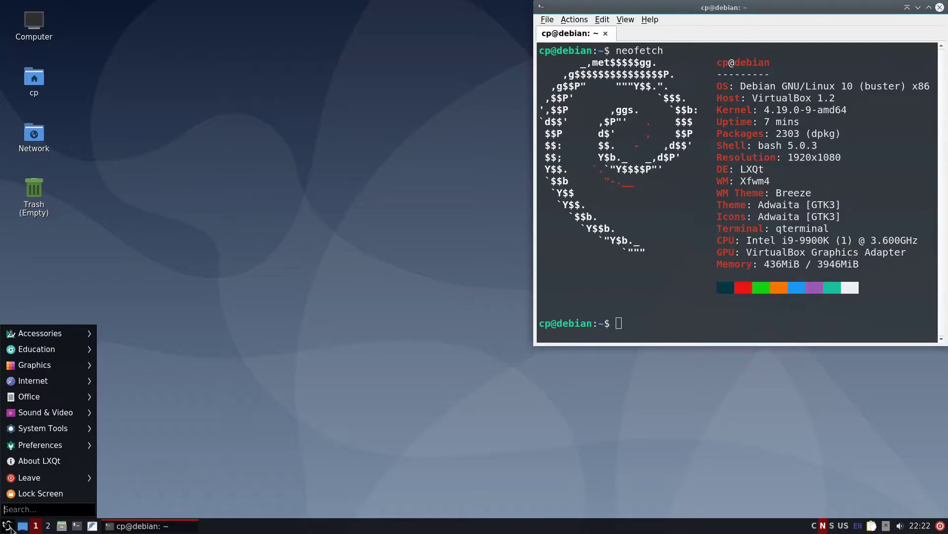
{"action": "left_click", "coordinate": [39, 333]}
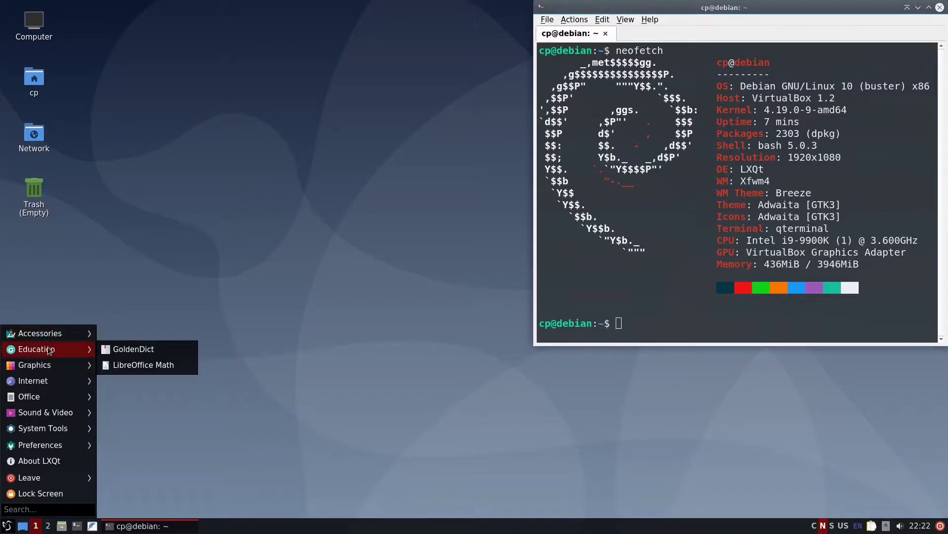
{"action": "mouse_move", "coordinate": [57, 360]}
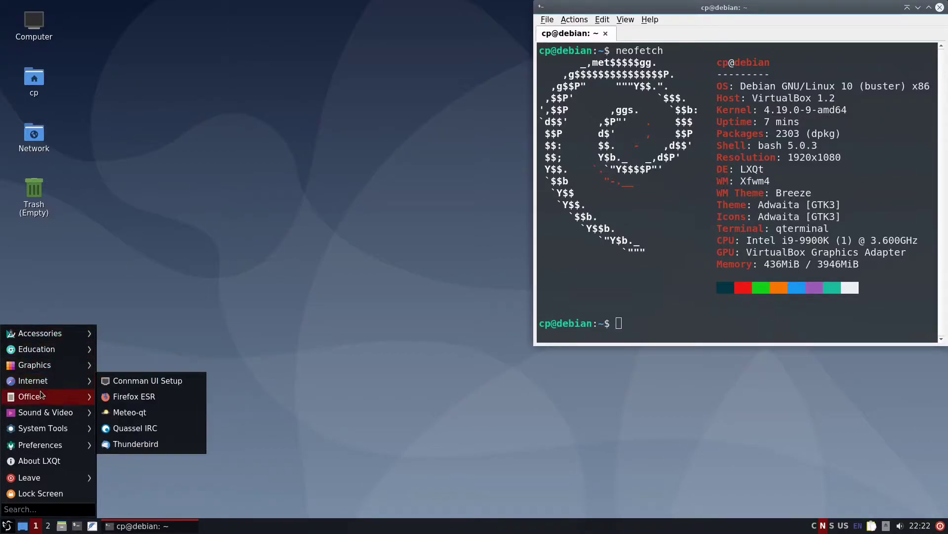
{"action": "mouse_move", "coordinate": [33, 379]}
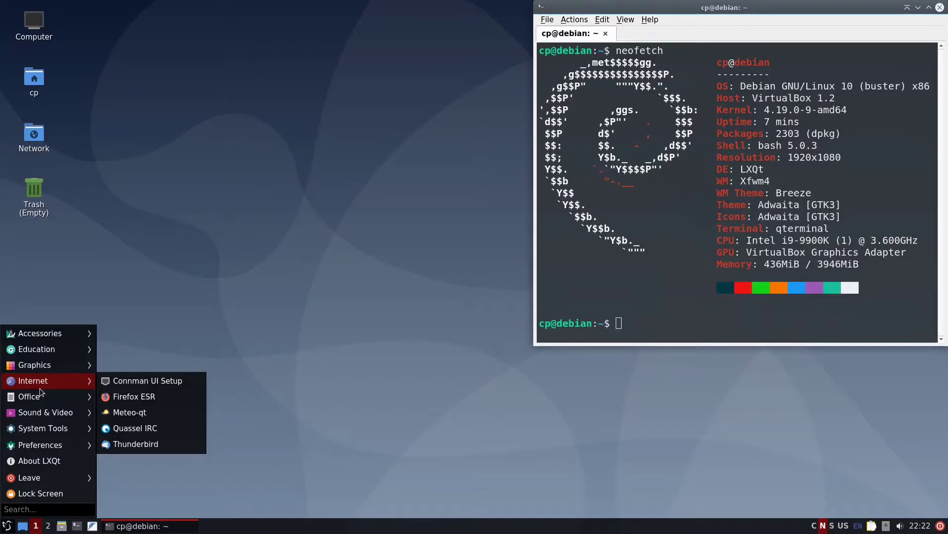
{"action": "mouse_move", "coordinate": [134, 396]}
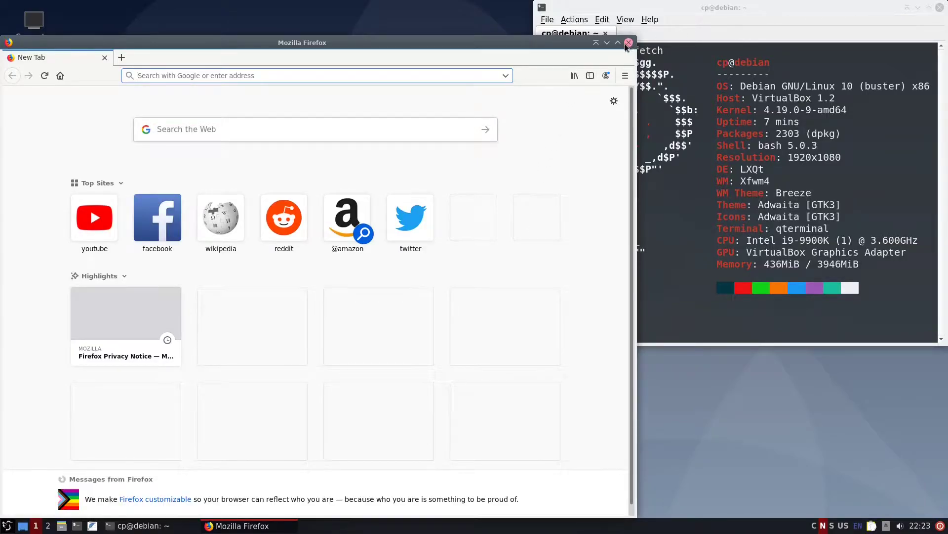
- Maximize the Firefox window so the new tab page fills the screen
{"action": "left_click", "coordinate": [617, 43]}
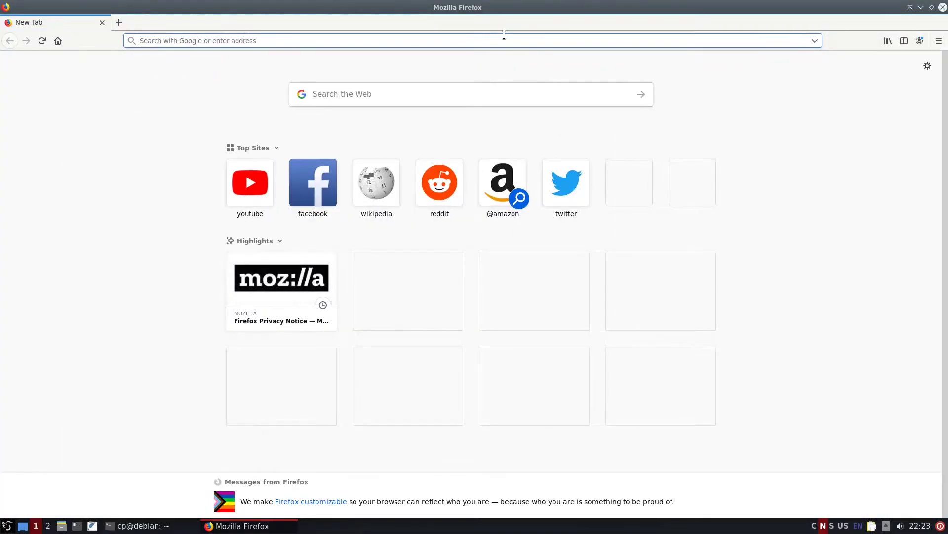
{"action": "mouse_move", "coordinate": [495, 55]}
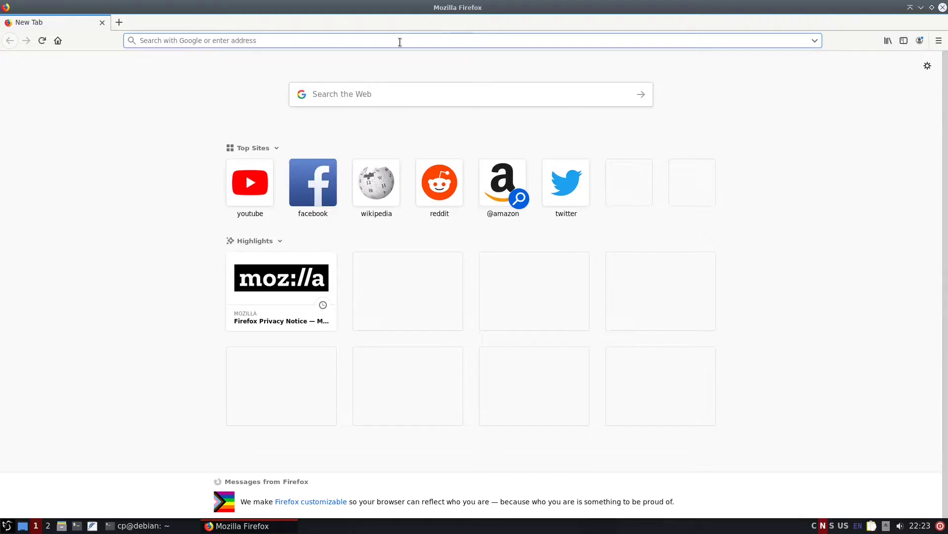
- Start the 'If Superwog was a Lawyer' video on YouTube, then bring the Wikipedia tab forward
{"action": "left_click", "coordinate": [313, 182]}
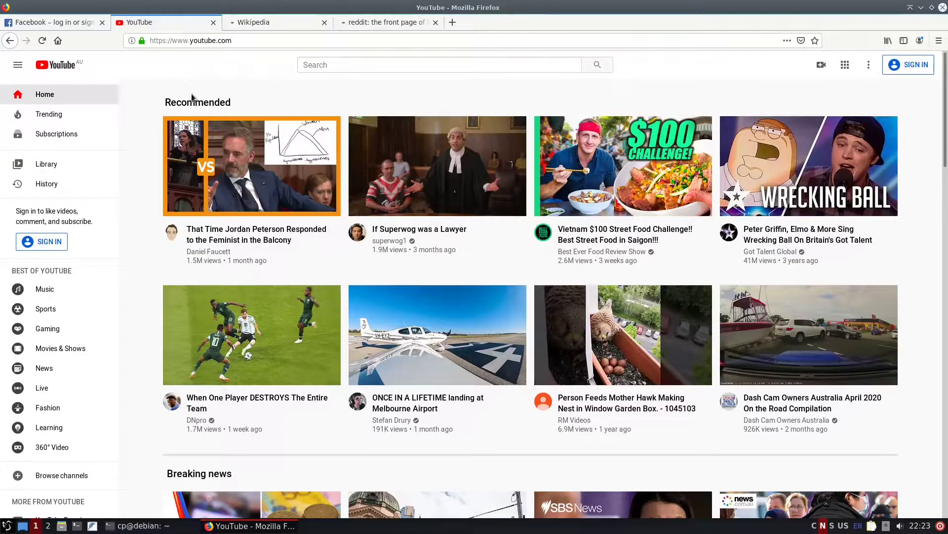
{"action": "mouse_move", "coordinate": [437, 149]}
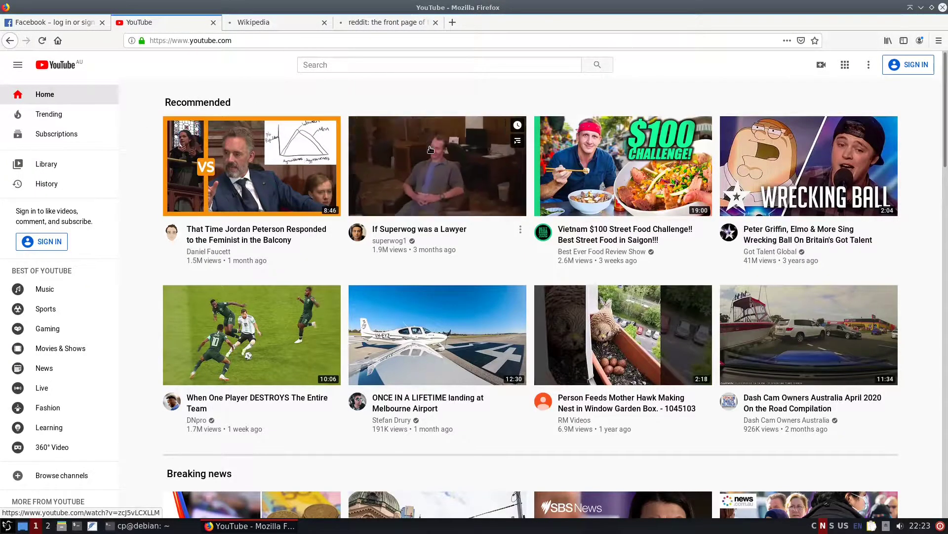
{"action": "left_click", "coordinate": [437, 165]}
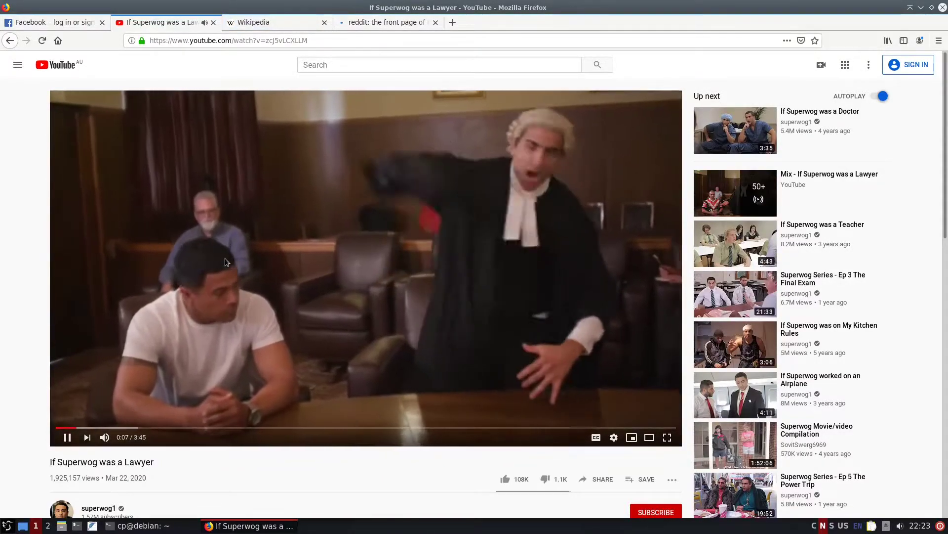
{"action": "left_click", "coordinate": [275, 23]}
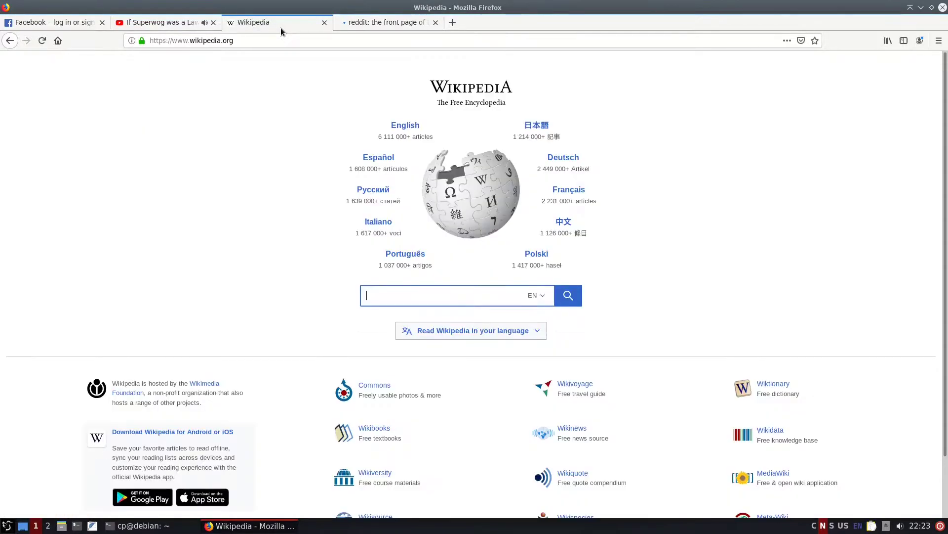
{"action": "mouse_move", "coordinate": [373, 190]}
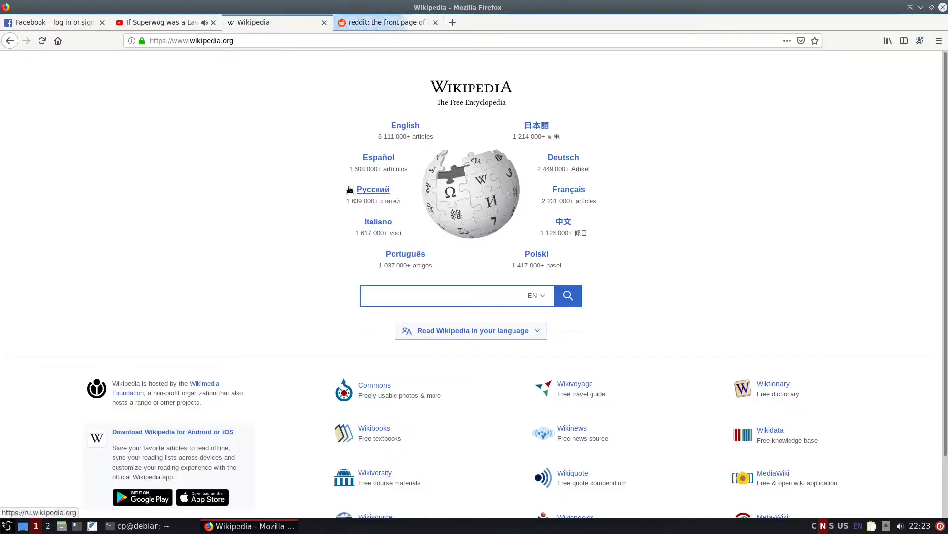
- Search Wikipedia for 'russlel island'
{"action": "type", "text": "russle"}
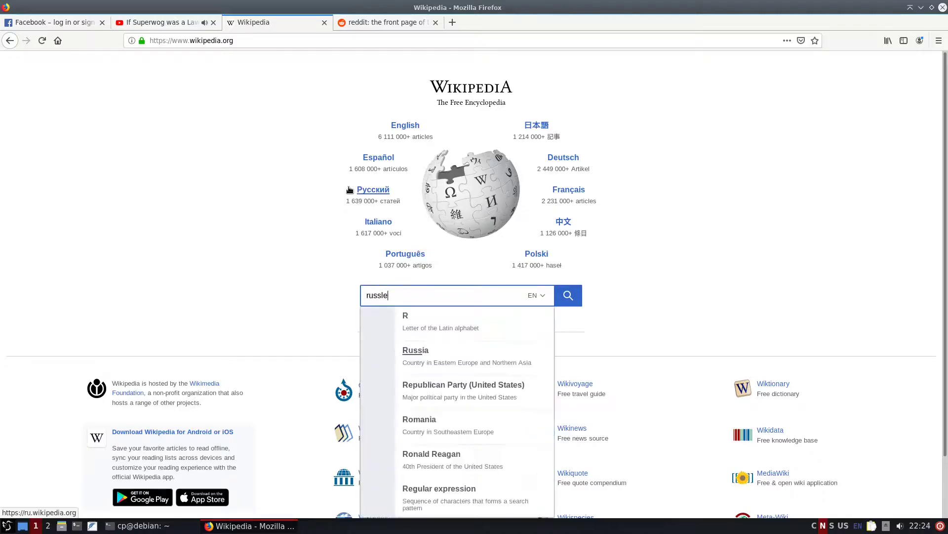
{"action": "type", "text": "l"}
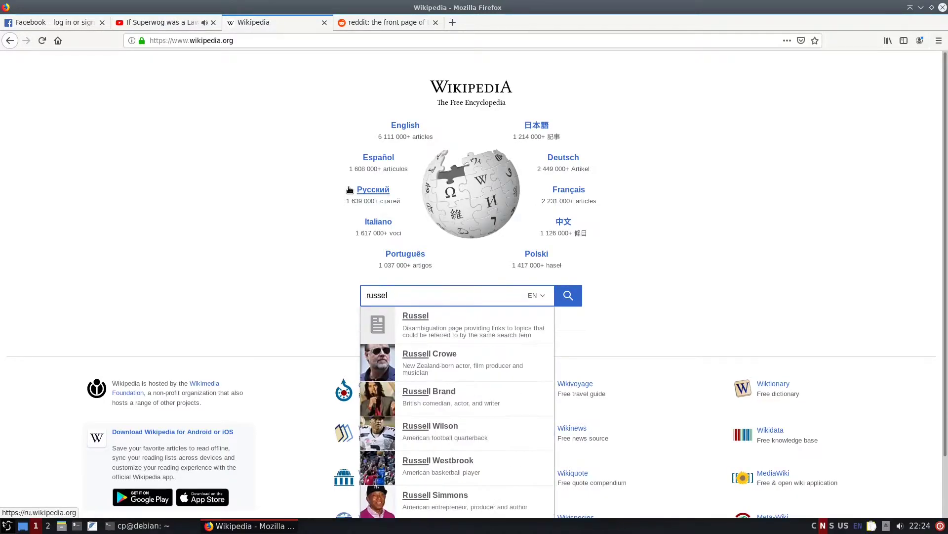
{"action": "type", "text": "island"}
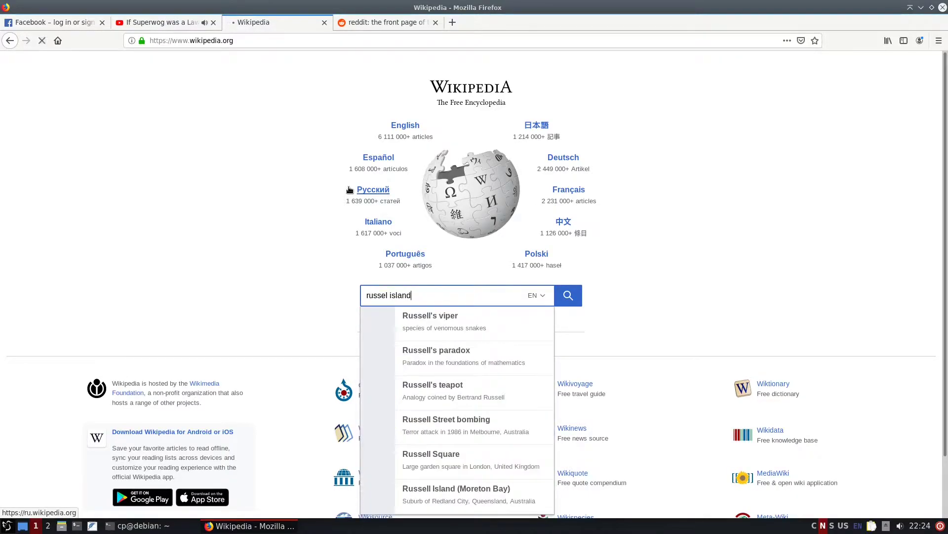
{"action": "left_click", "coordinate": [567, 295]}
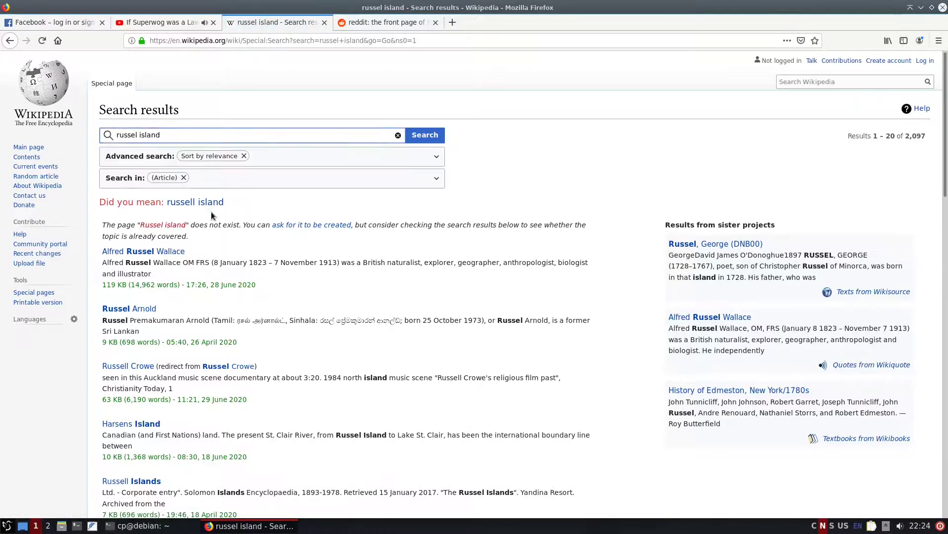
- Accept the 'russell island' correction, reach the Russell Island page, then bring reddit forward
{"action": "left_click", "coordinate": [196, 202]}
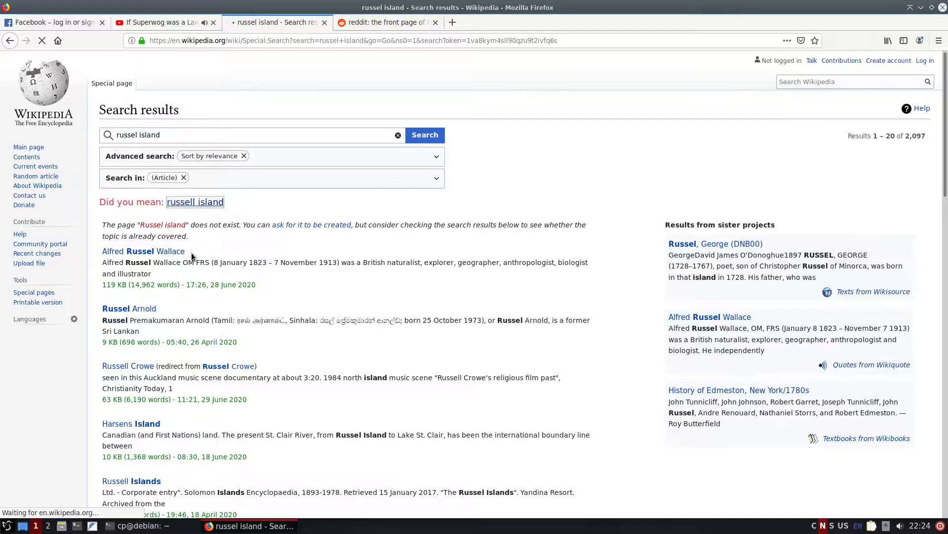
{"action": "left_click", "coordinate": [195, 202]}
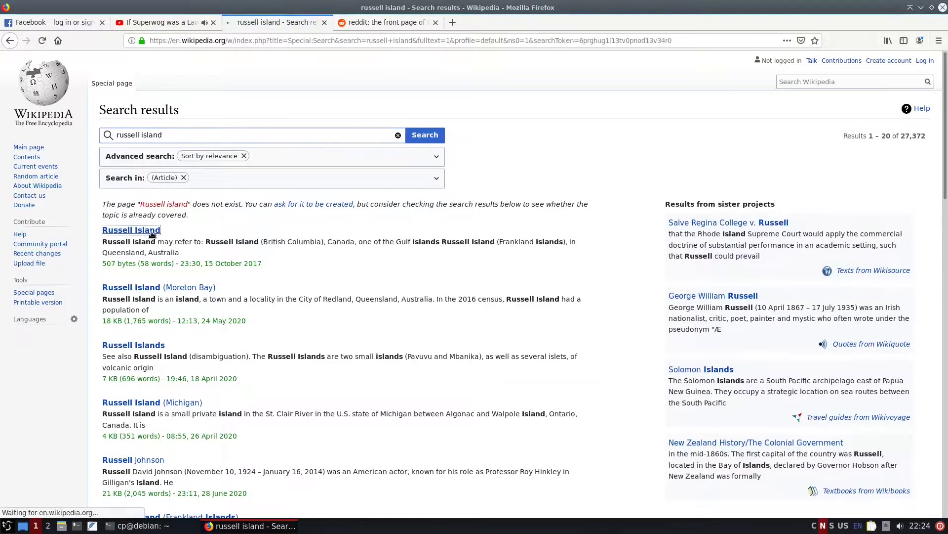
{"action": "left_click", "coordinate": [130, 229]}
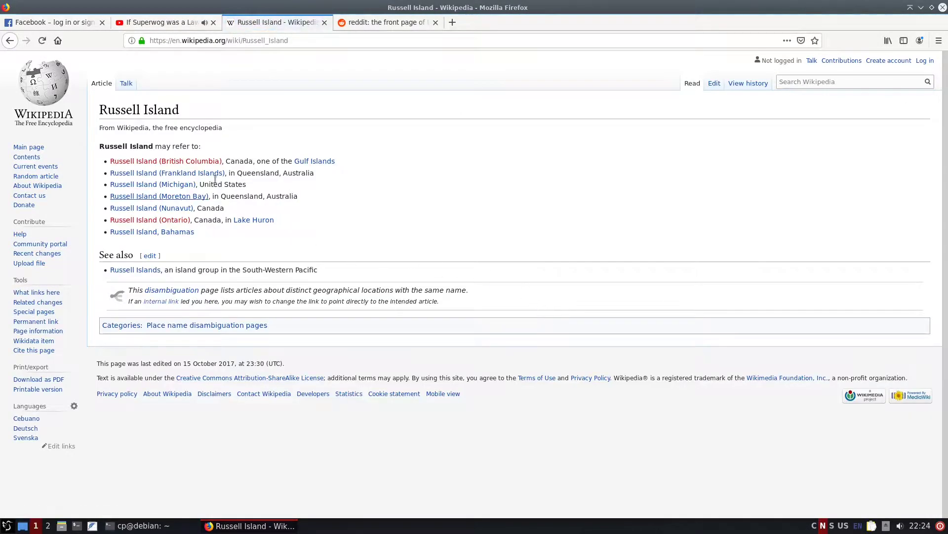
{"action": "mouse_move", "coordinate": [815, 40]}
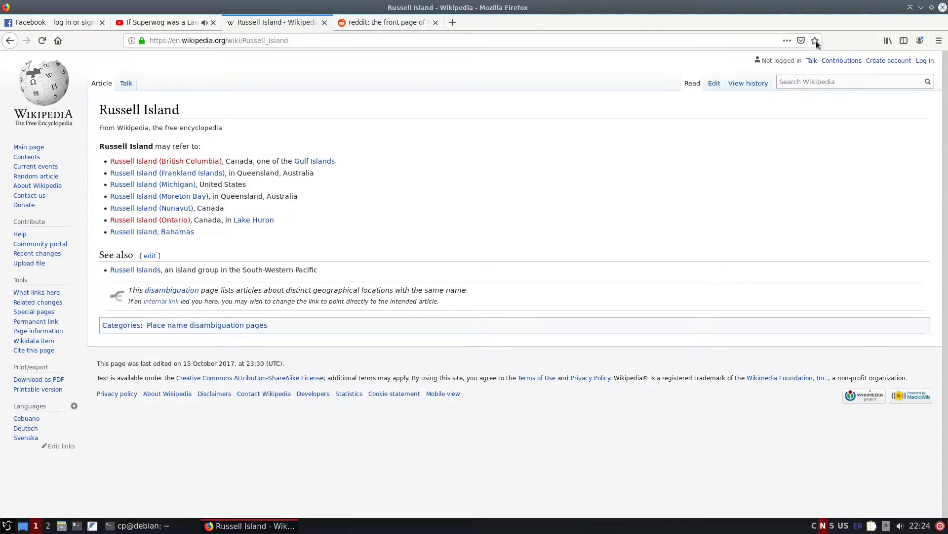
{"action": "left_click", "coordinate": [387, 22]}
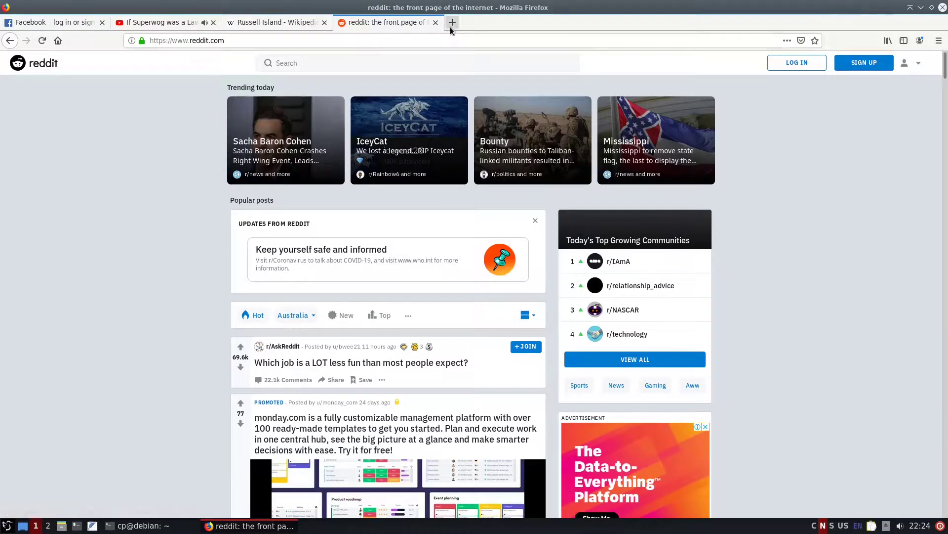
- Search 'chrome' in a new tab and land on the Google Chrome download page
{"action": "left_click", "coordinate": [452, 22]}
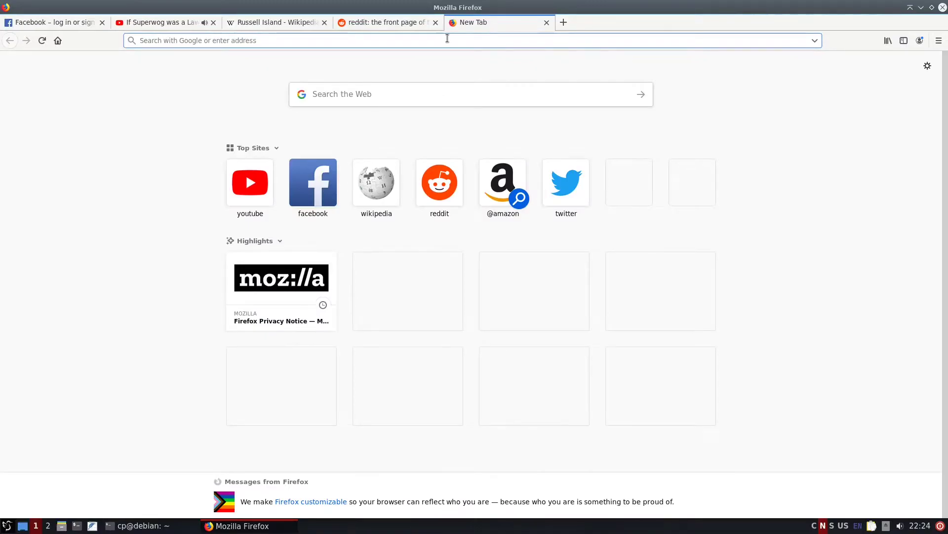
{"action": "type", "text": "chrome"}
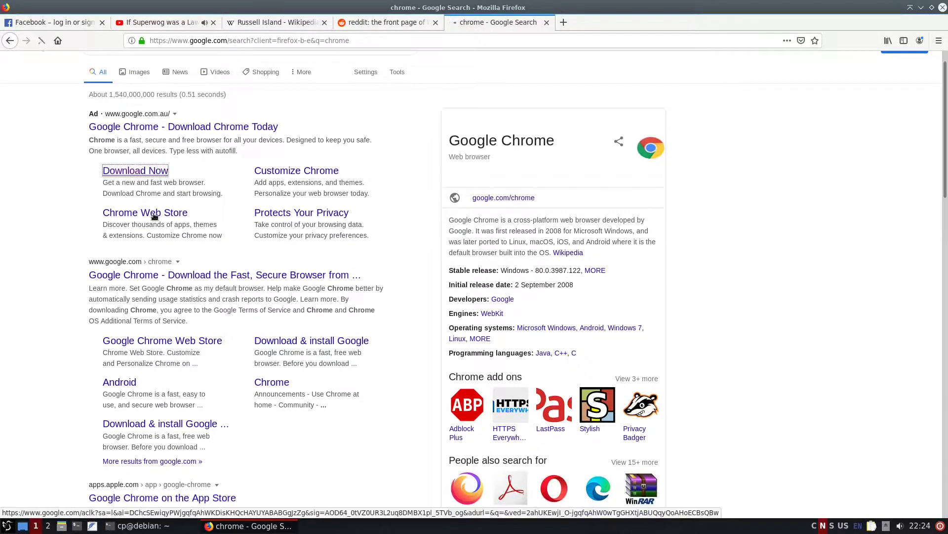
{"action": "left_click", "coordinate": [136, 170]}
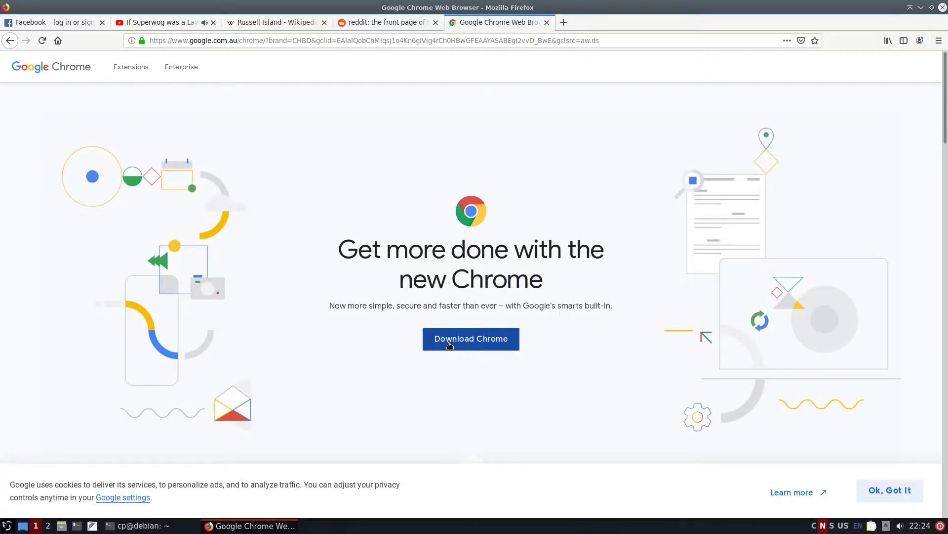
{"action": "mouse_move", "coordinate": [135, 519]}
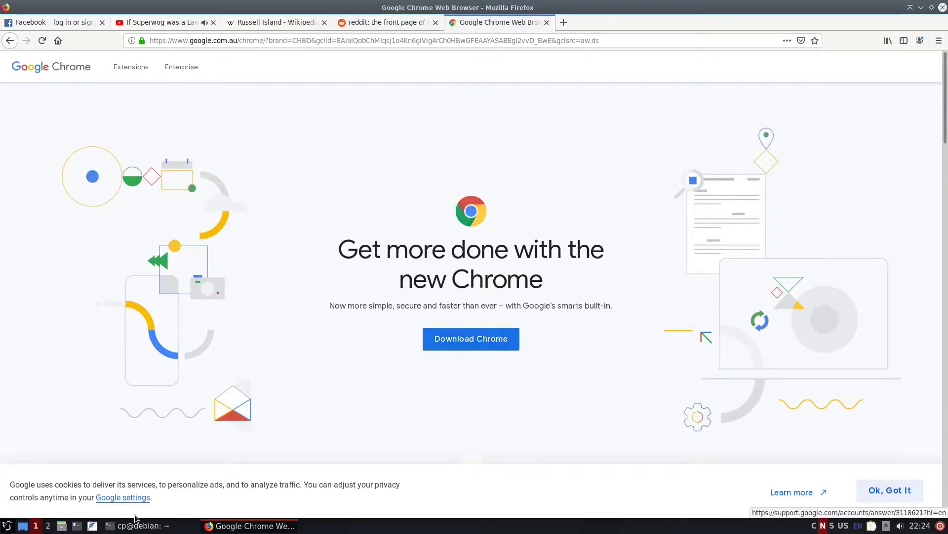
{"action": "mouse_move", "coordinate": [137, 524]}
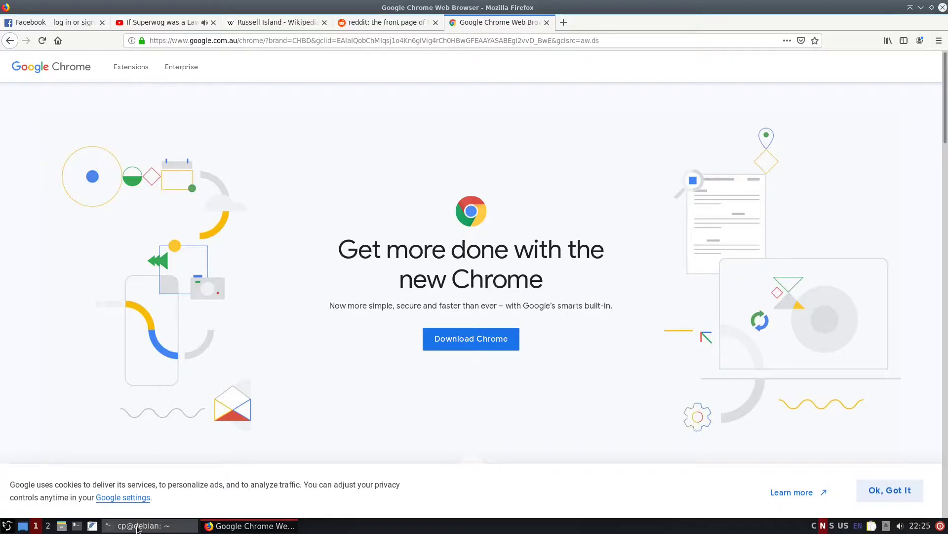
- Run 'apt search chrome' in the terminal
{"action": "left_click", "coordinate": [140, 524]}
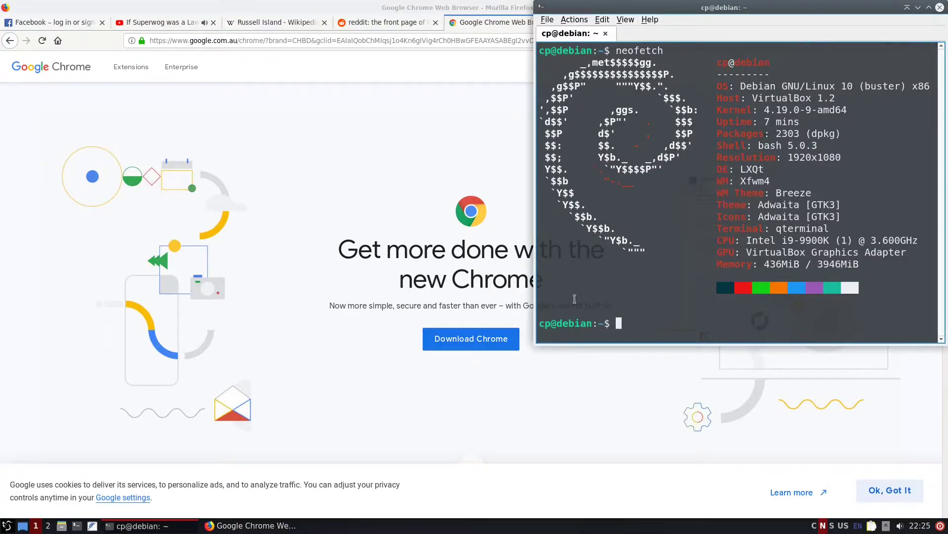
{"action": "mouse_move", "coordinate": [640, 298]}
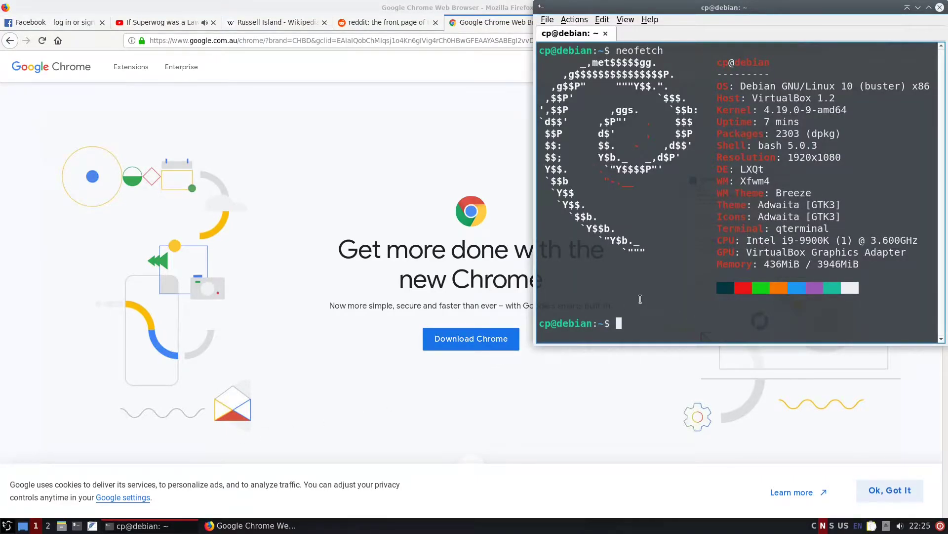
{"action": "type", "text": "apt"}
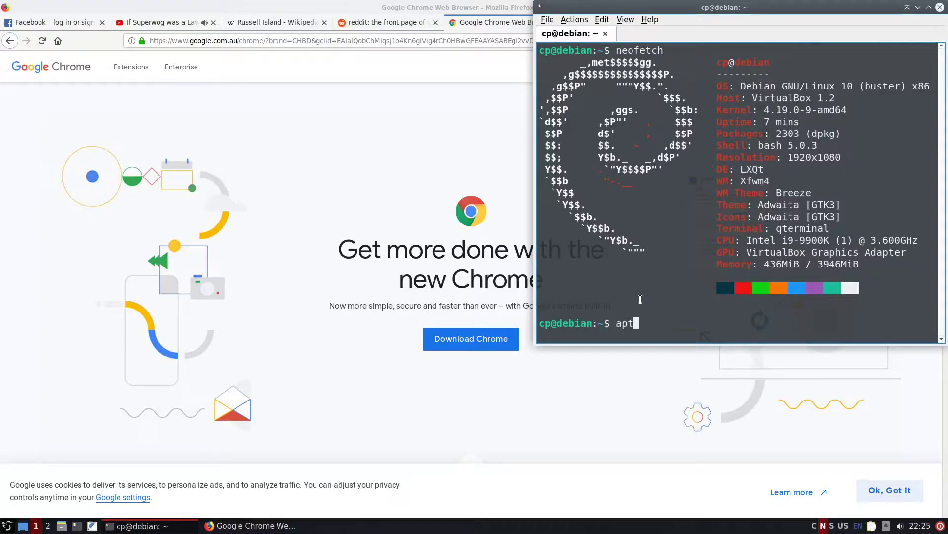
{"action": "type", "text": "search"}
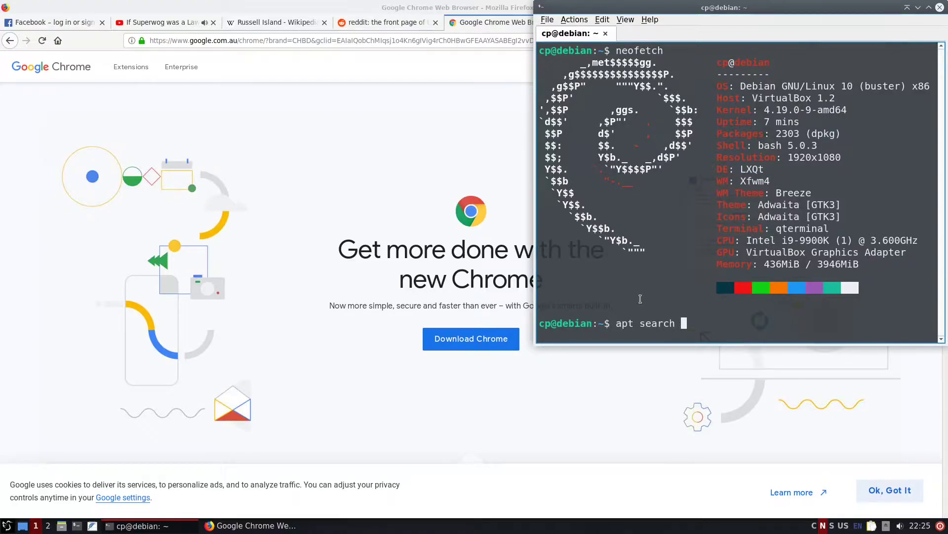
{"action": "key", "text": "Return"}
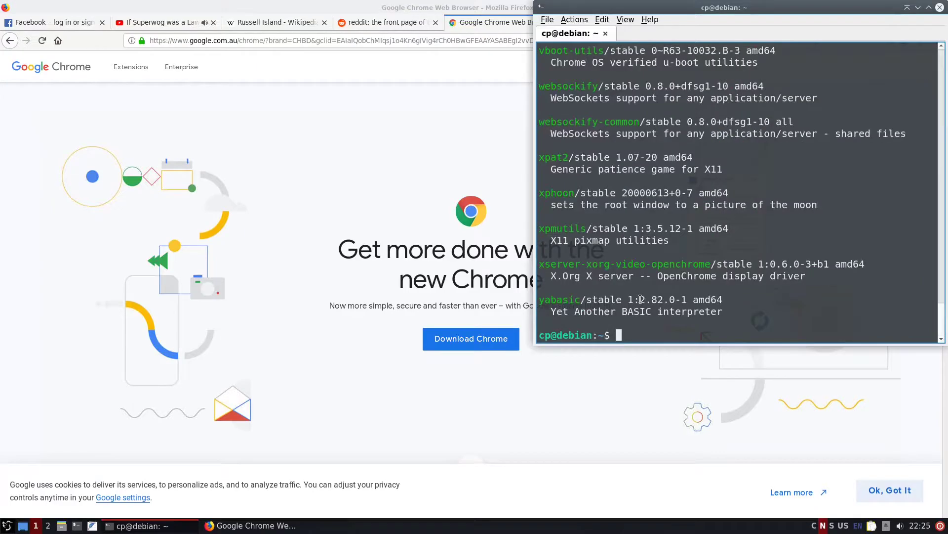
- Scroll through the chrome package search results
{"action": "scroll", "scroll_direction": "up", "scroll_amount": 3}
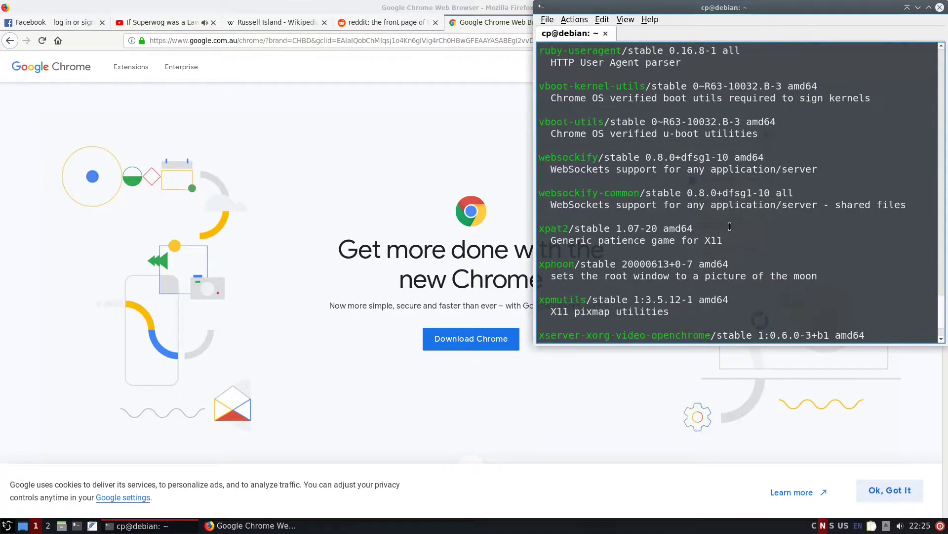
{"action": "scroll", "scroll_direction": "up", "scroll_amount": 3}
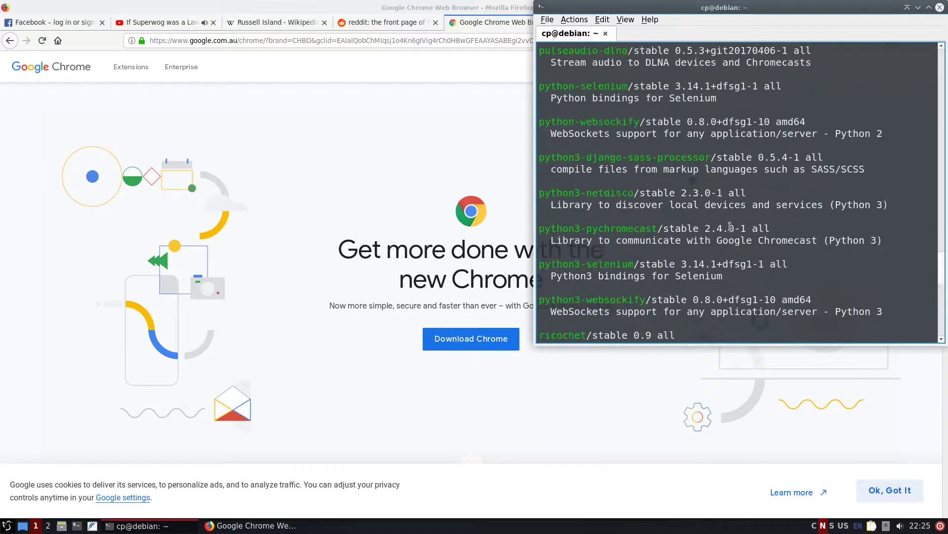
{"action": "scroll", "scroll_direction": "up", "scroll_amount": 3}
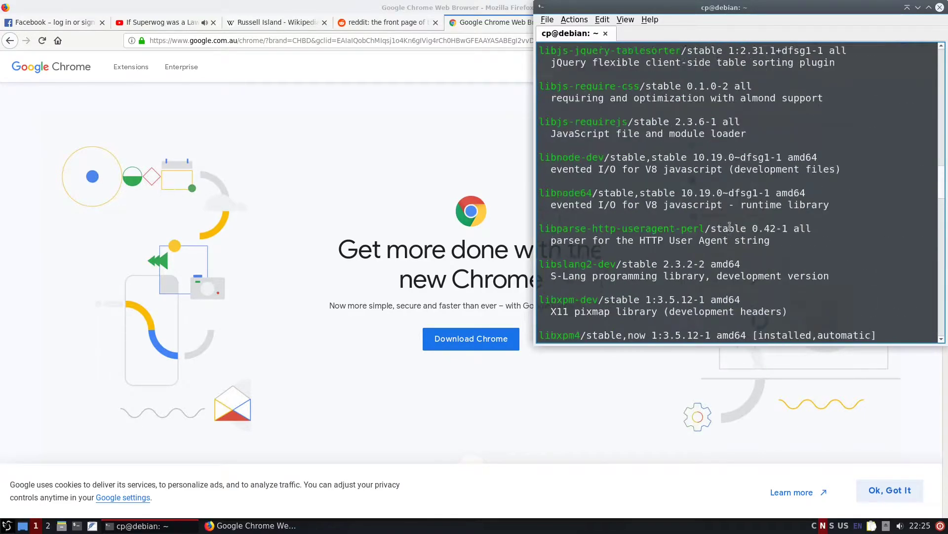
{"action": "scroll", "scroll_direction": "up", "scroll_amount": 3}
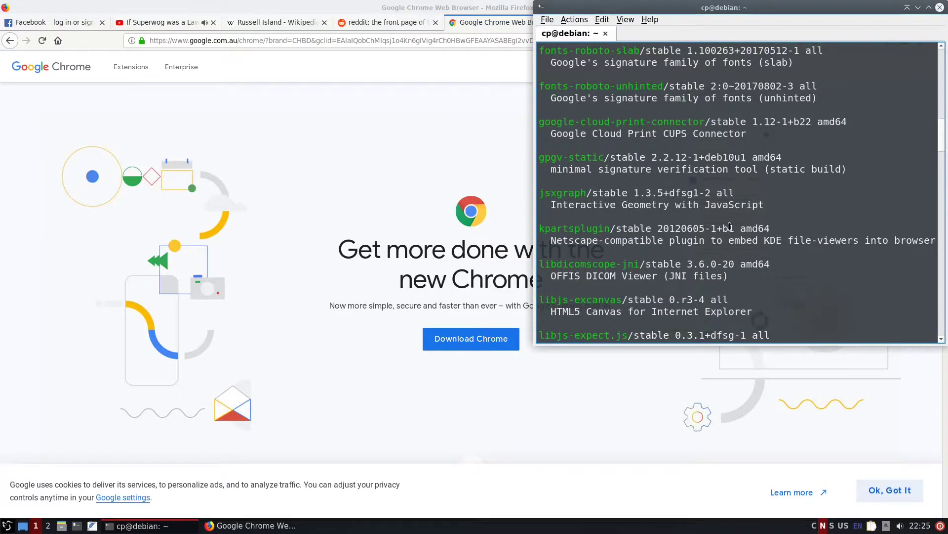
{"action": "scroll", "scroll_direction": "up", "scroll_amount": 3}
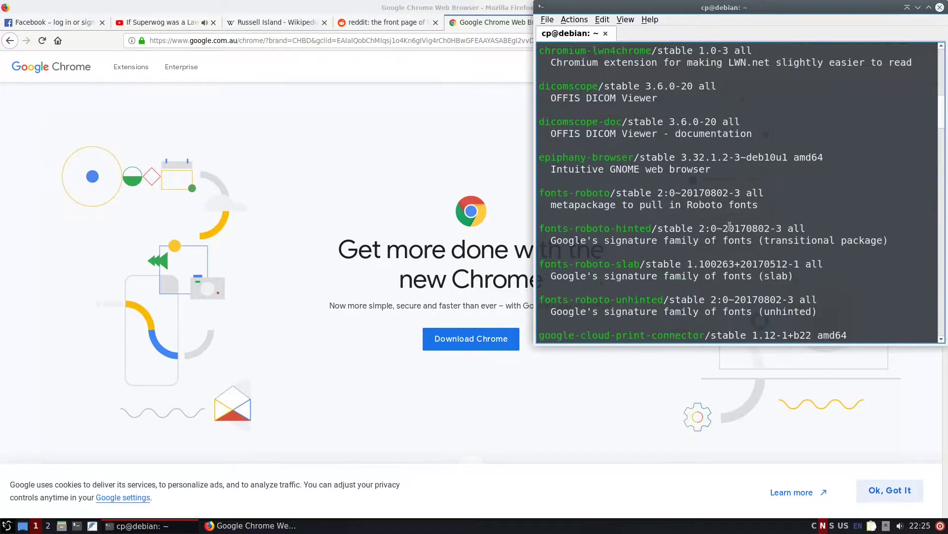
{"action": "scroll", "scroll_direction": "up", "scroll_amount": 3}
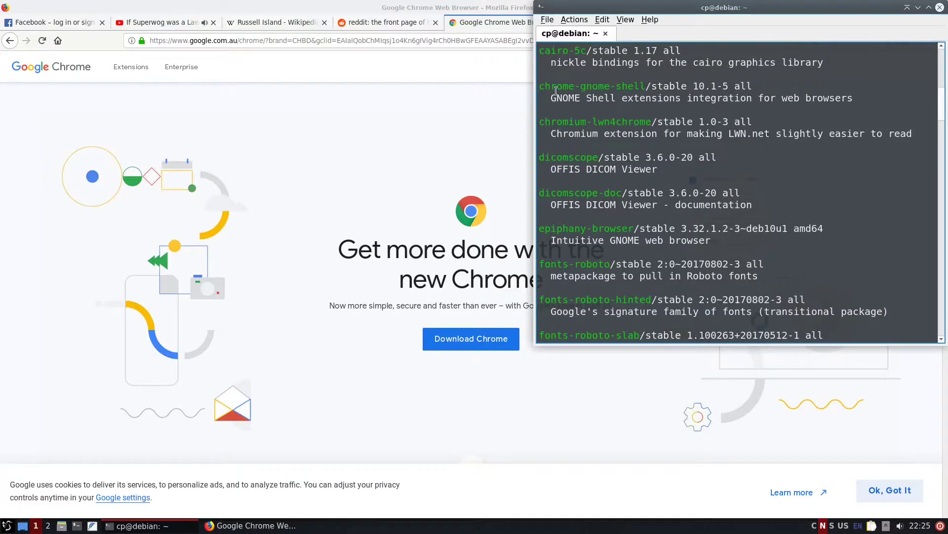
{"action": "mouse_move", "coordinate": [540, 90]}
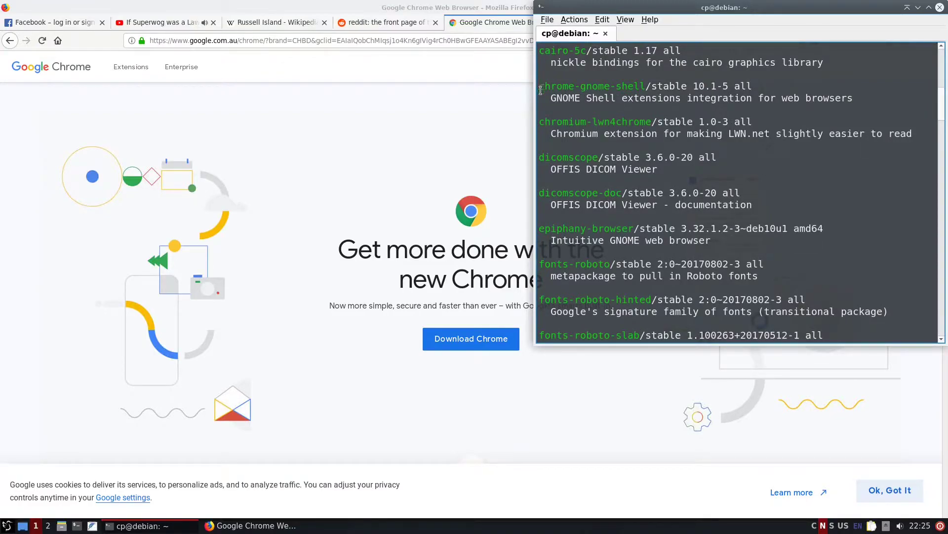
{"action": "mouse_move", "coordinate": [643, 118]}
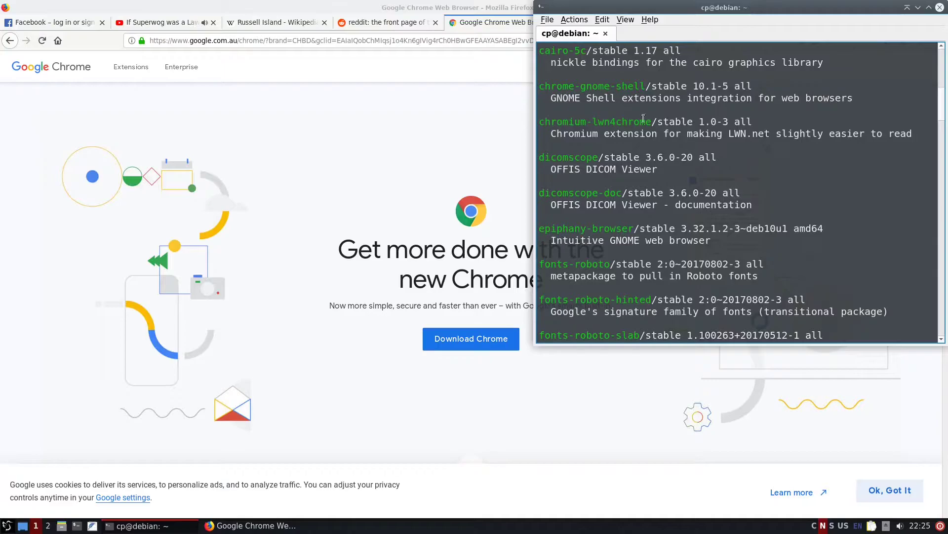
{"action": "scroll", "scroll_direction": "up", "scroll_amount": 3}
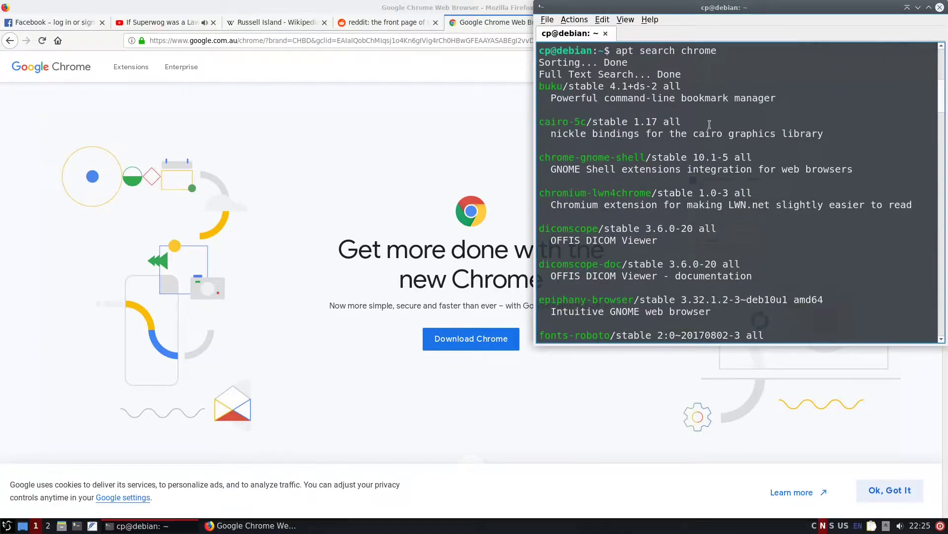
{"action": "scroll", "scroll_direction": "down", "scroll_amount": 3}
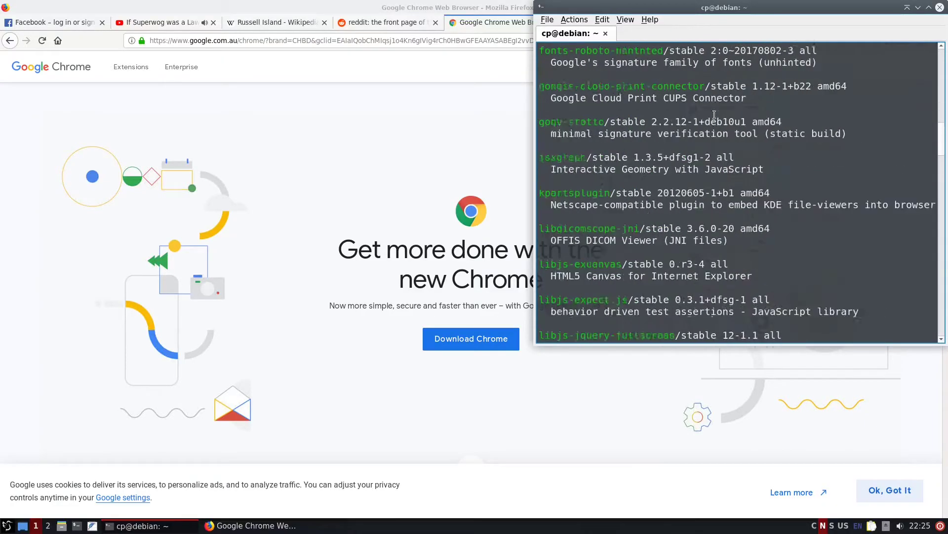
{"action": "scroll", "scroll_direction": "down", "scroll_amount": 3}
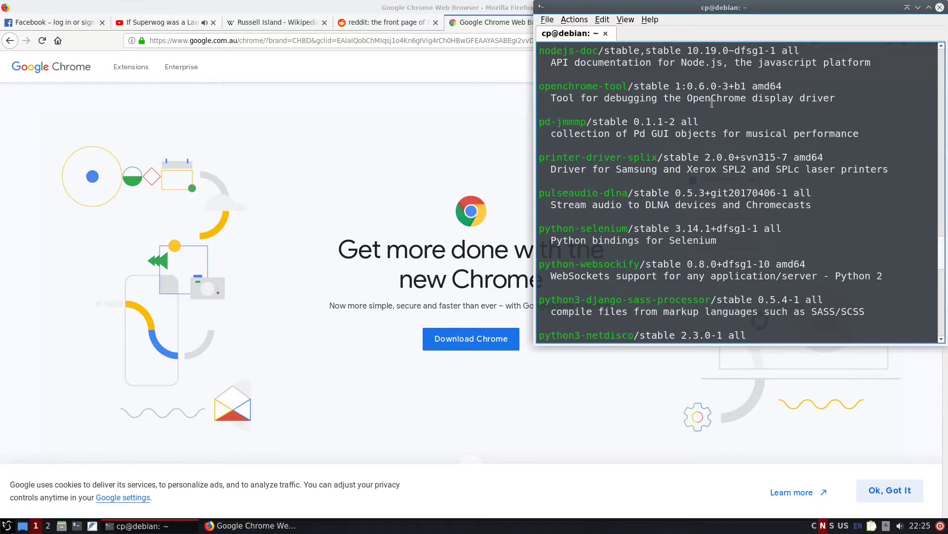
- Attempt 'apt install chrome', then retry it as 'sudo !!' with the password; both fail
{"action": "type", "text": "apt install"}
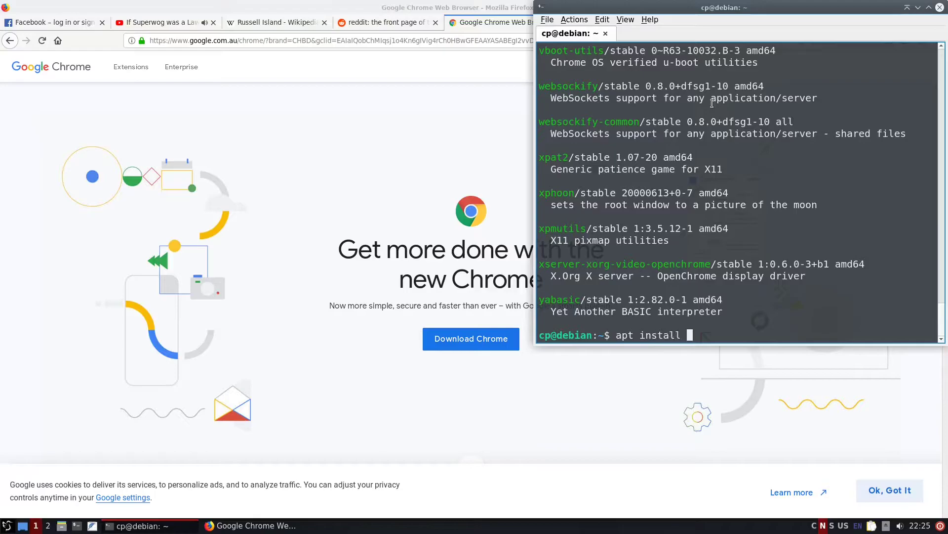
{"action": "key", "text": "Return"}
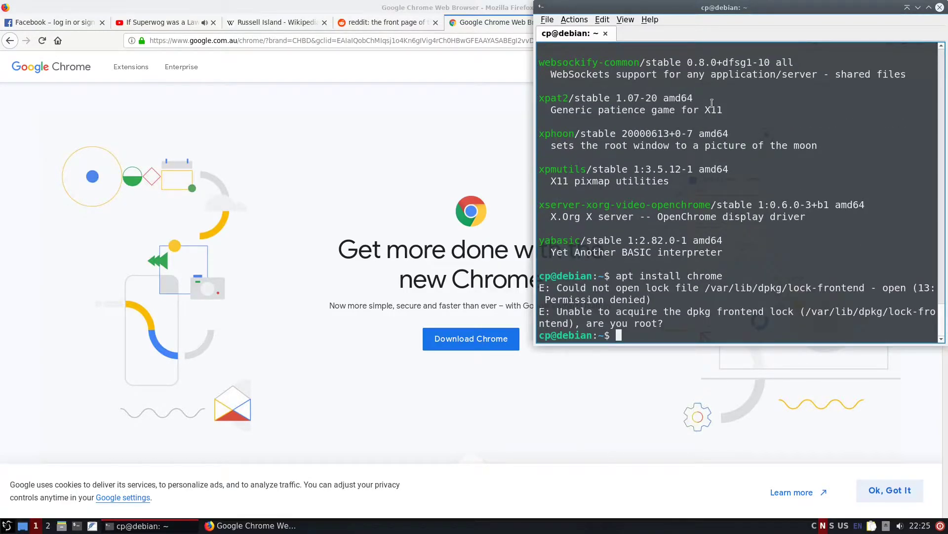
{"action": "type", "text": "sudo"}
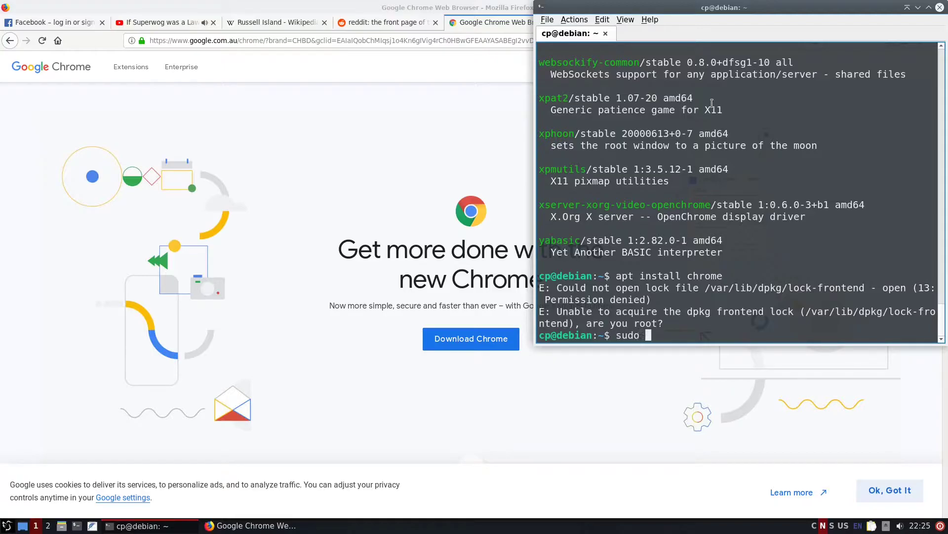
{"action": "type", "text": "!!"}
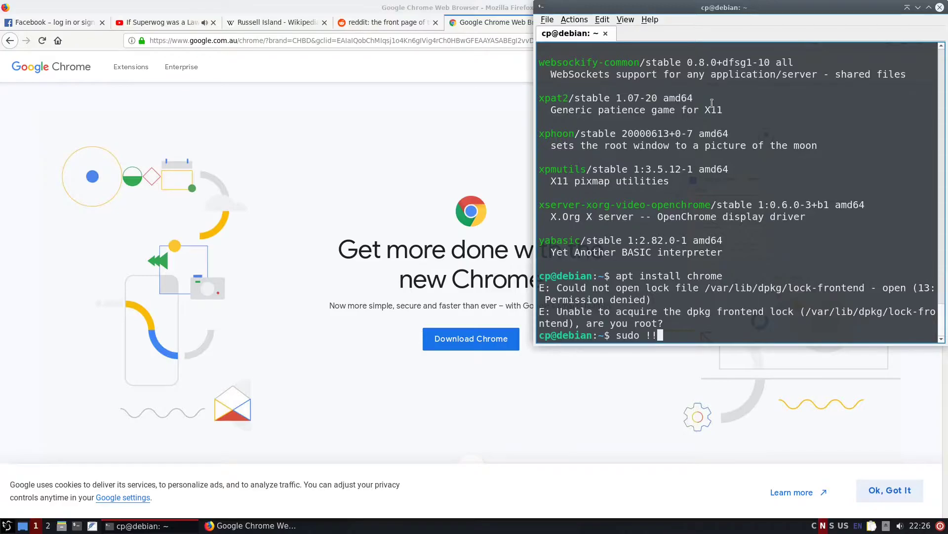
{"action": "key", "text": "Return"}
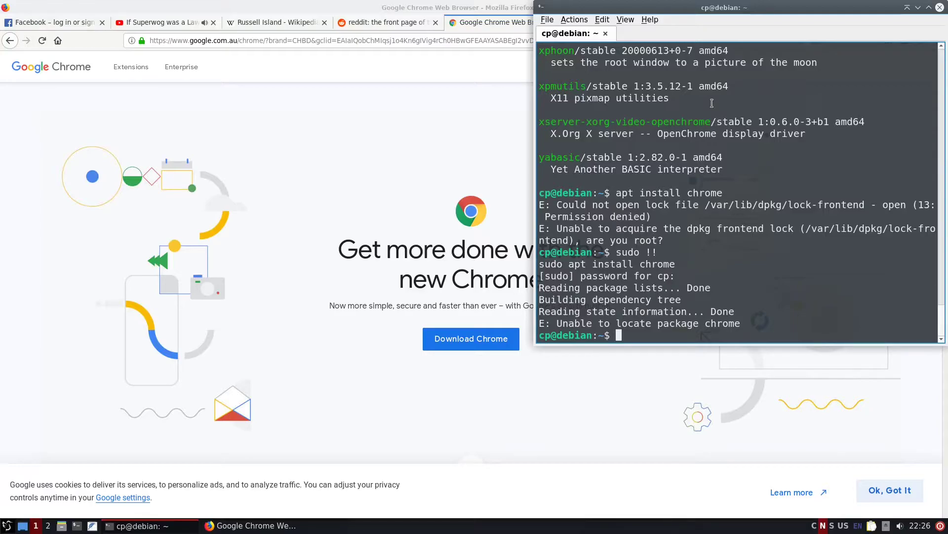
- Install Chromium with 'sudo apt install chromium', glancing at the LXQt menu meanwhile
{"action": "type", "text": "sudo apt install chromiu"}
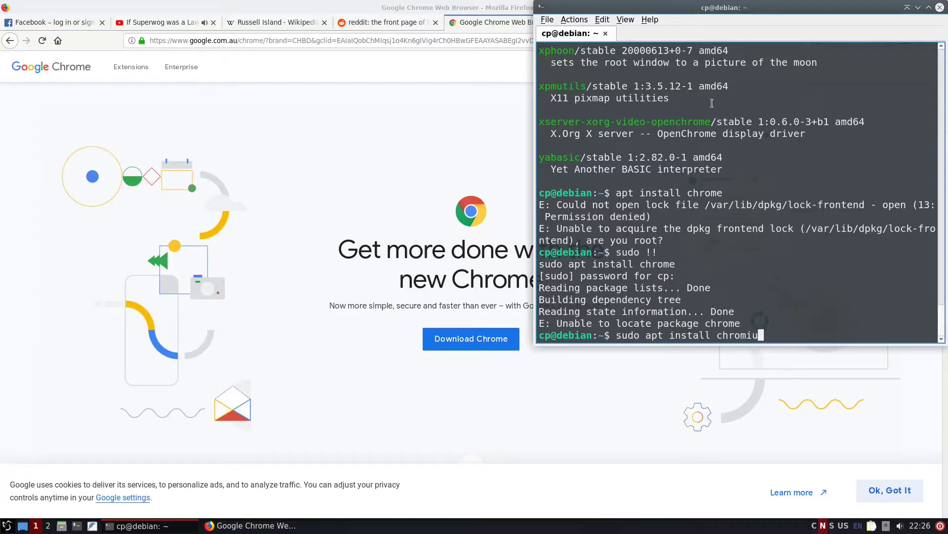
{"action": "key", "text": "Return"}
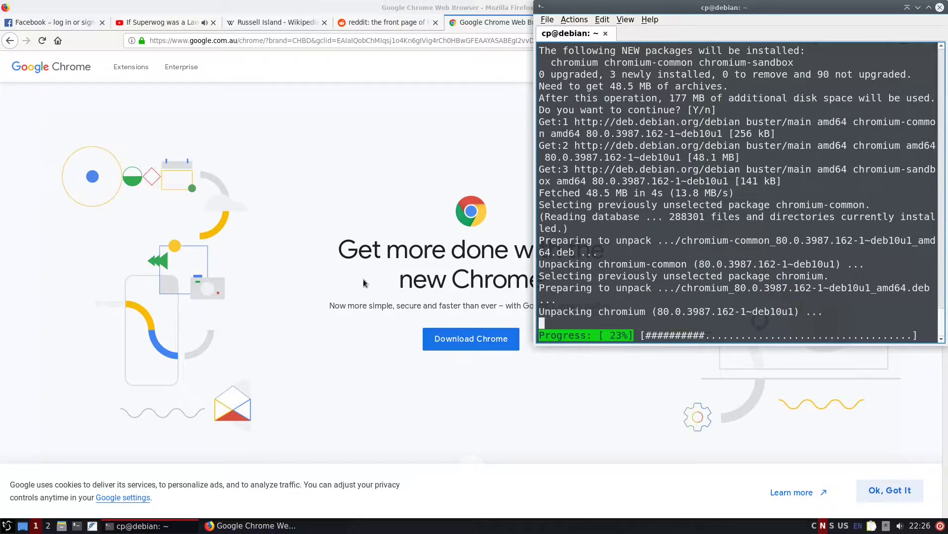
{"action": "left_click", "coordinate": [8, 525]}
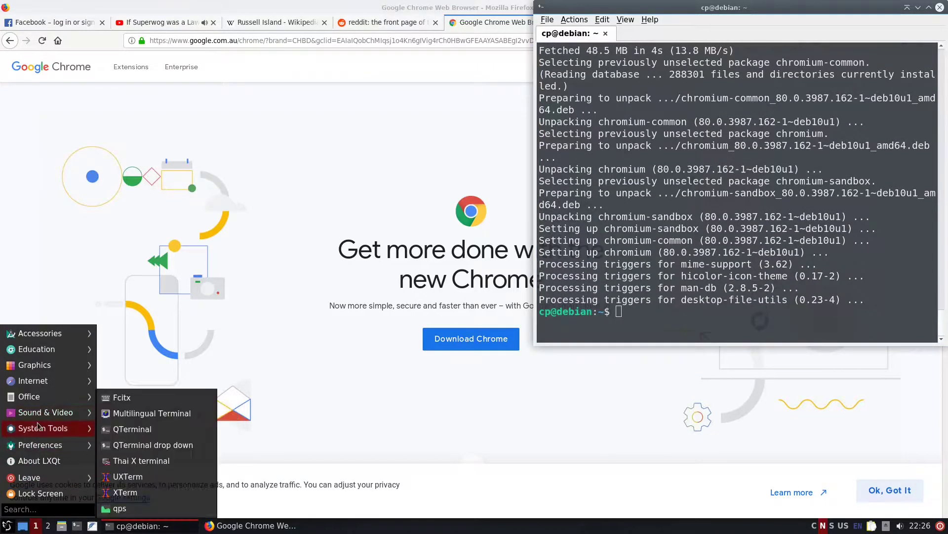
{"action": "left_click", "coordinate": [52, 437]}
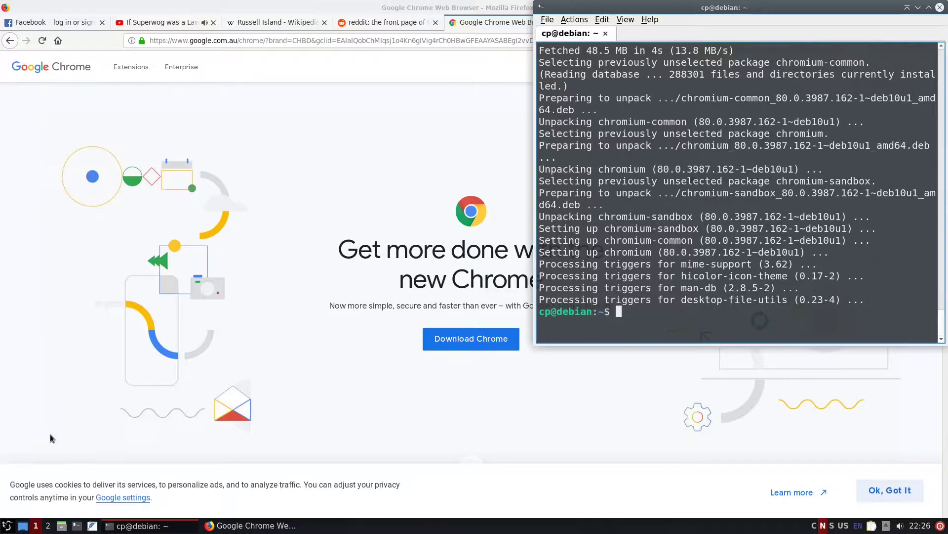
{"action": "mouse_move", "coordinate": [6, 528]}
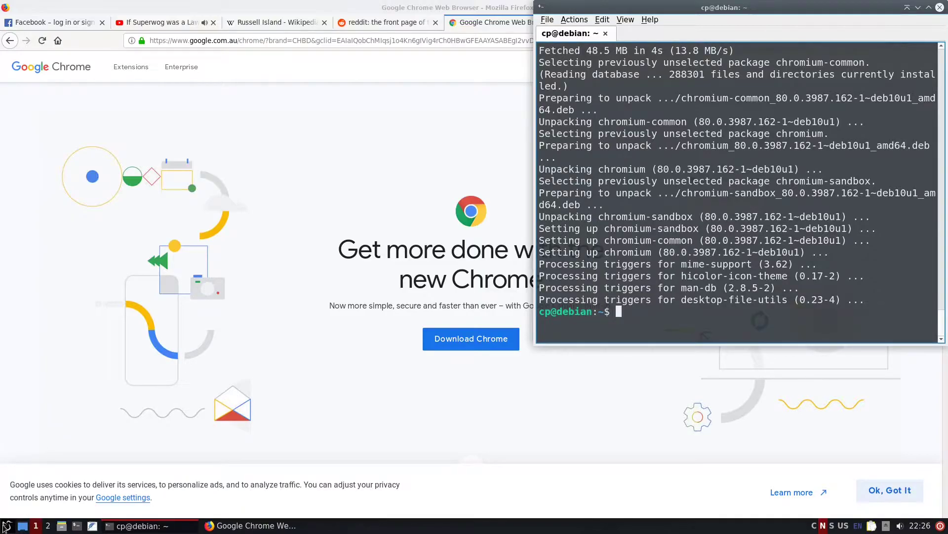
{"action": "mouse_move", "coordinate": [551, 399]}
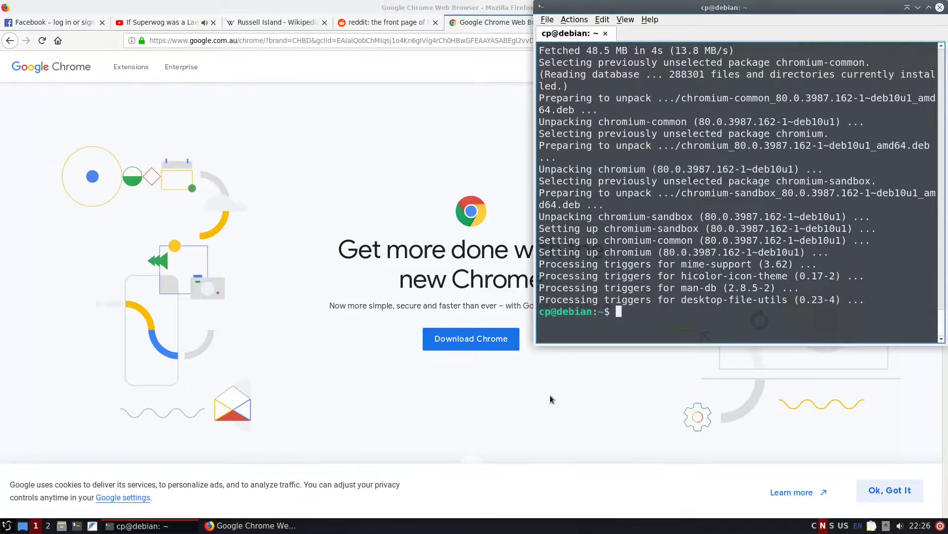
- Launch Chromium from the terminal and maximize its window
{"action": "type", "text": "chromi"}
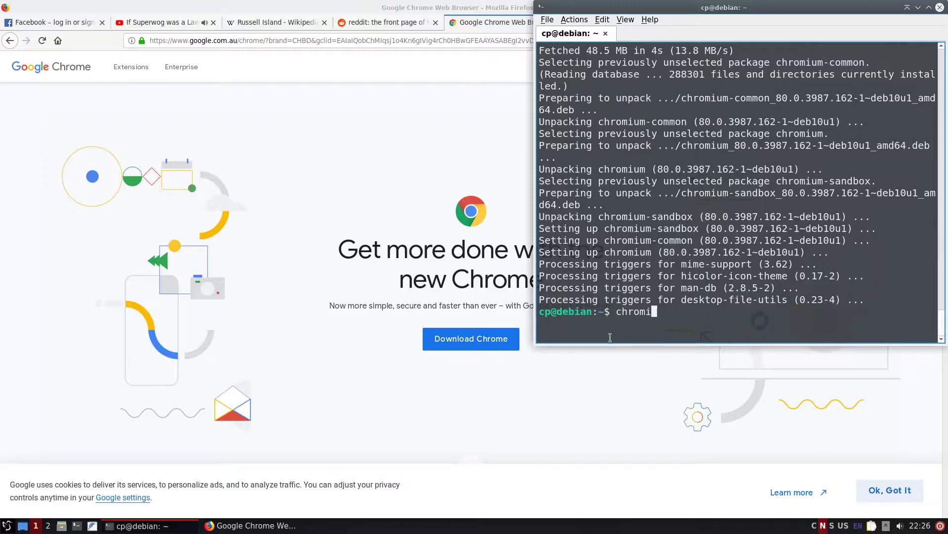
{"action": "key", "text": "Return"}
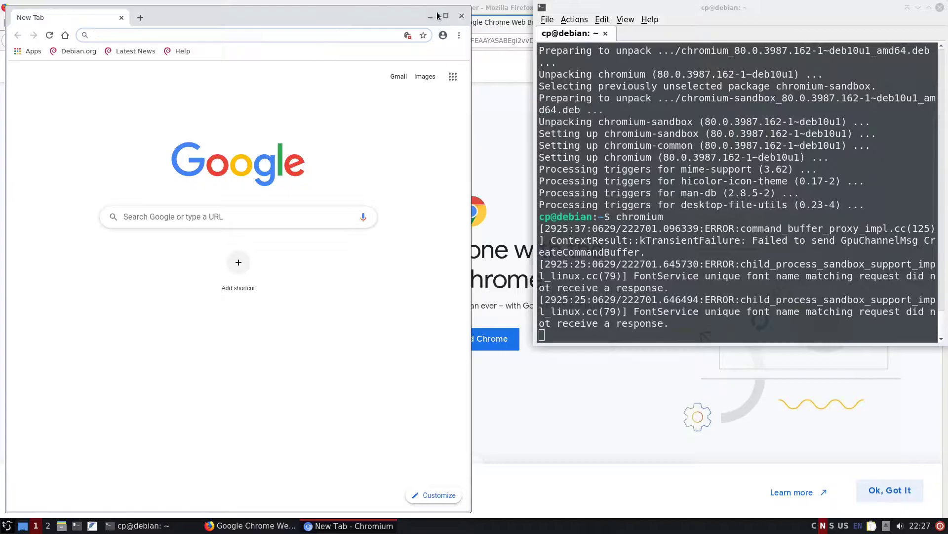
{"action": "left_click", "coordinate": [445, 15]}
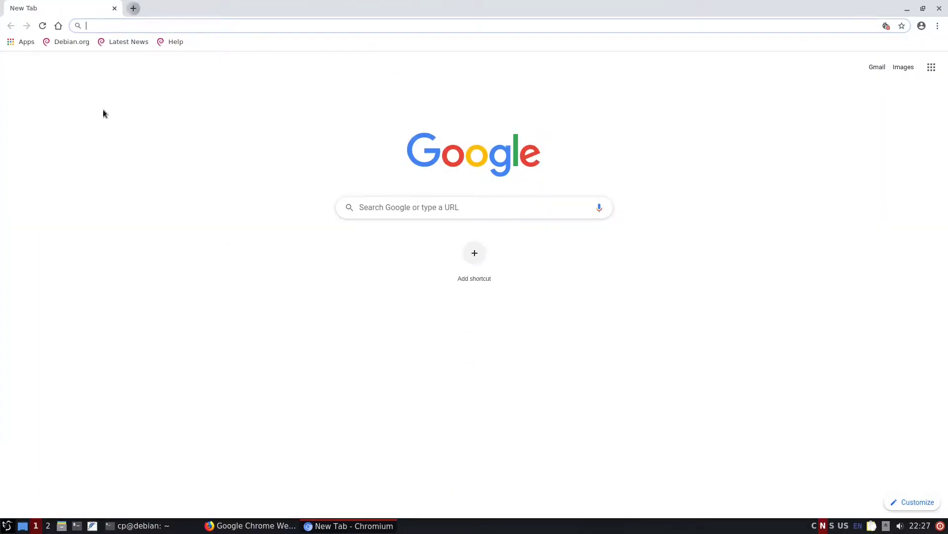
- Load Debian.org from the bookmark in one tab and switch to the blank new tab
{"action": "left_click", "coordinate": [132, 8]}
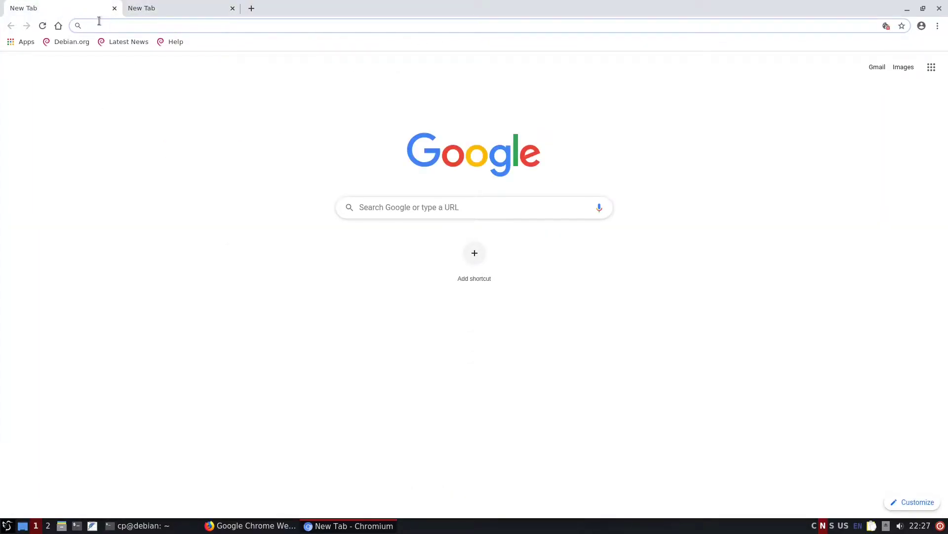
{"action": "left_click", "coordinate": [71, 41]}
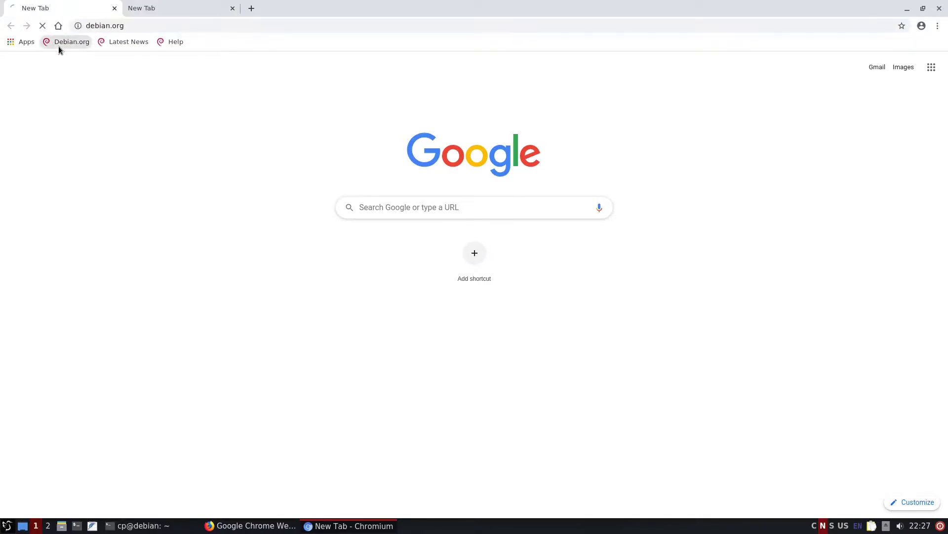
{"action": "left_click", "coordinate": [71, 42]}
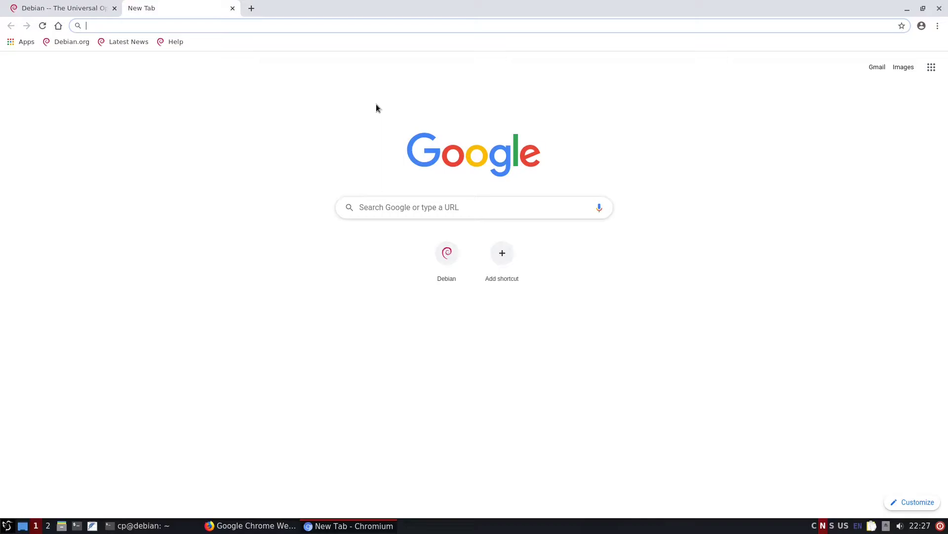
- Google 'tux', switch to image results and preview the Tux-Debian penguin image
{"action": "type", "text": "tux"}
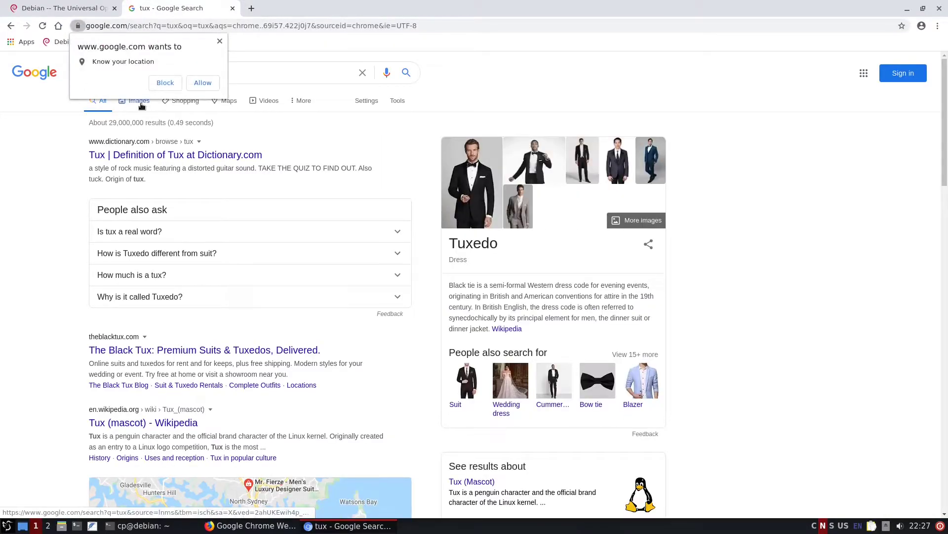
{"action": "left_click", "coordinate": [139, 101]}
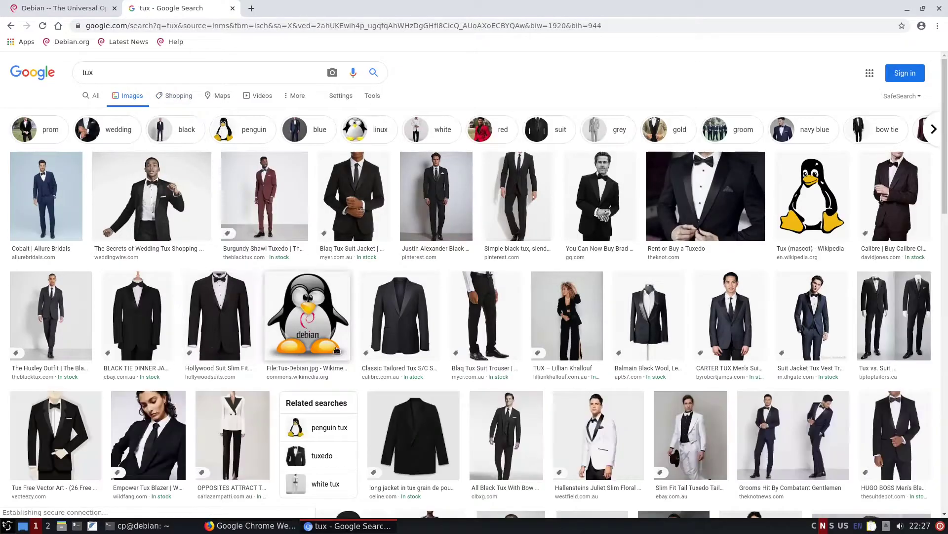
{"action": "left_click", "coordinate": [307, 316]}
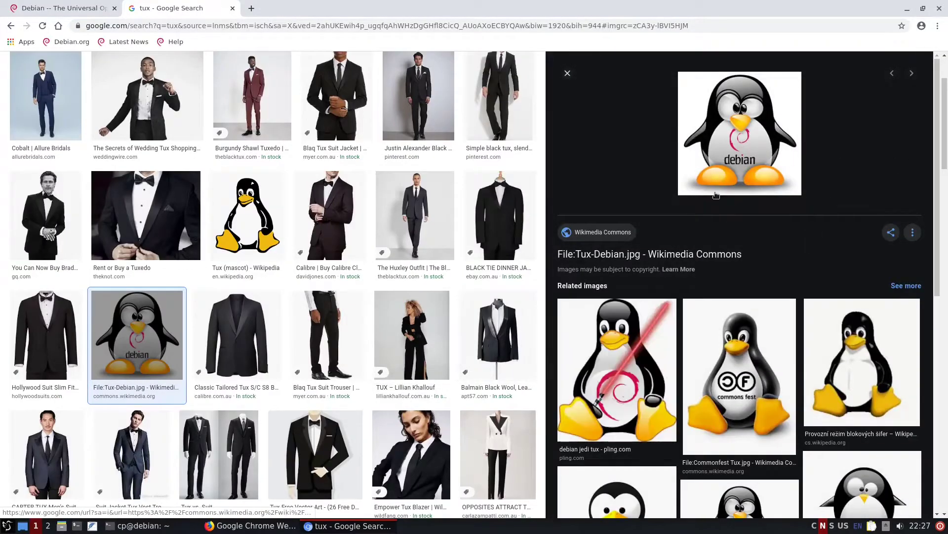
{"action": "mouse_move", "coordinate": [9, 523]}
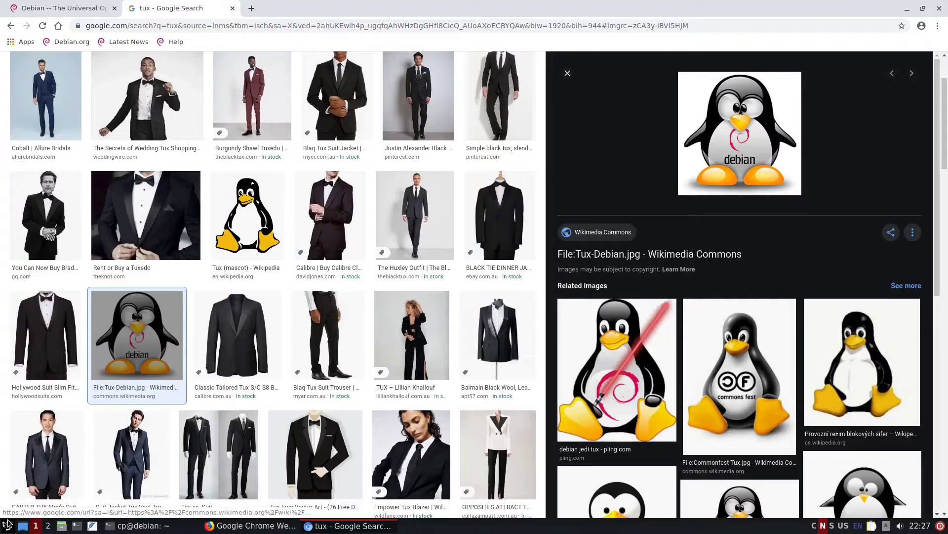
- Launch Synaptic Package Manager from Preferences in the LXQt menu, then cancel its authentication prompt
{"action": "left_click", "coordinate": [7, 524]}
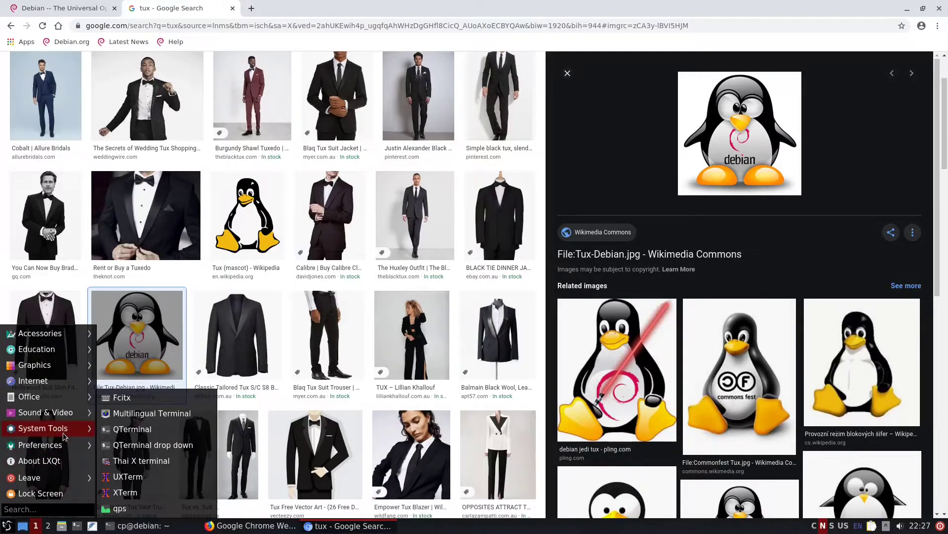
{"action": "left_click", "coordinate": [39, 445]}
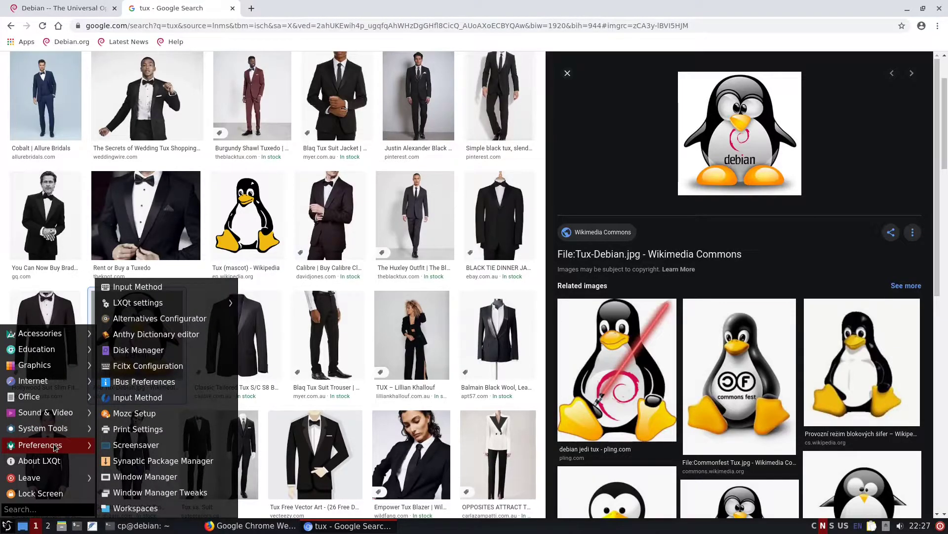
{"action": "mouse_move", "coordinate": [162, 461]}
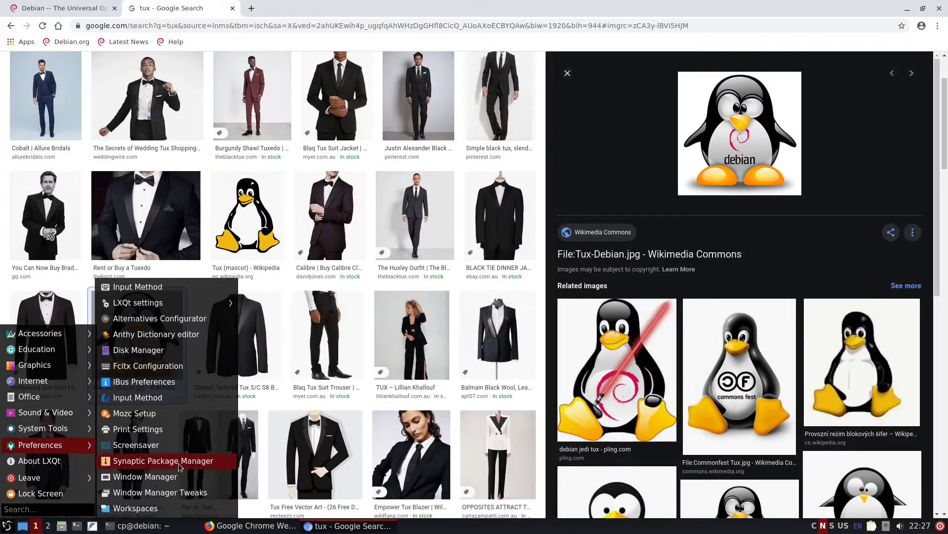
{"action": "left_click", "coordinate": [164, 460]}
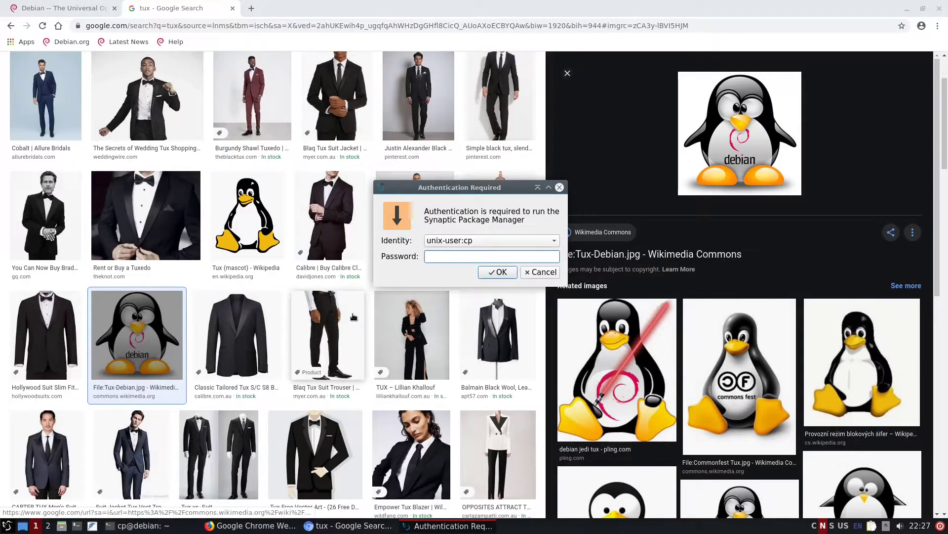
{"action": "left_click", "coordinate": [540, 272]}
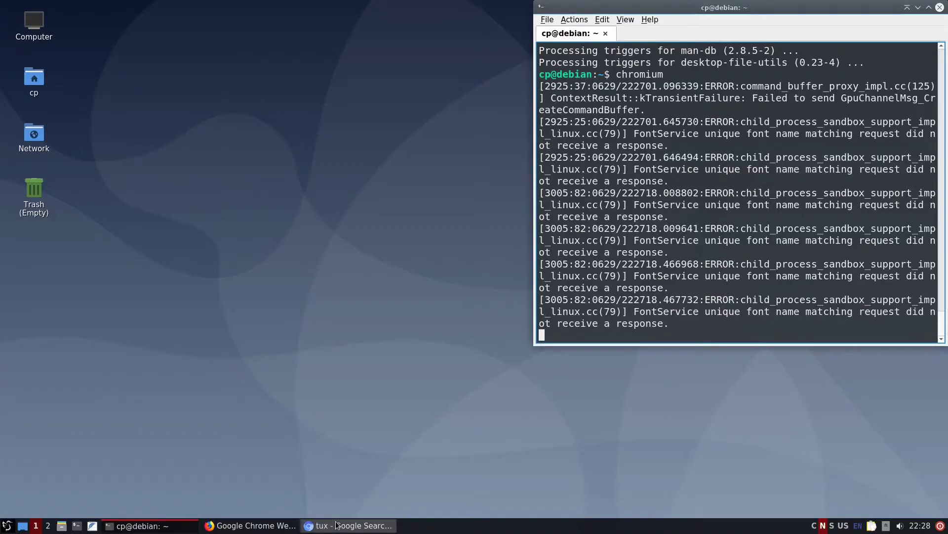
- Bring the Chromium window with the tux image results back to the front from the taskbar
{"action": "left_click", "coordinate": [346, 525]}
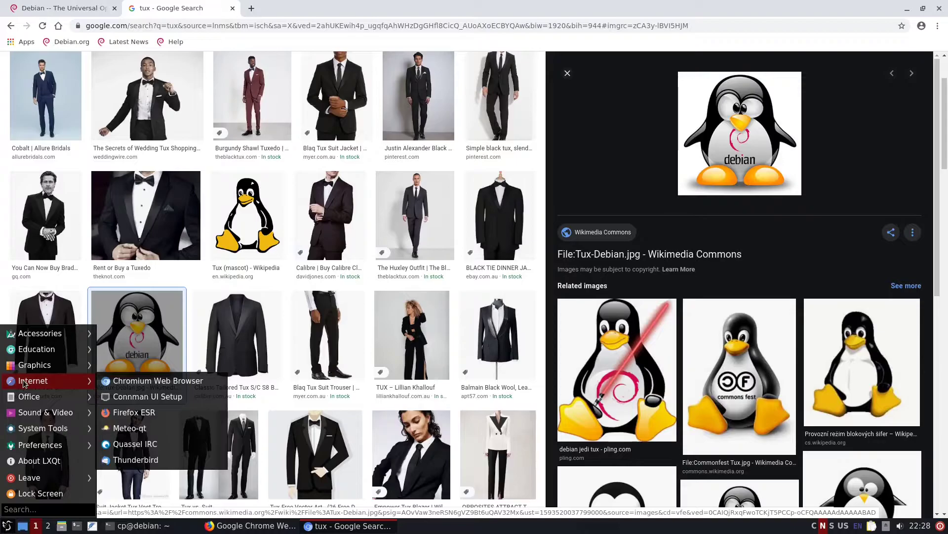
{"action": "mouse_move", "coordinate": [158, 379]}
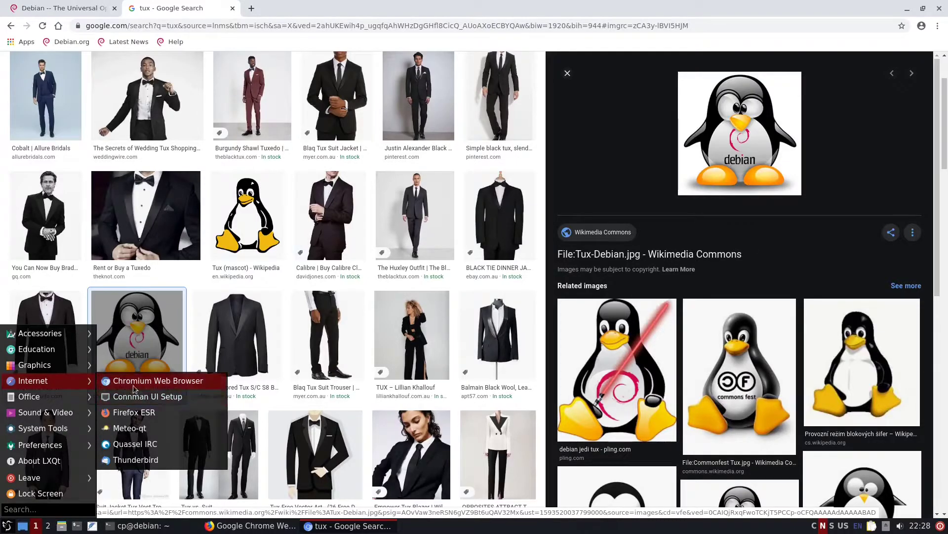
{"action": "mouse_move", "coordinate": [158, 380]}
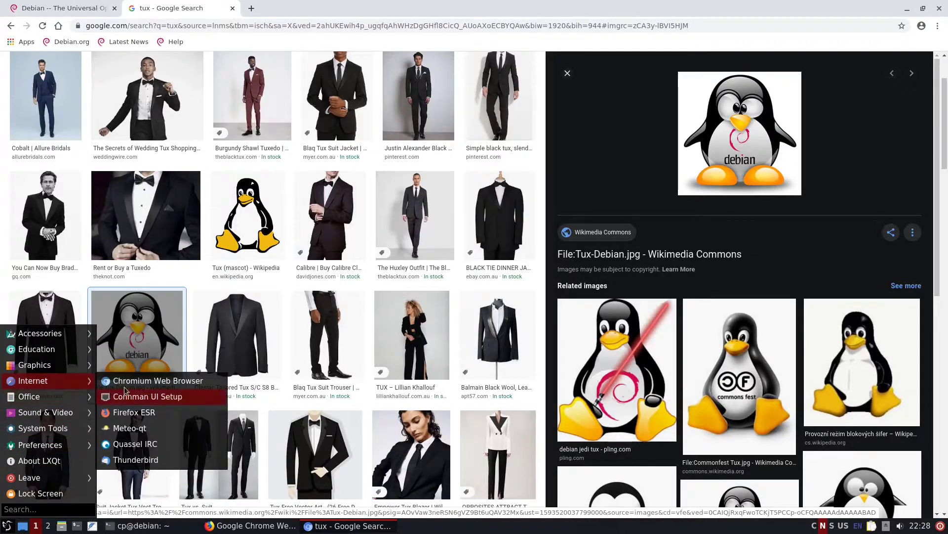
{"action": "mouse_move", "coordinate": [158, 379]}
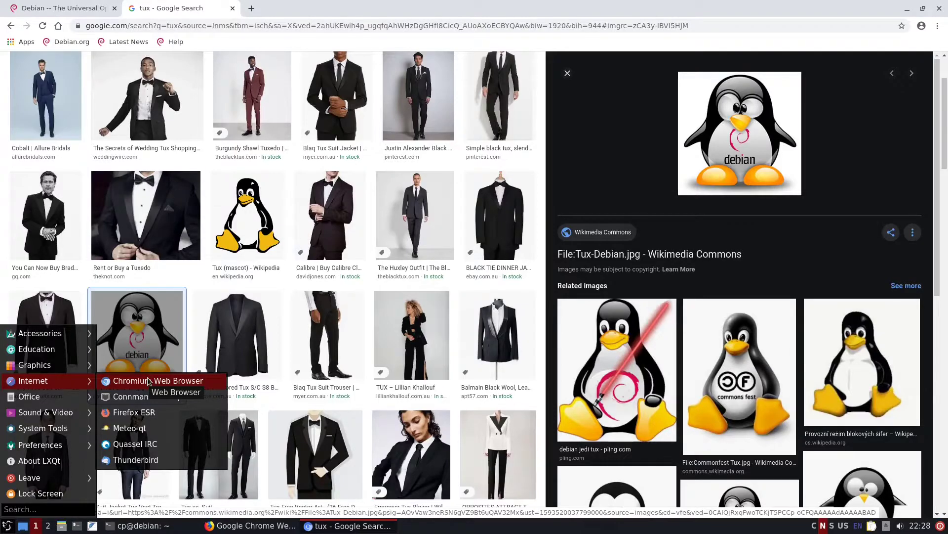
{"action": "mouse_move", "coordinate": [38, 461]}
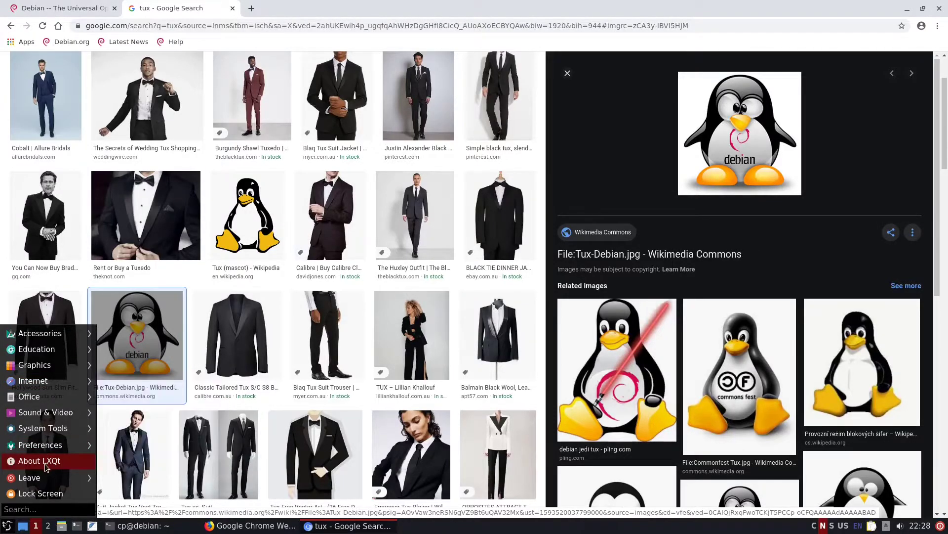
{"action": "mouse_move", "coordinate": [39, 460]}
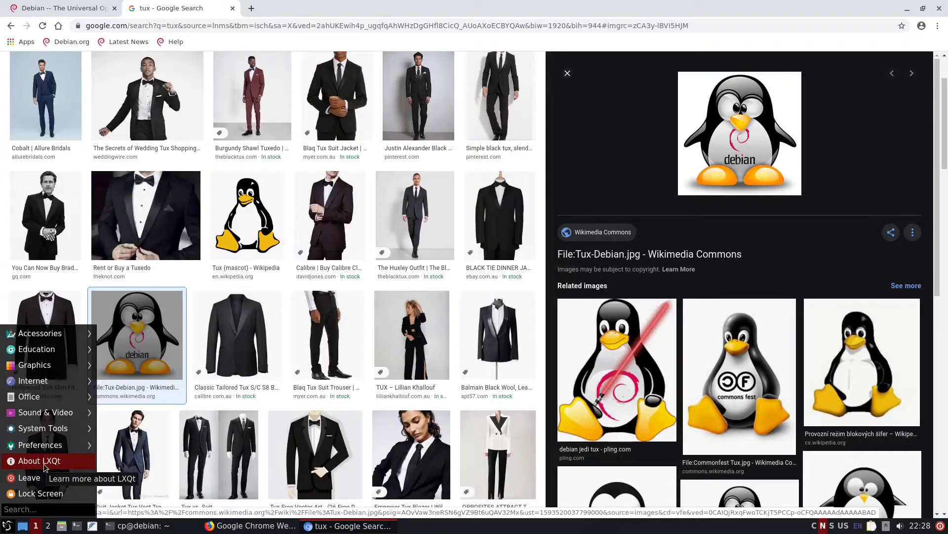
{"action": "mouse_move", "coordinate": [58, 469]}
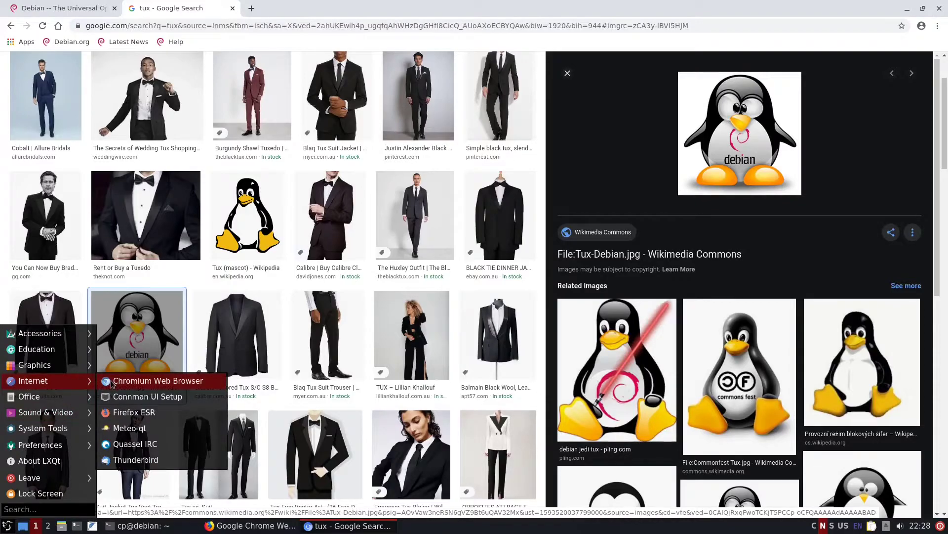
{"action": "mouse_move", "coordinate": [135, 460]}
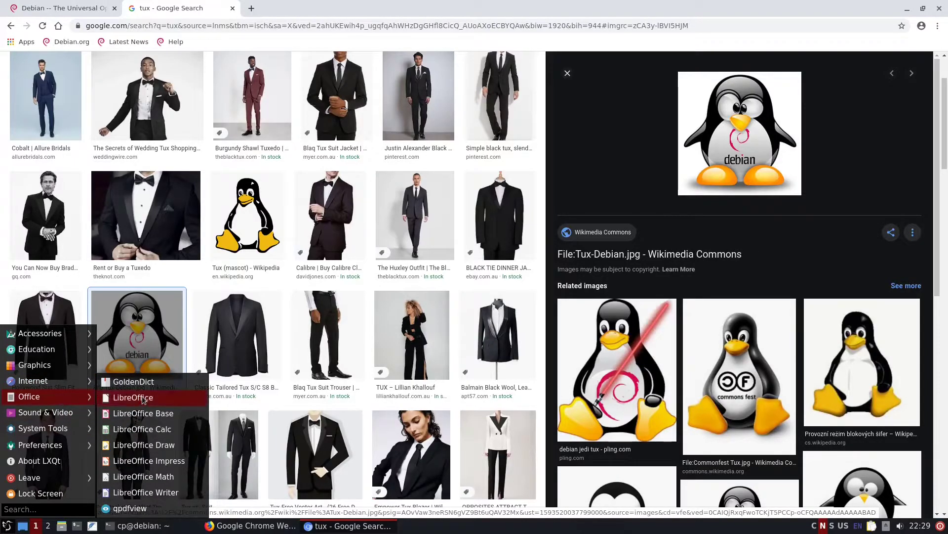
{"action": "mouse_move", "coordinate": [145, 492]}
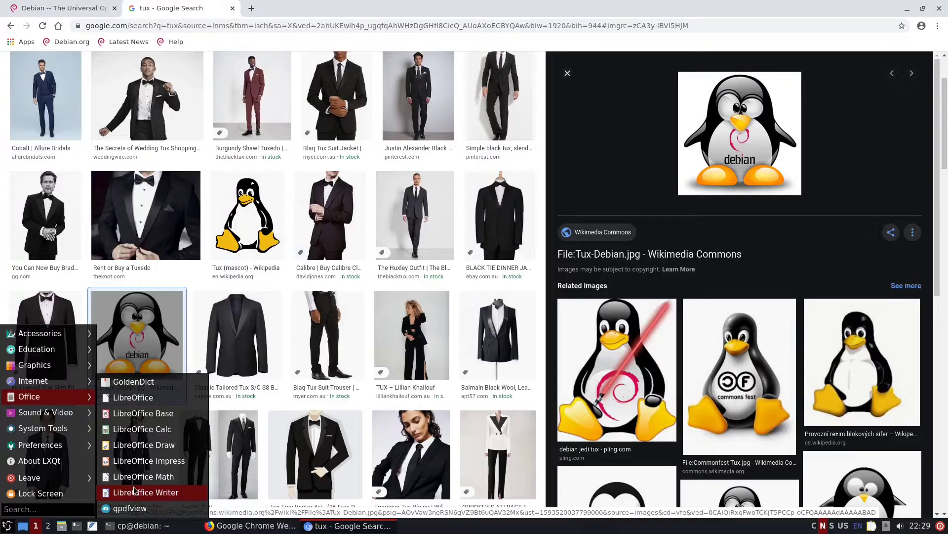
{"action": "mouse_move", "coordinate": [37, 397]}
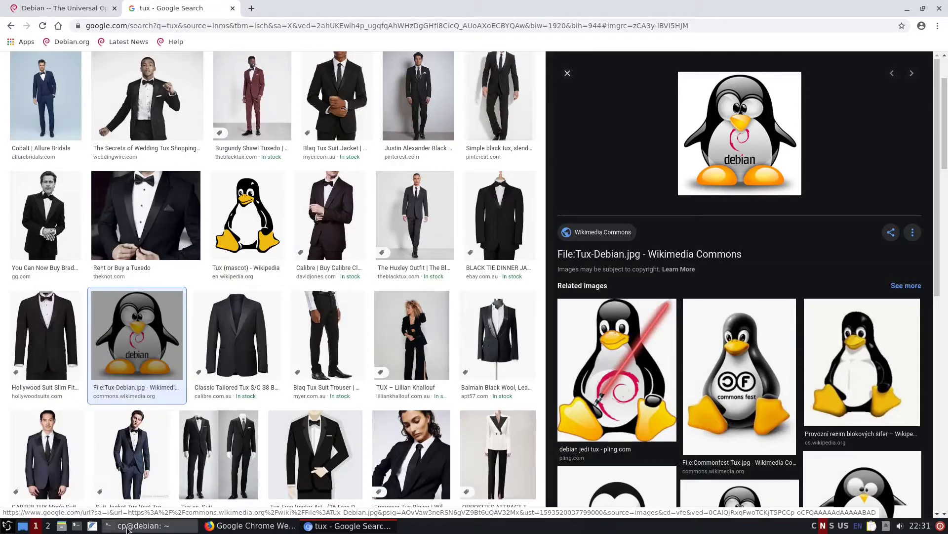
- Run neofetch in QTerminal to show the Debian logo and system details
{"action": "left_click", "coordinate": [145, 525]}
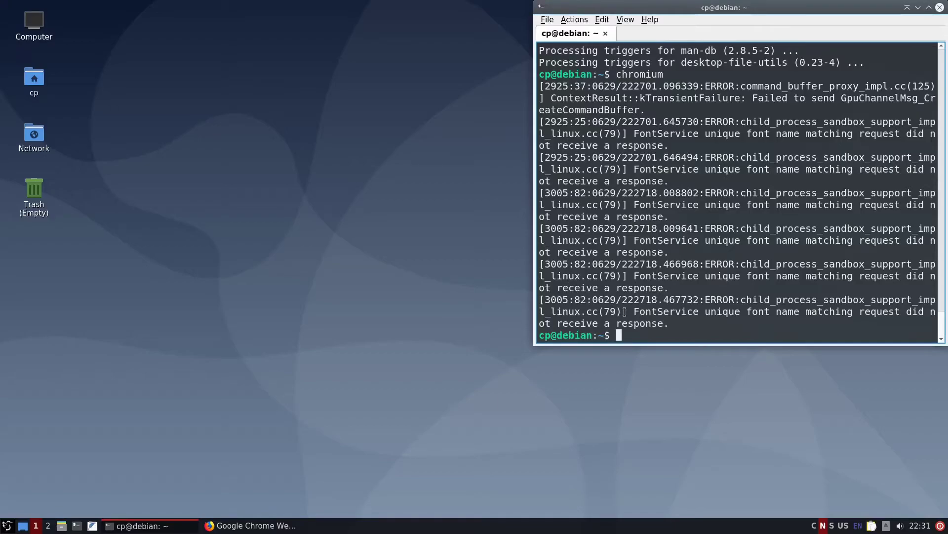
{"action": "type", "text": "neo"}
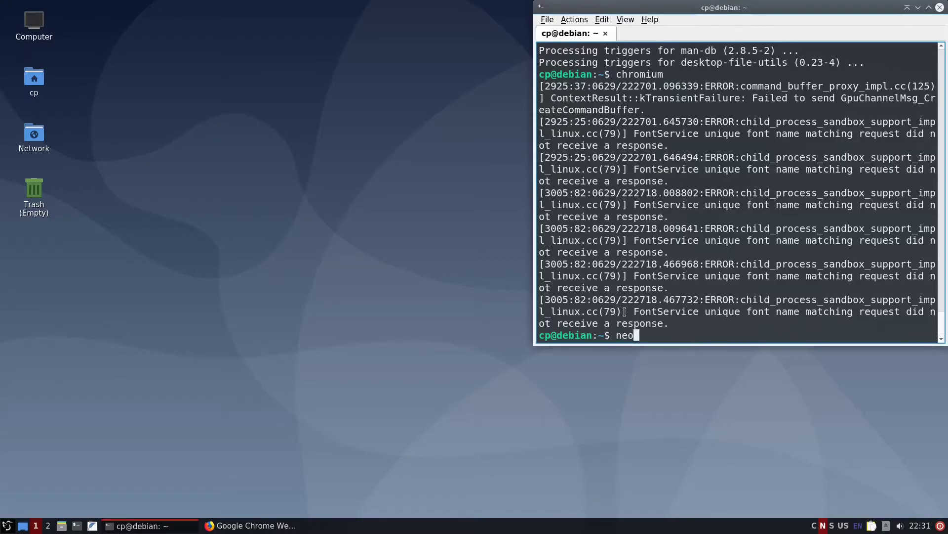
{"action": "key", "text": "Return"}
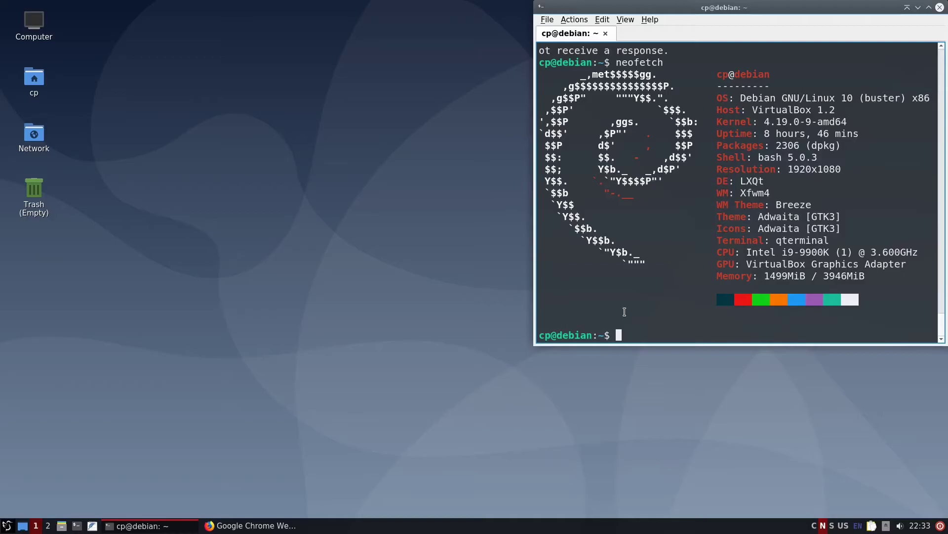
- Launch Firefox from the quick-launch bar and switch to the MS word in chromium results tab
{"action": "left_click", "coordinate": [248, 524]}
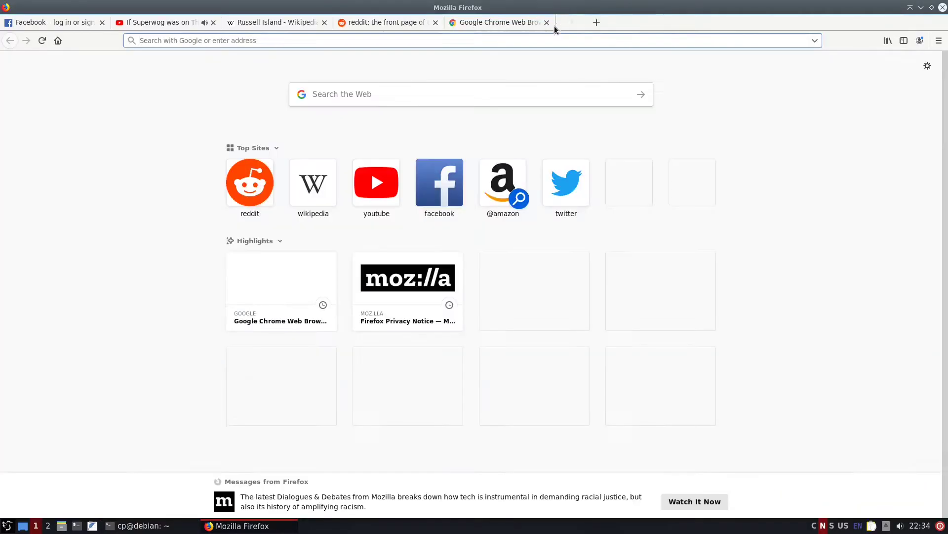
{"action": "left_click", "coordinate": [596, 22]}
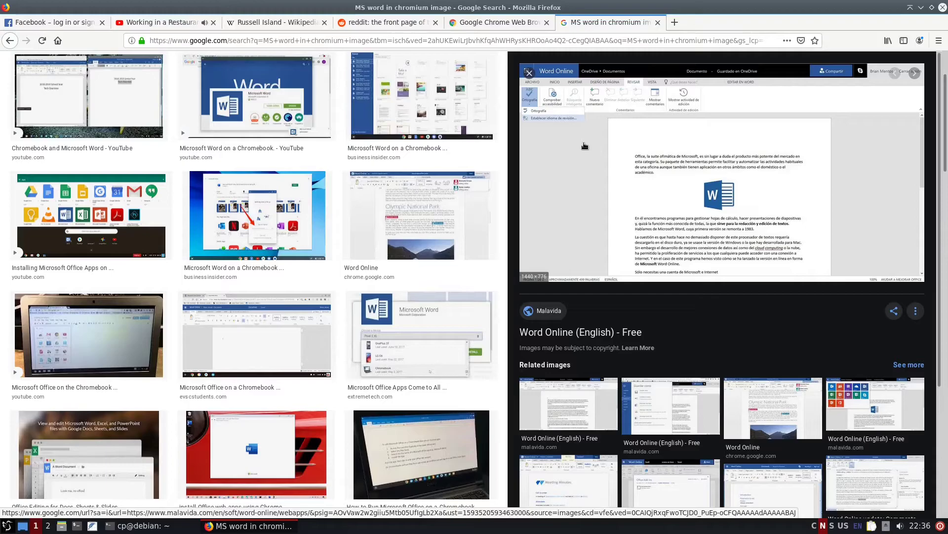
{"action": "mouse_move", "coordinate": [601, 176]}
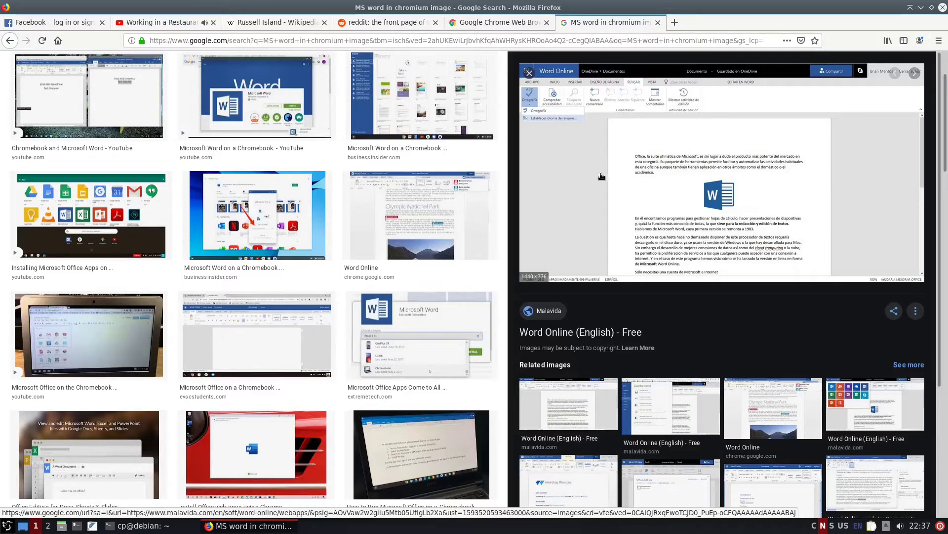
{"action": "mouse_move", "coordinate": [596, 184]}
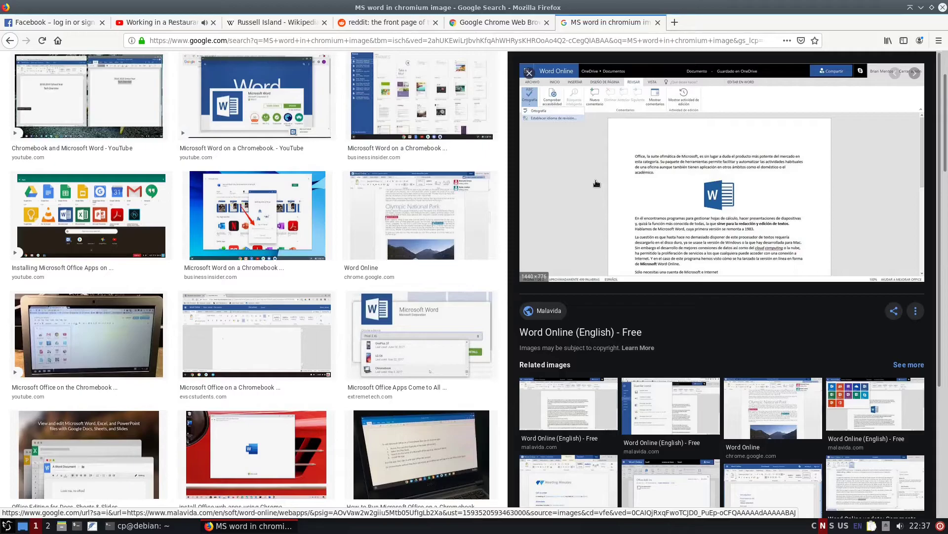
{"action": "mouse_move", "coordinate": [604, 112]}
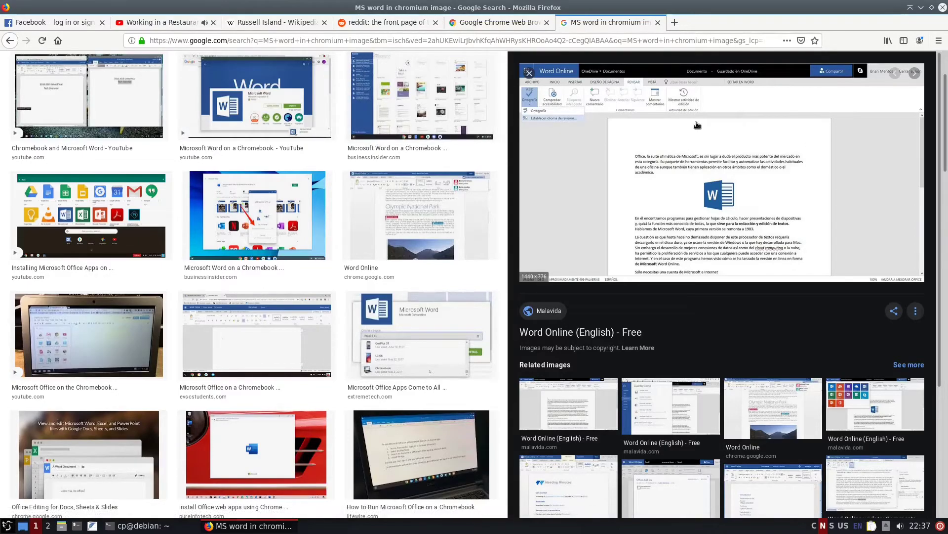
{"action": "mouse_move", "coordinate": [682, 142]}
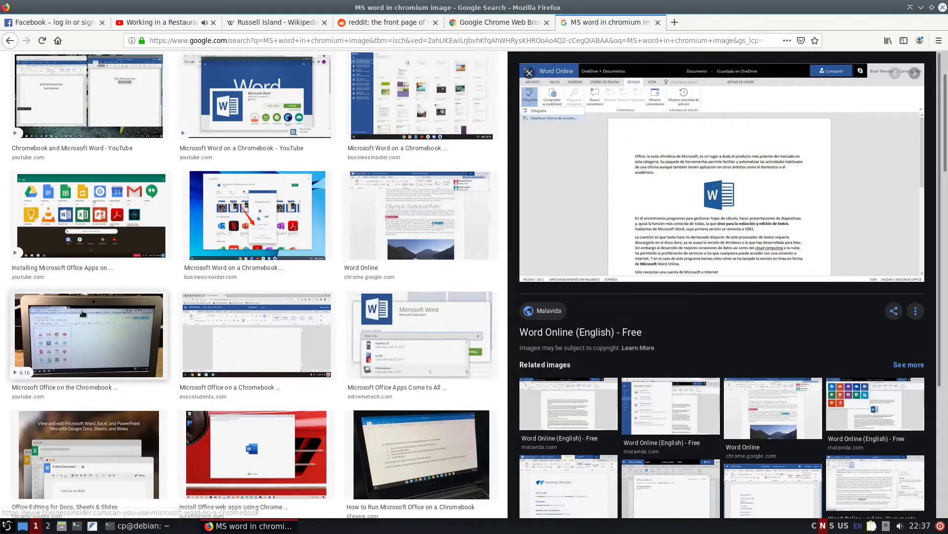
- Preview the Installing Microsoft Office Apps on ChromeOS result and reveal its Related images grid
{"action": "left_click", "coordinate": [88, 336]}
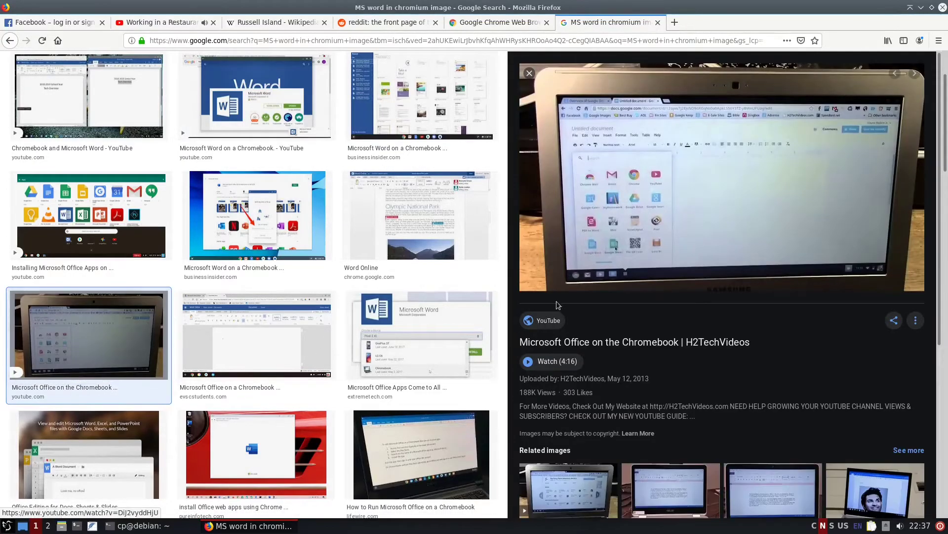
{"action": "mouse_move", "coordinate": [679, 174]}
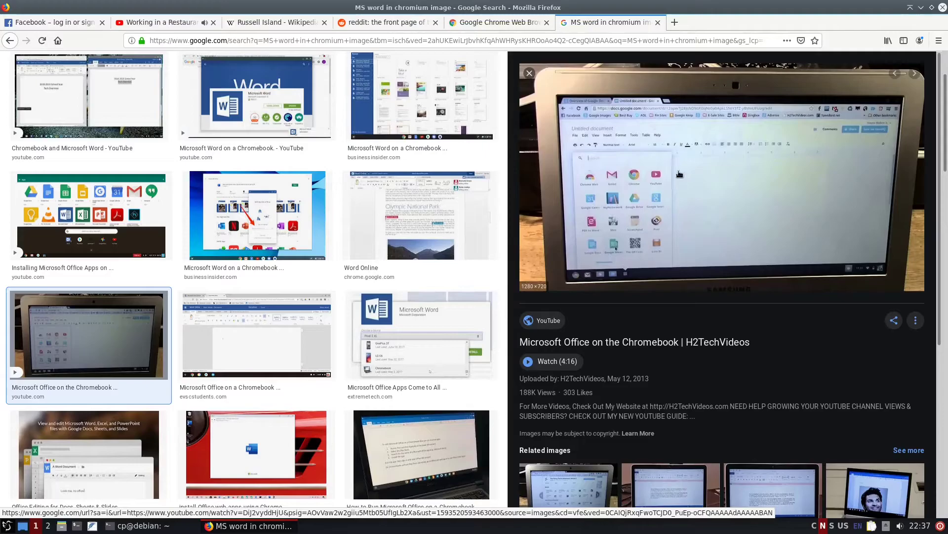
{"action": "mouse_move", "coordinate": [599, 177]}
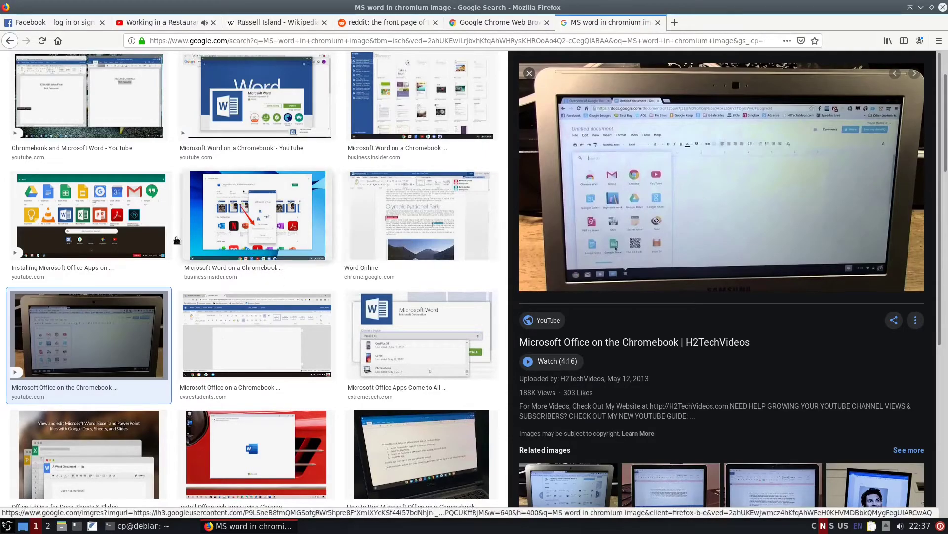
{"action": "left_click", "coordinate": [88, 215]}
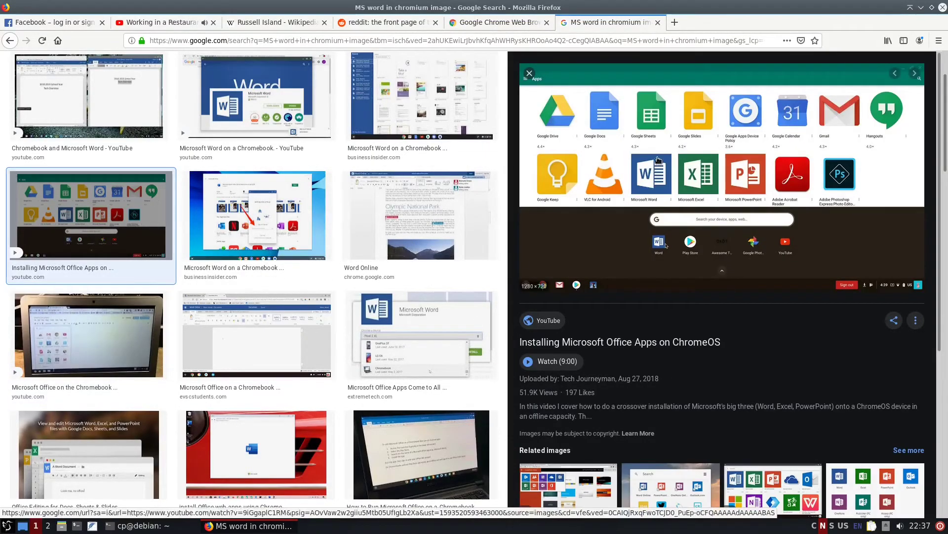
{"action": "mouse_move", "coordinate": [565, 158]}
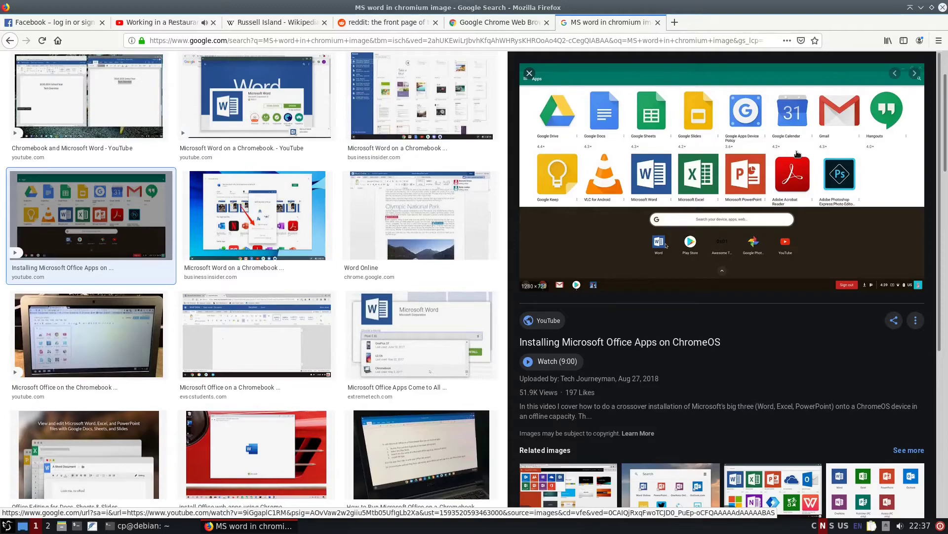
{"action": "mouse_move", "coordinate": [696, 149]}
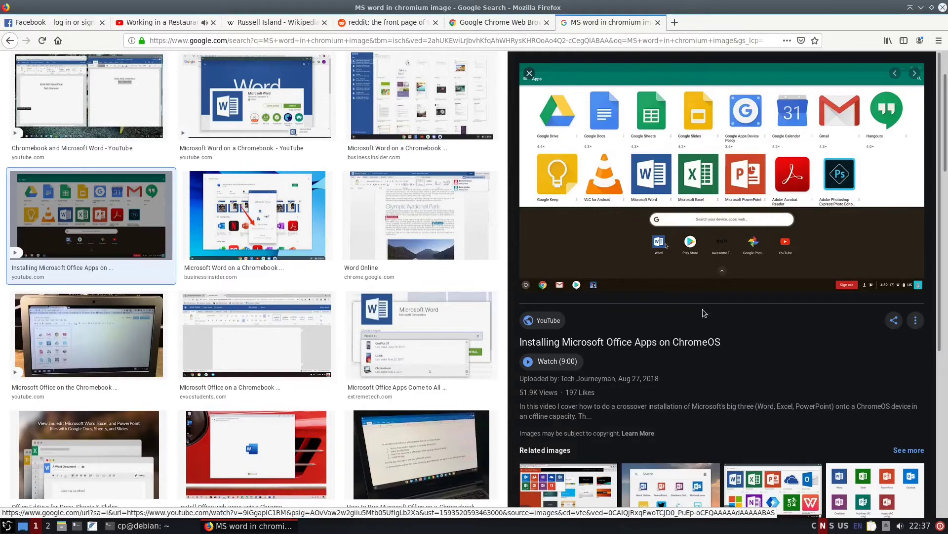
{"action": "mouse_move", "coordinate": [737, 336]}
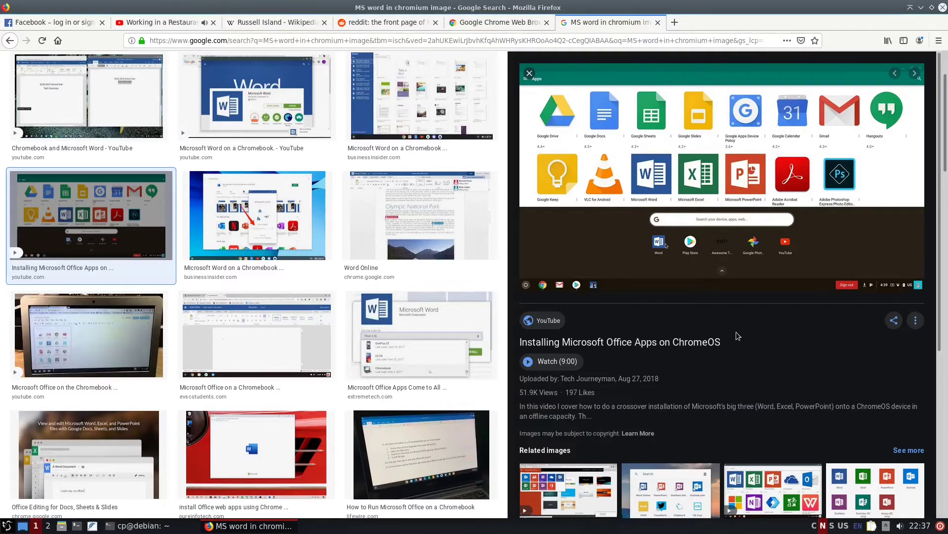
{"action": "scroll", "scroll_direction": "down", "scroll_amount": 3}
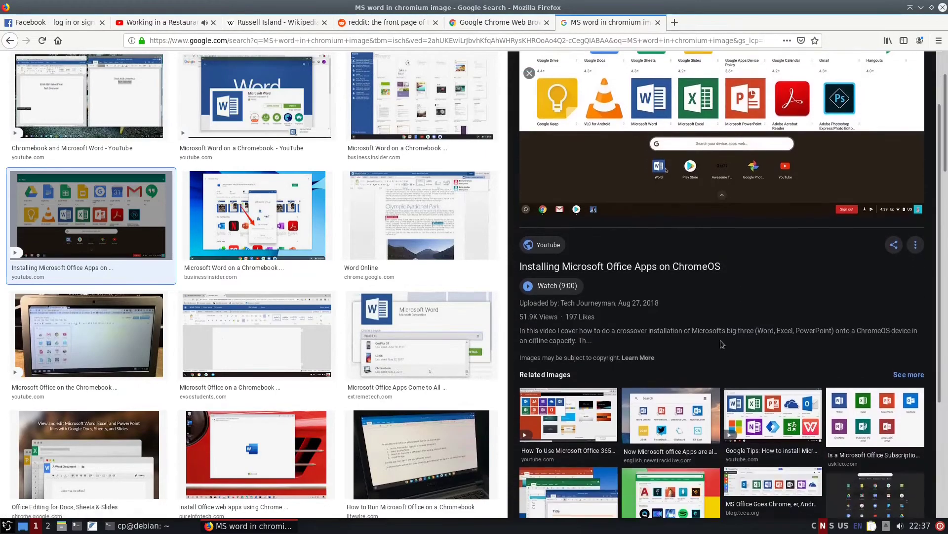
{"action": "scroll", "scroll_direction": "down", "scroll_amount": 3}
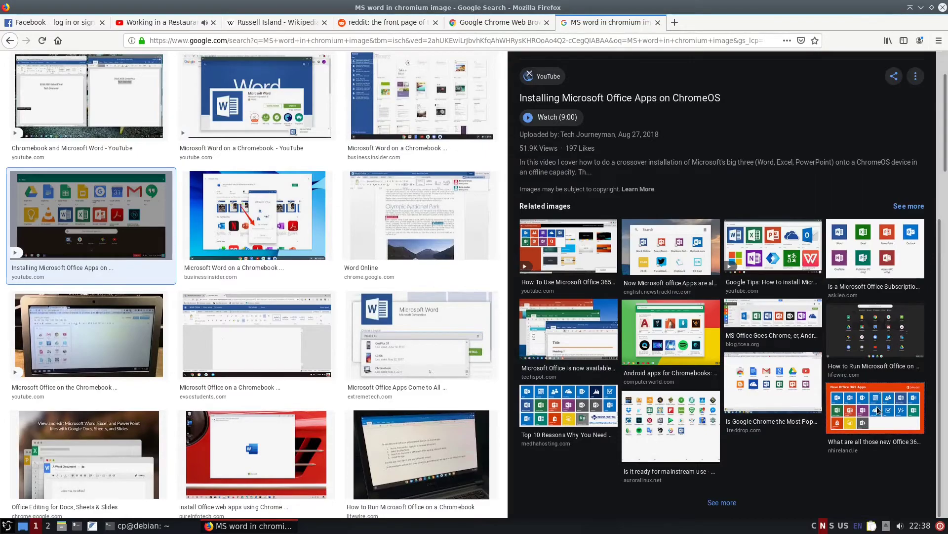
{"action": "left_click", "coordinate": [875, 408]}
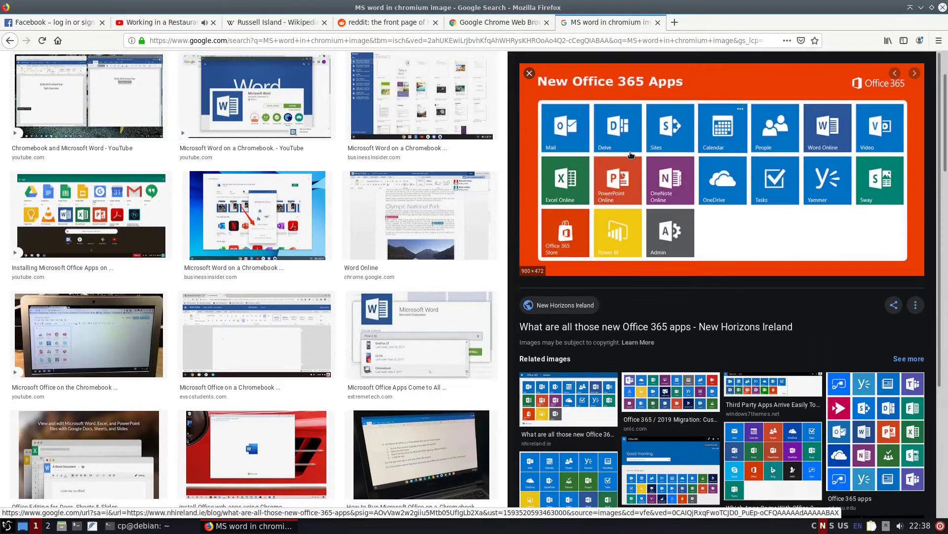
{"action": "mouse_move", "coordinate": [644, 97]}
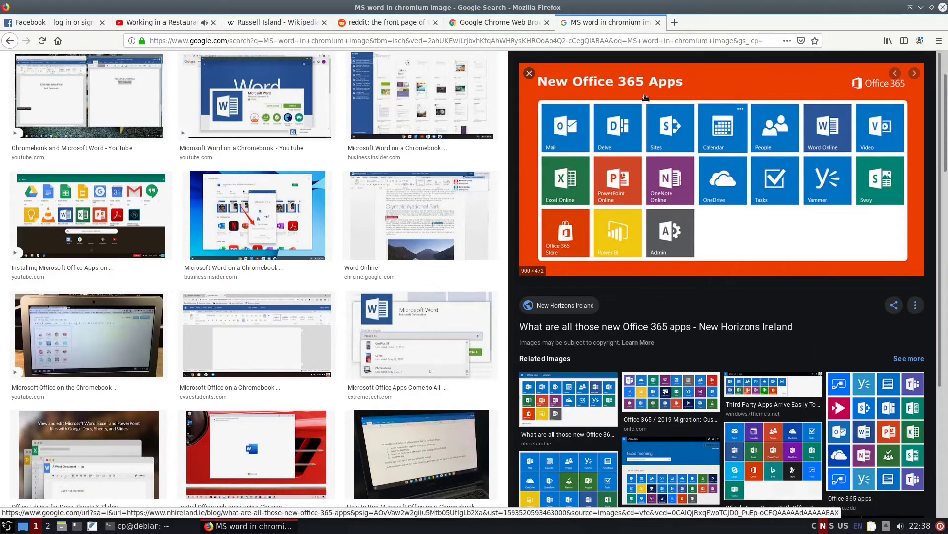
{"action": "mouse_move", "coordinate": [752, 144]}
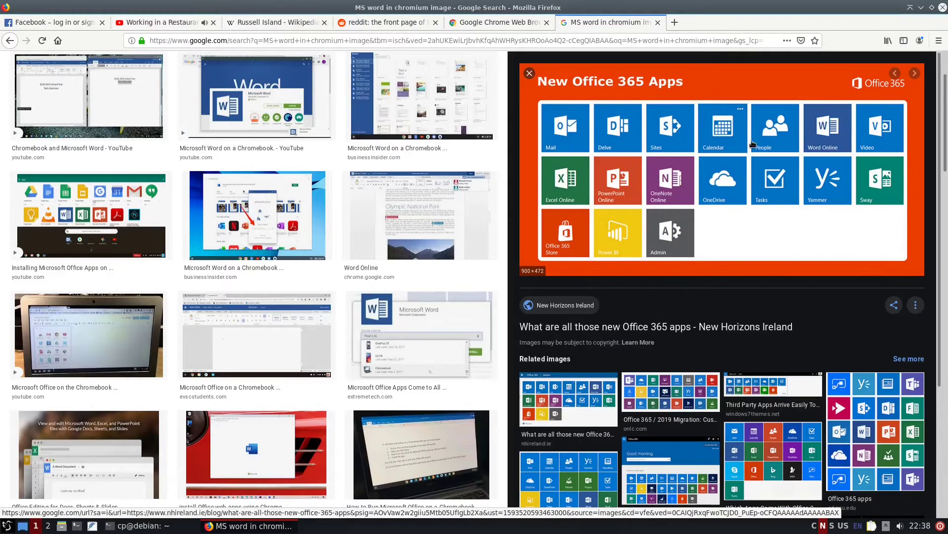
{"action": "mouse_move", "coordinate": [752, 144]}
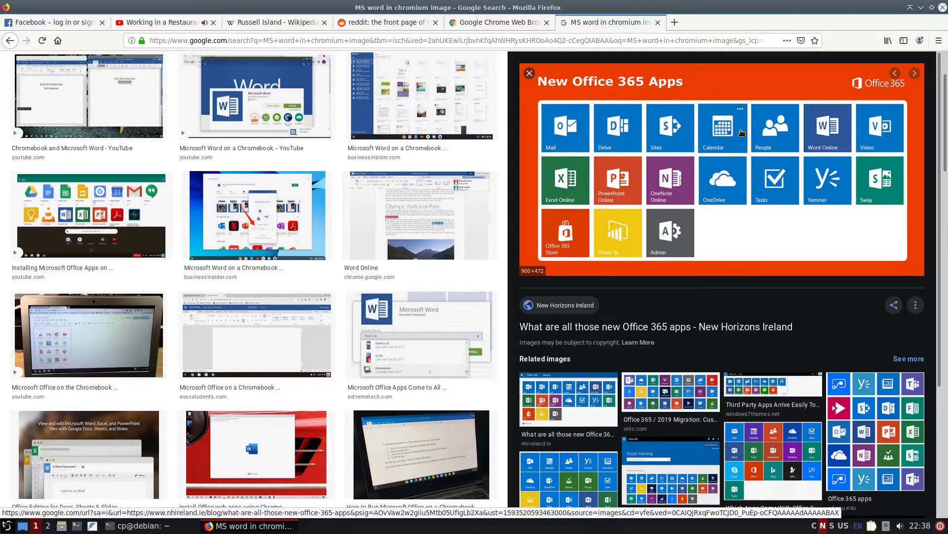
{"action": "mouse_move", "coordinate": [624, 127]}
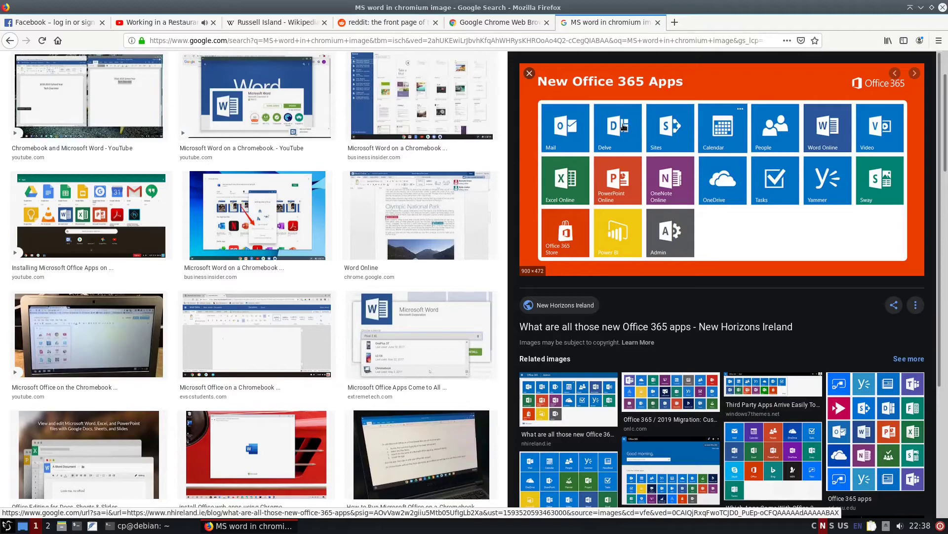
{"action": "mouse_move", "coordinate": [670, 128]}
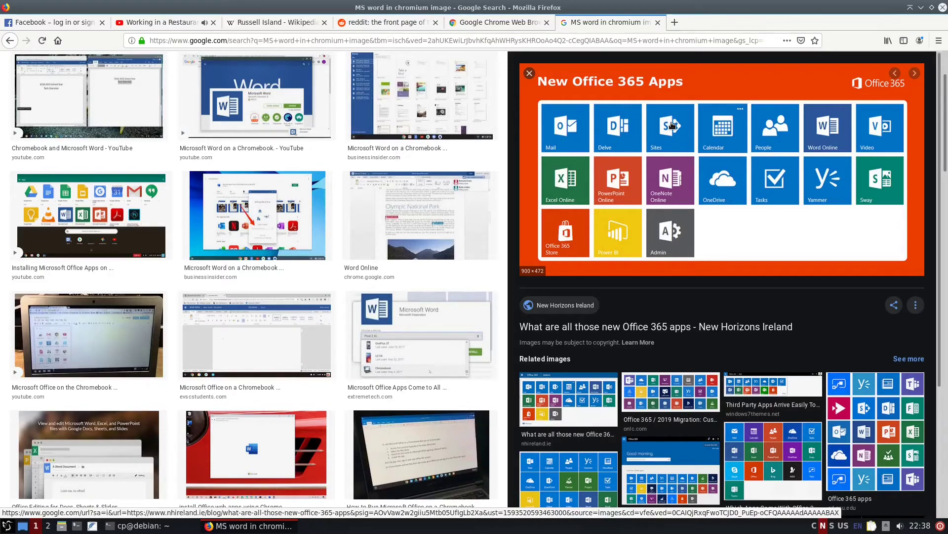
{"action": "mouse_move", "coordinate": [673, 141]}
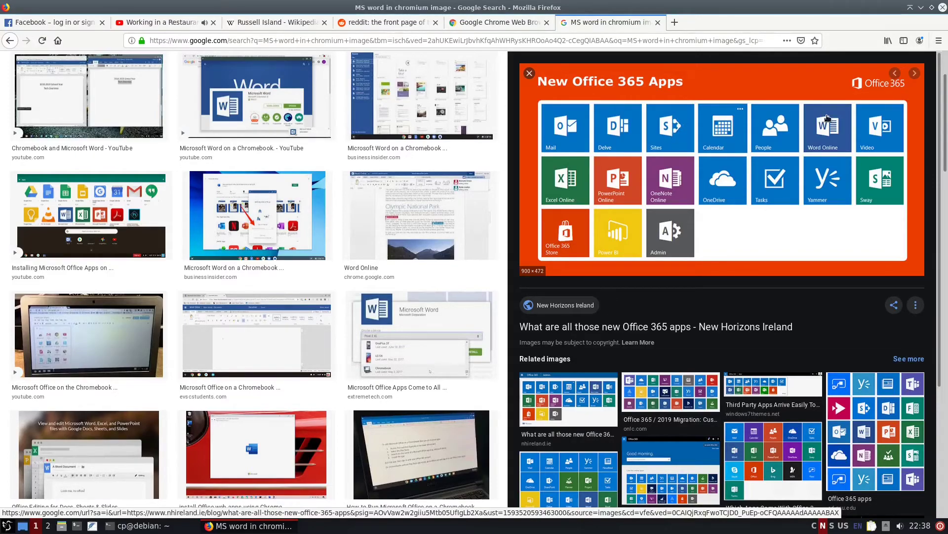
{"action": "mouse_move", "coordinate": [564, 195]}
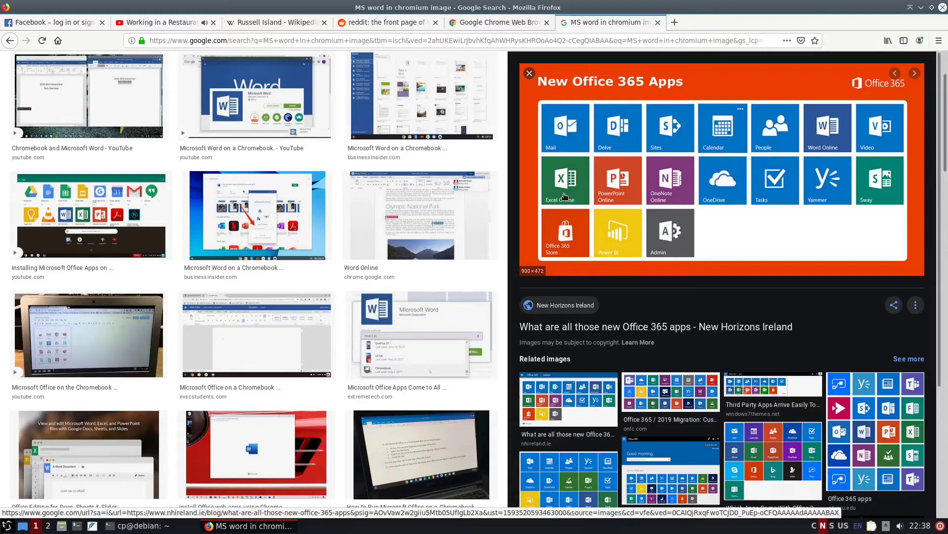
{"action": "mouse_move", "coordinate": [624, 182]}
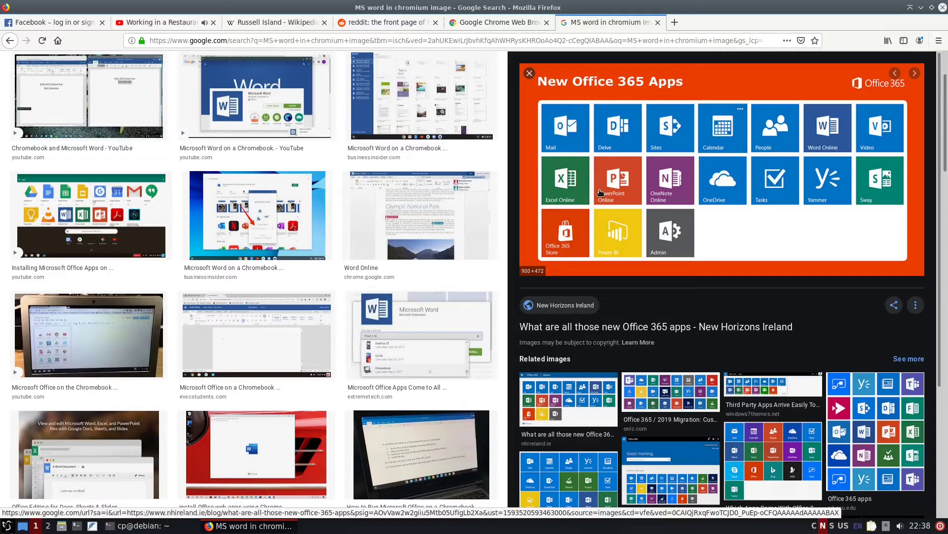
{"action": "mouse_move", "coordinate": [810, 61]}
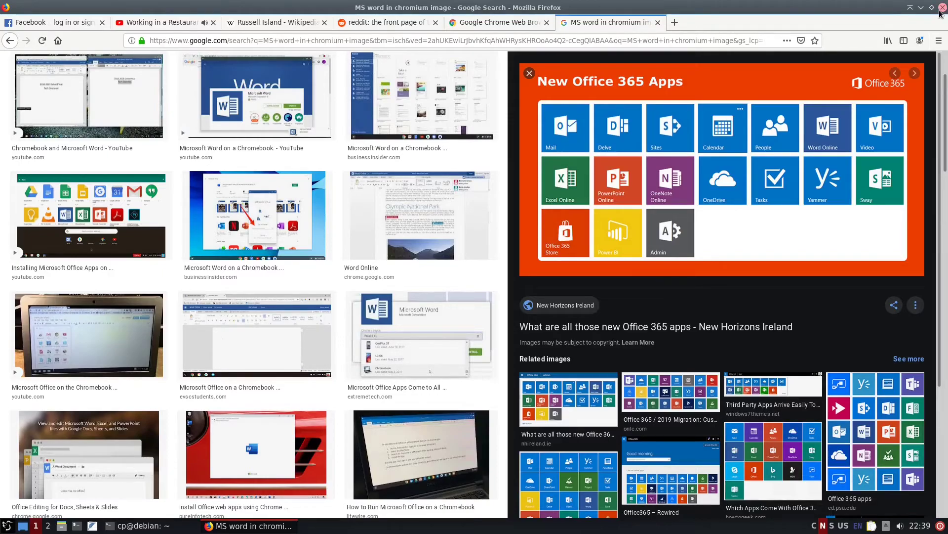
- Close Firefox with all six tabs, then begin typing an apt install command in QTerminal
{"action": "left_click", "coordinate": [940, 7]}
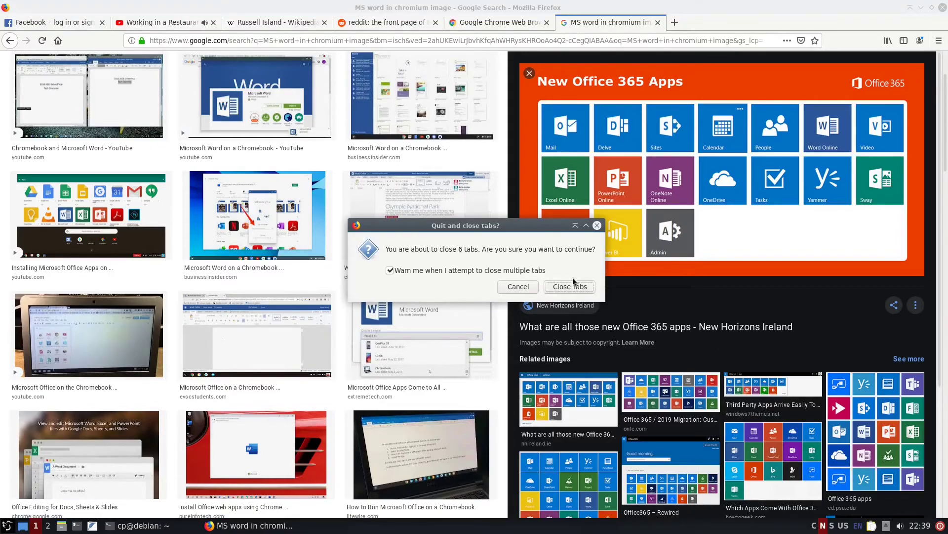
{"action": "left_click", "coordinate": [568, 286]}
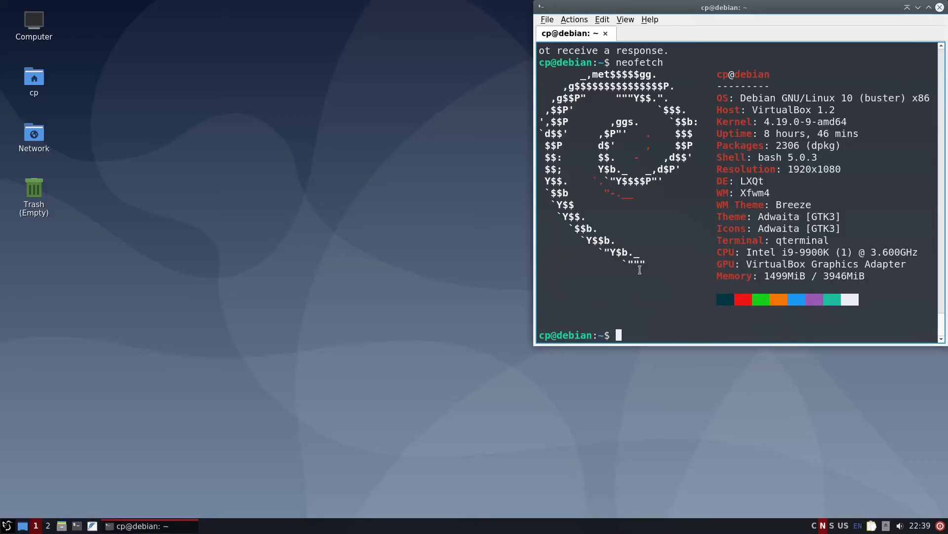
{"action": "mouse_move", "coordinate": [668, 328]}
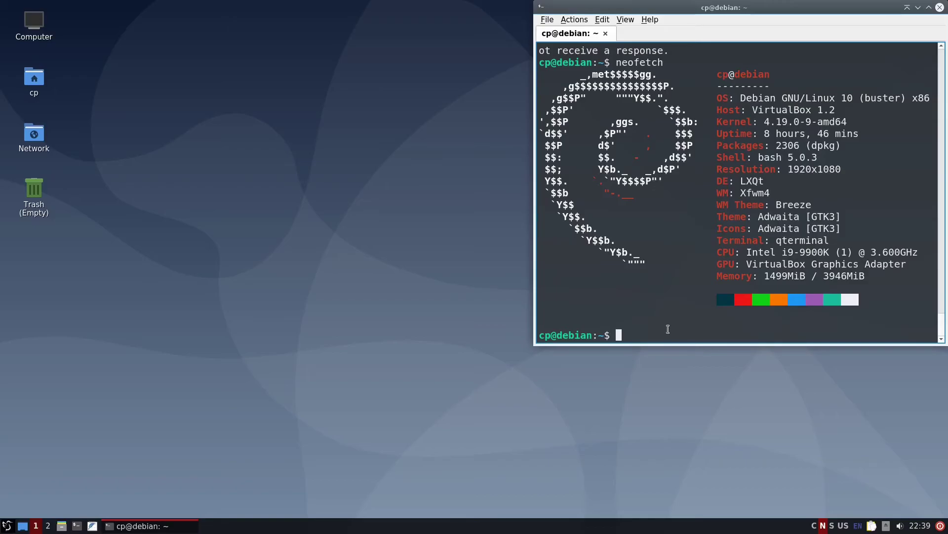
{"action": "type", "text": "apt"}
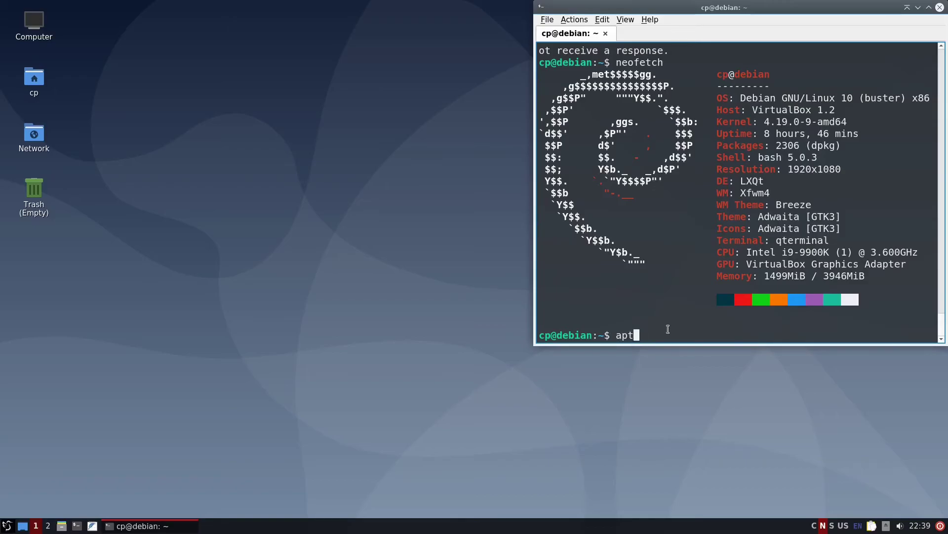
{"action": "type", "text": "install"}
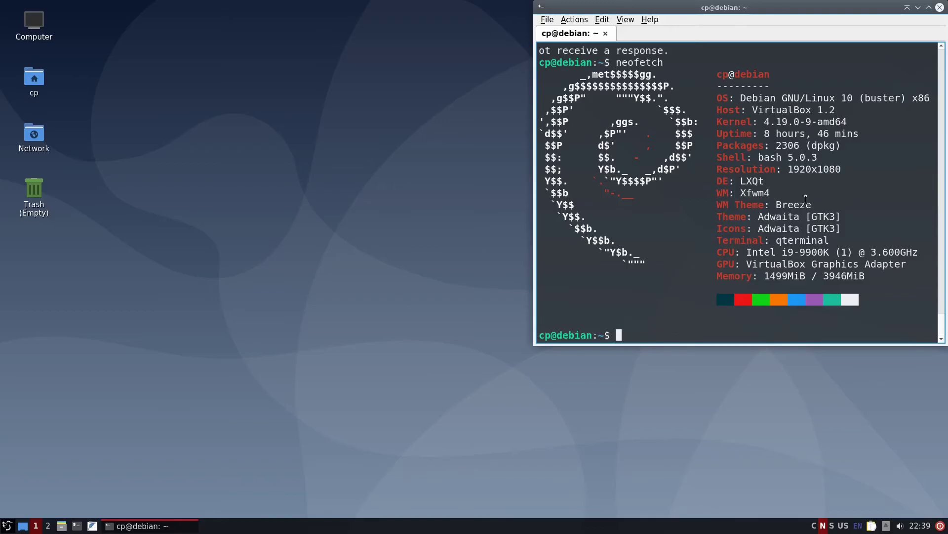
{"action": "left_click", "coordinate": [8, 524]}
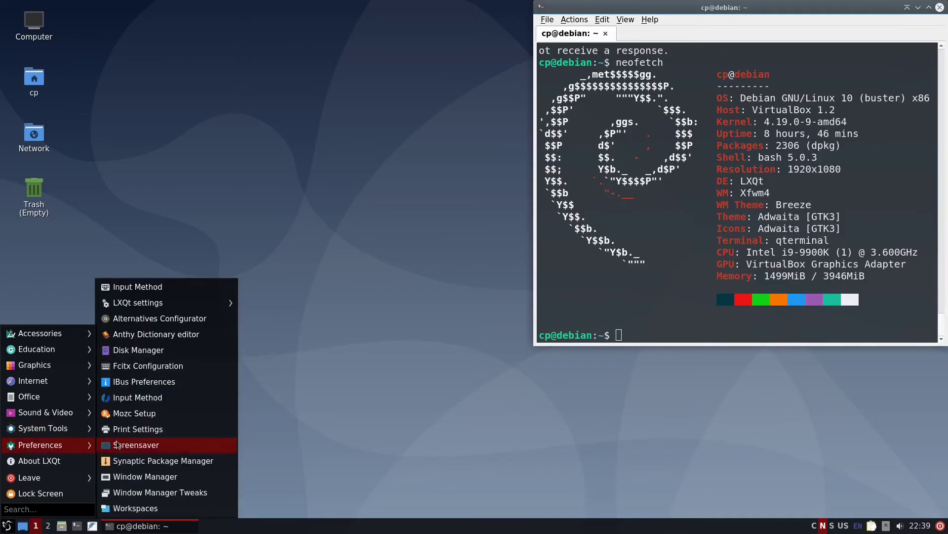
{"action": "mouse_move", "coordinate": [163, 461]}
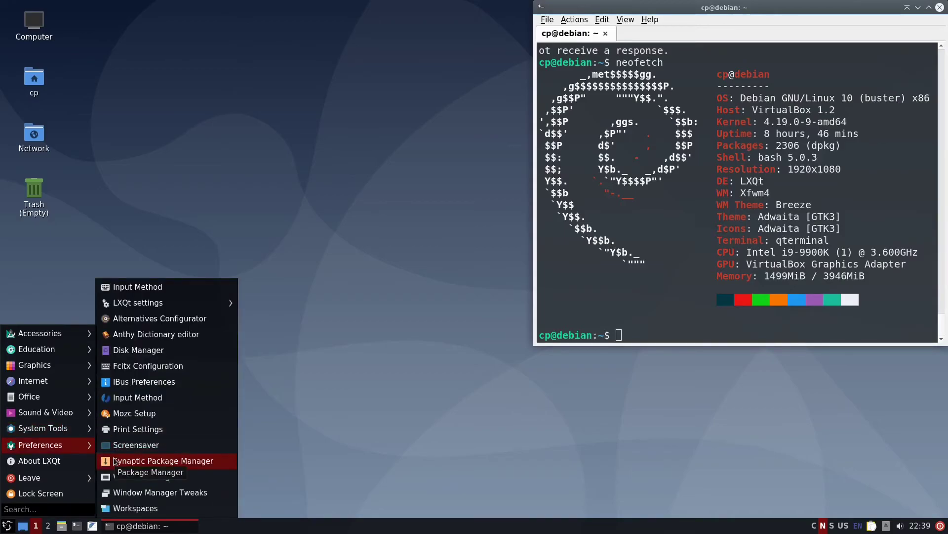
{"action": "mouse_move", "coordinate": [136, 445]}
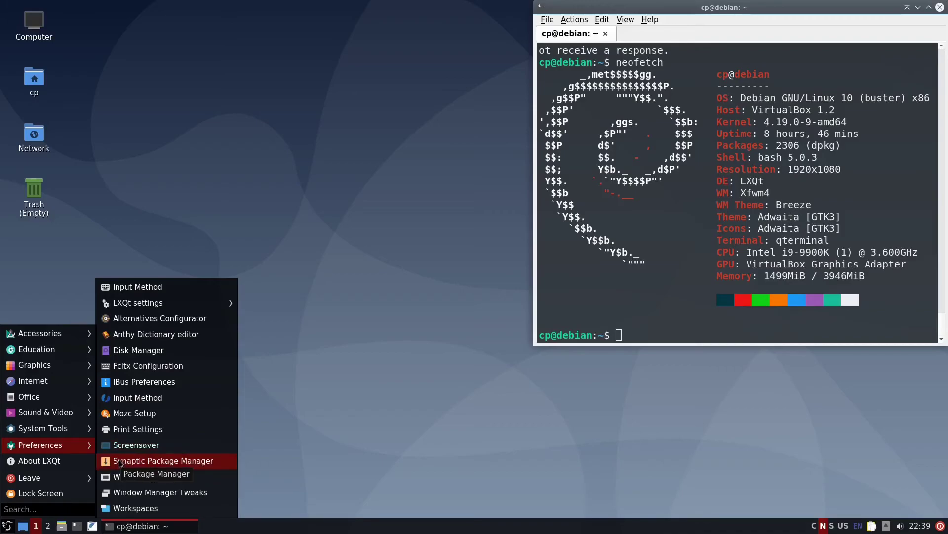
{"action": "left_click", "coordinate": [330, 324]}
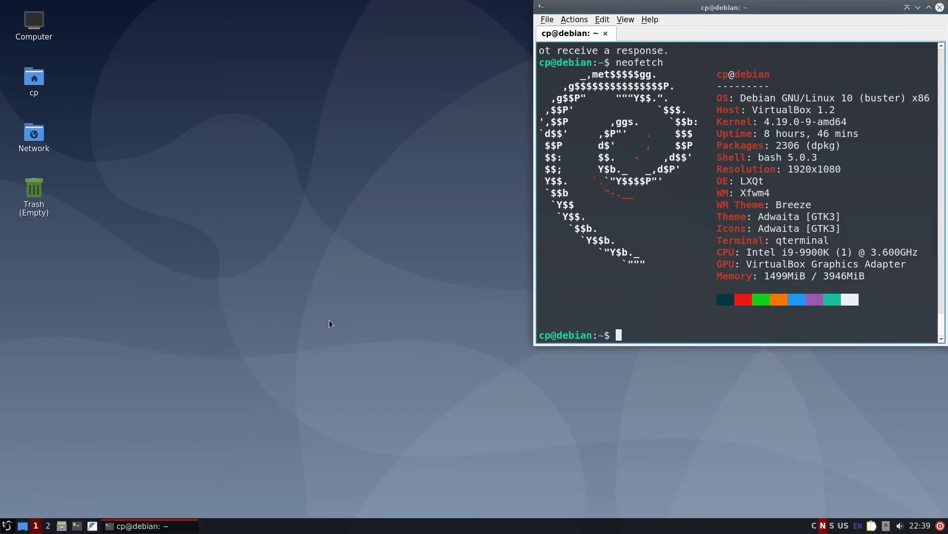
- Open Desktop Preferences from the desktop context menu and browse for a new wallpaper image file
{"action": "right_click", "coordinate": [330, 324]}
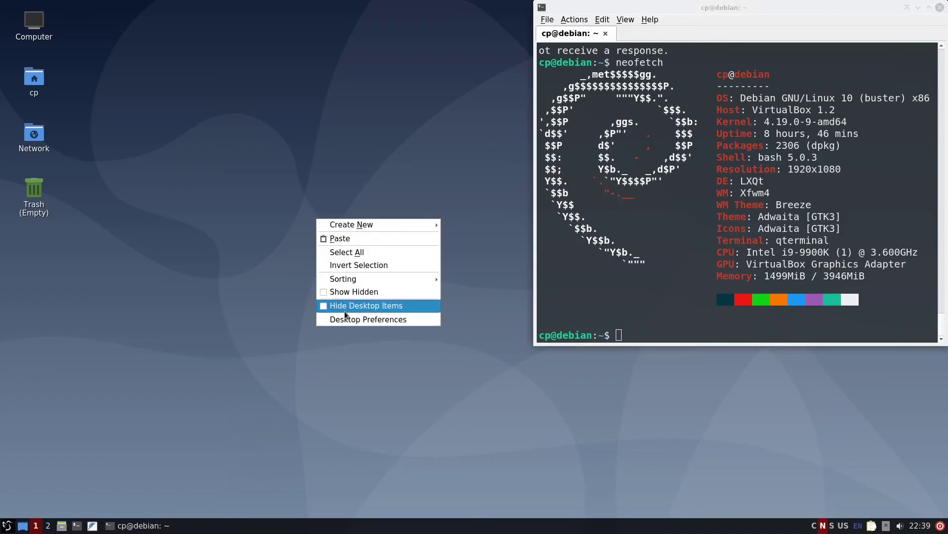
{"action": "left_click", "coordinate": [368, 319]}
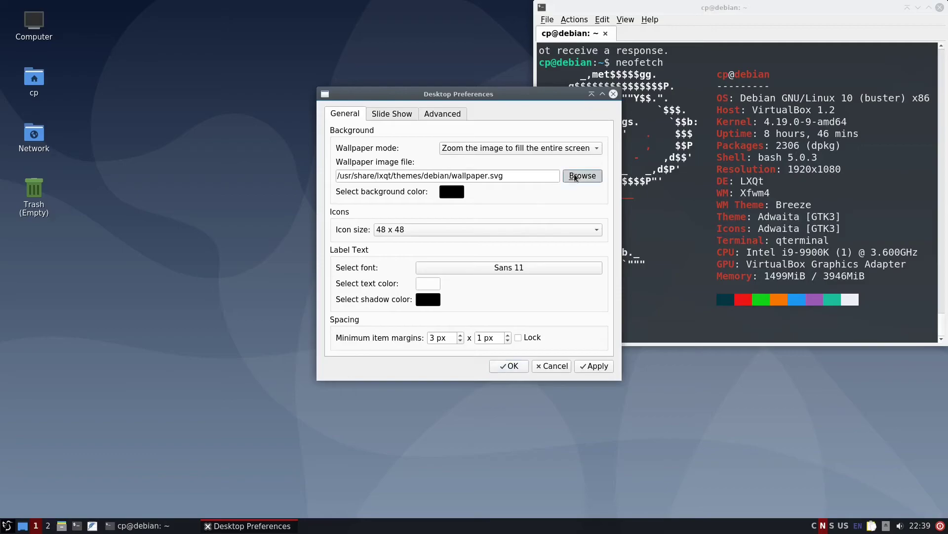
{"action": "left_click", "coordinate": [581, 176]}
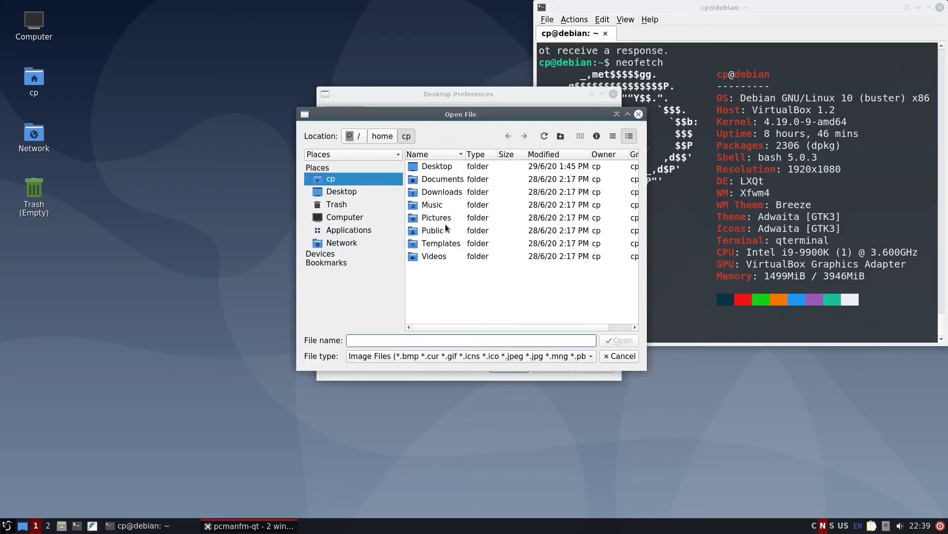
- Navigate the file picker from the home folder up to the filesystem root and into /usr/share
{"action": "double_click", "coordinate": [435, 217]}
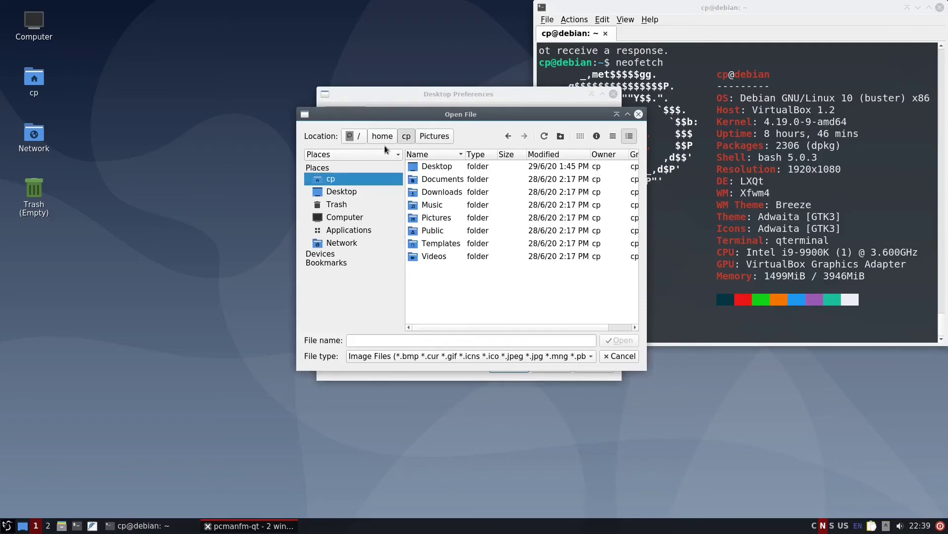
{"action": "left_click", "coordinate": [358, 135]}
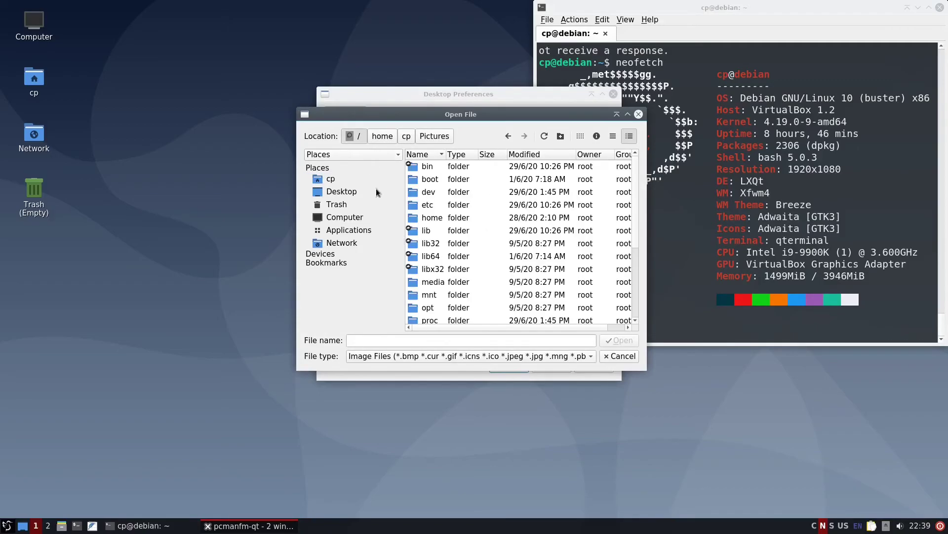
{"action": "scroll", "scroll_direction": "down", "scroll_amount": 3}
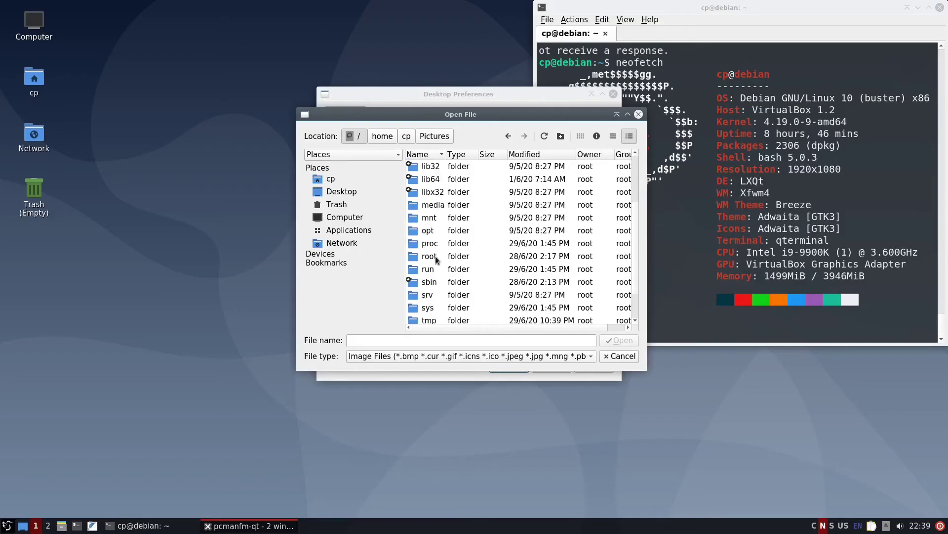
{"action": "mouse_move", "coordinate": [440, 337]}
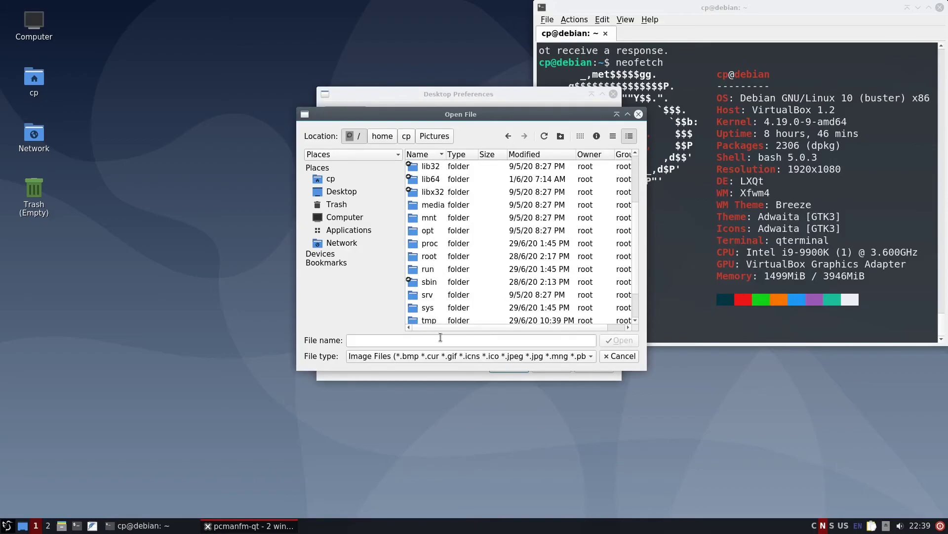
{"action": "scroll", "scroll_direction": "up", "scroll_amount": 3}
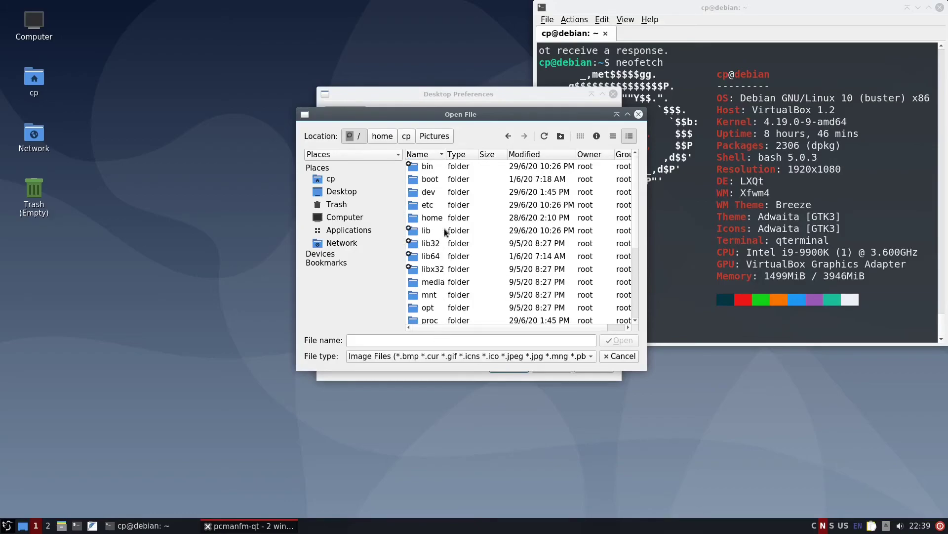
{"action": "scroll", "scroll_direction": "down", "scroll_amount": 3}
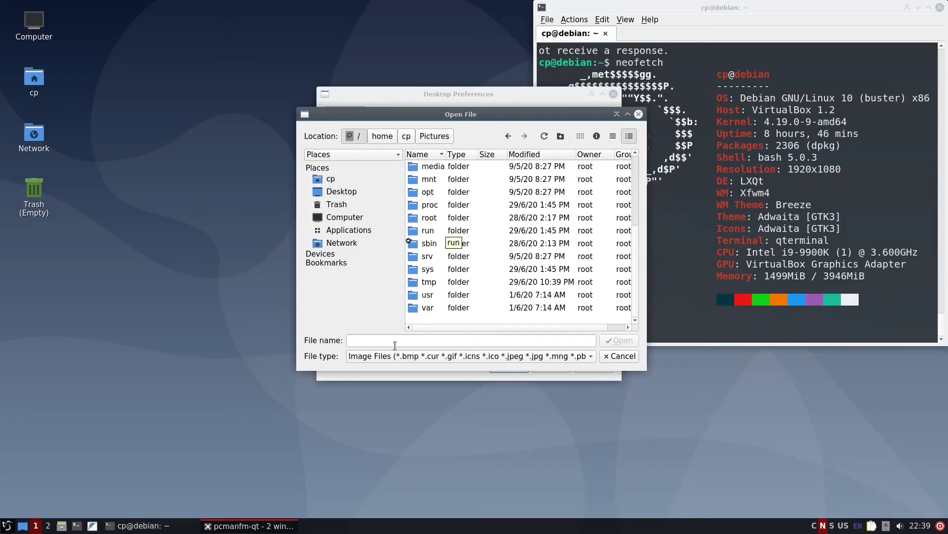
{"action": "double_click", "coordinate": [428, 295]}
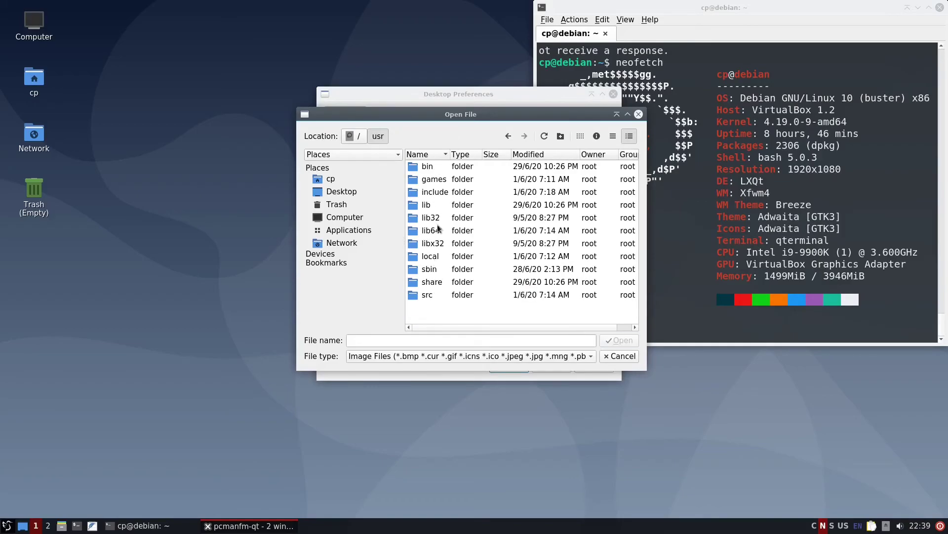
{"action": "double_click", "coordinate": [427, 282]}
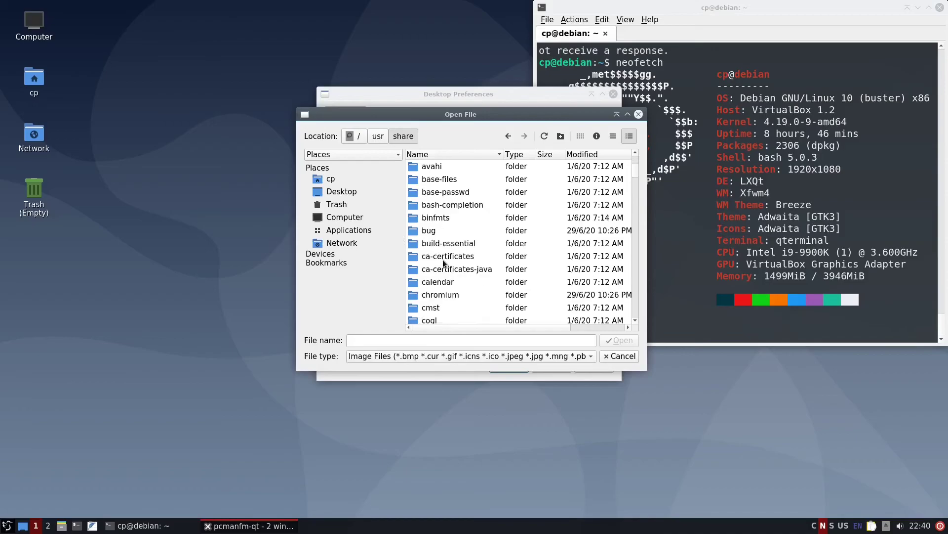
- Enter wallpapers/DebianTheme to reach its contents/images folder of SVG wallpapers
{"action": "scroll", "scroll_direction": "down", "scroll_amount": 3}
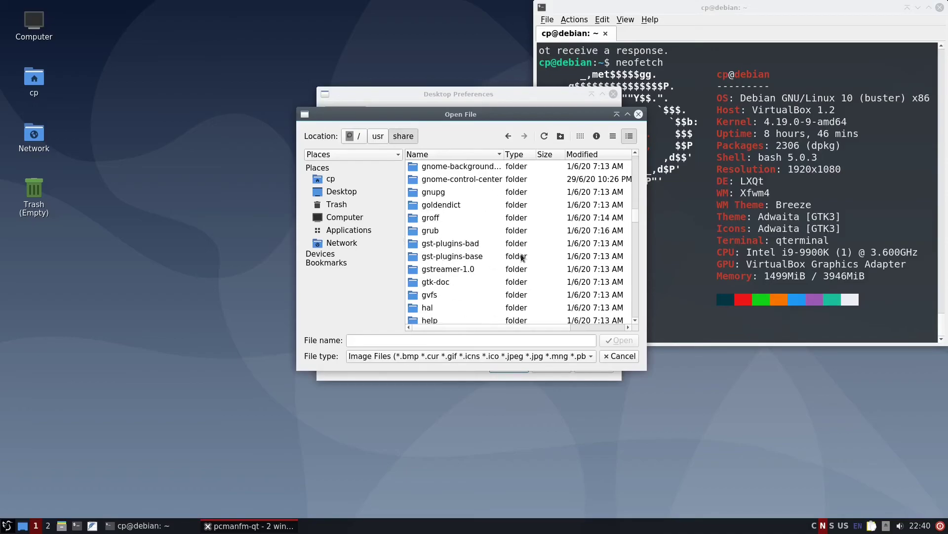
{"action": "scroll", "scroll_direction": "down", "scroll_amount": 3}
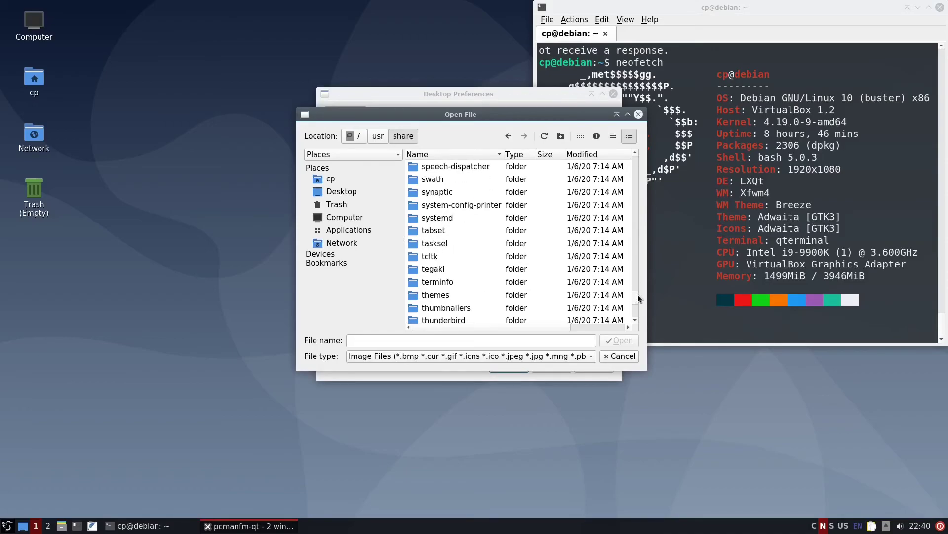
{"action": "scroll", "scroll_direction": "down", "scroll_amount": 3}
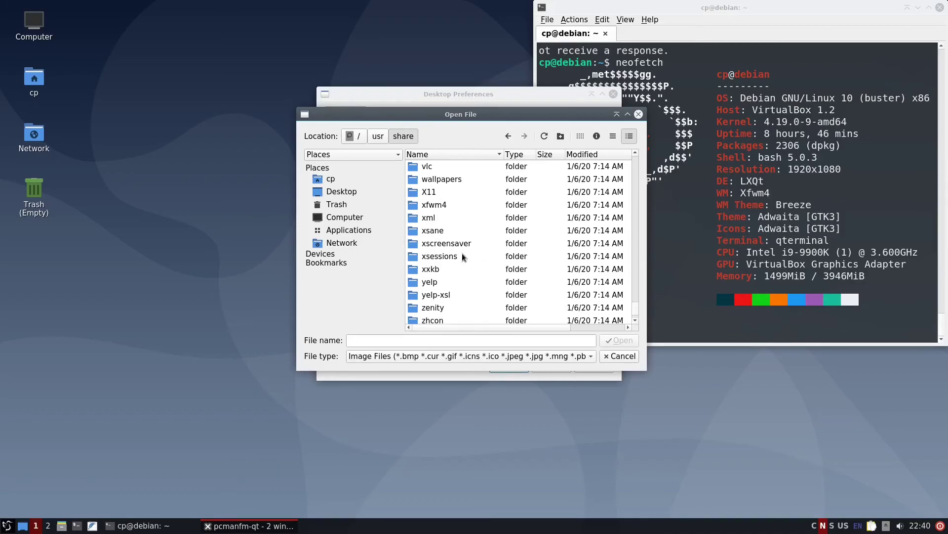
{"action": "double_click", "coordinate": [441, 179]}
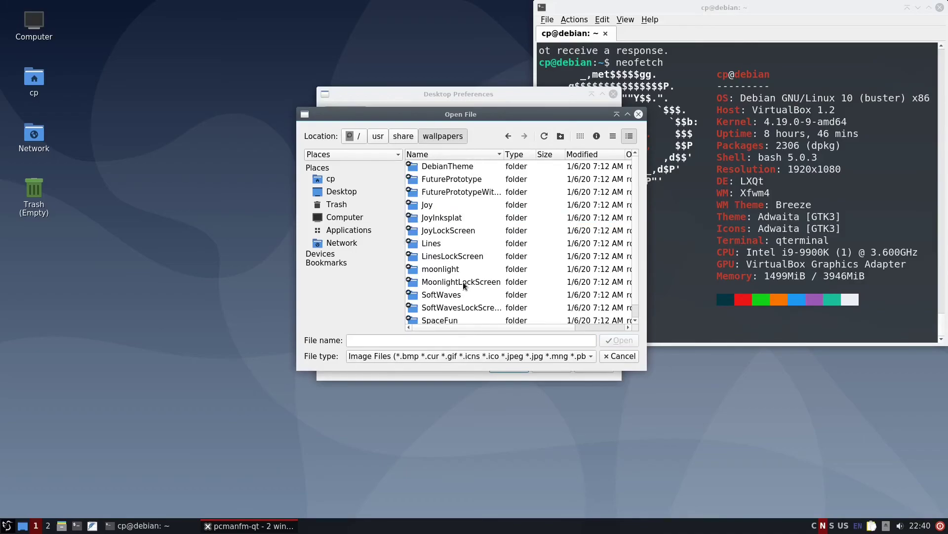
{"action": "left_click", "coordinate": [446, 166]}
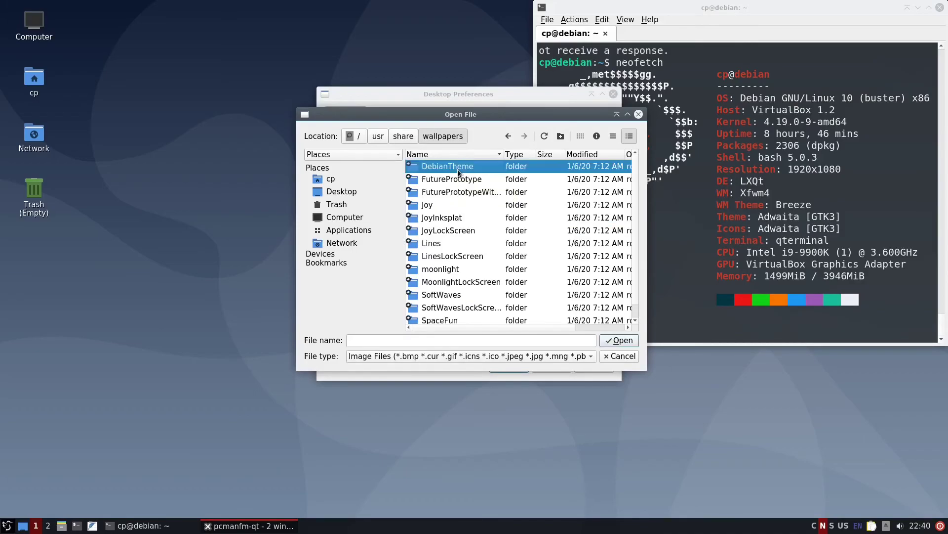
{"action": "double_click", "coordinate": [447, 166]}
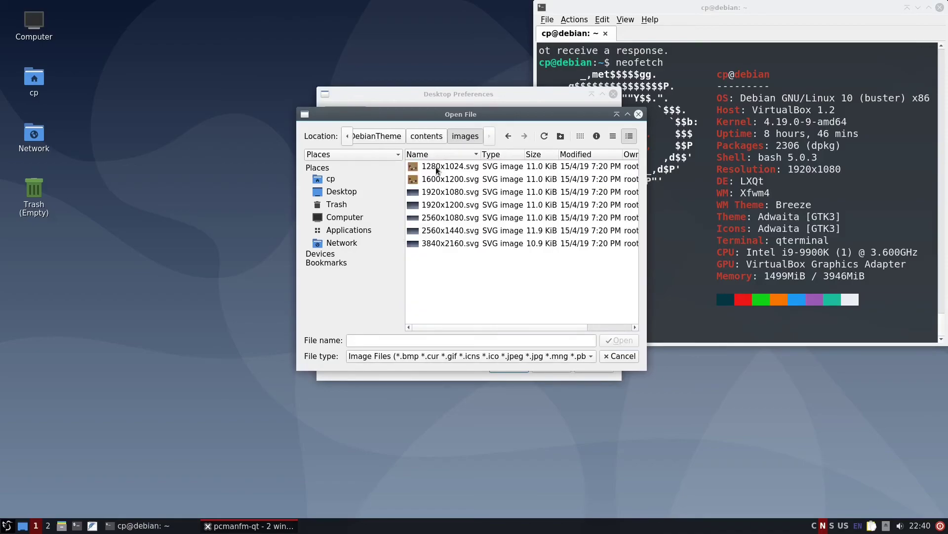
{"action": "mouse_move", "coordinate": [427, 231]}
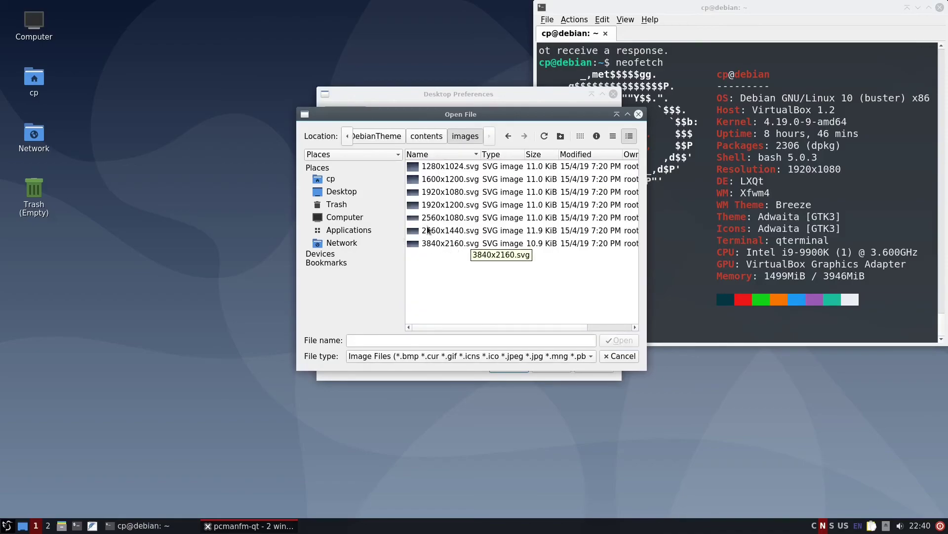
- Set DebianTheme's 1920x1080.svg as the wallpaper image, then browse again for another
{"action": "left_click", "coordinate": [449, 192]}
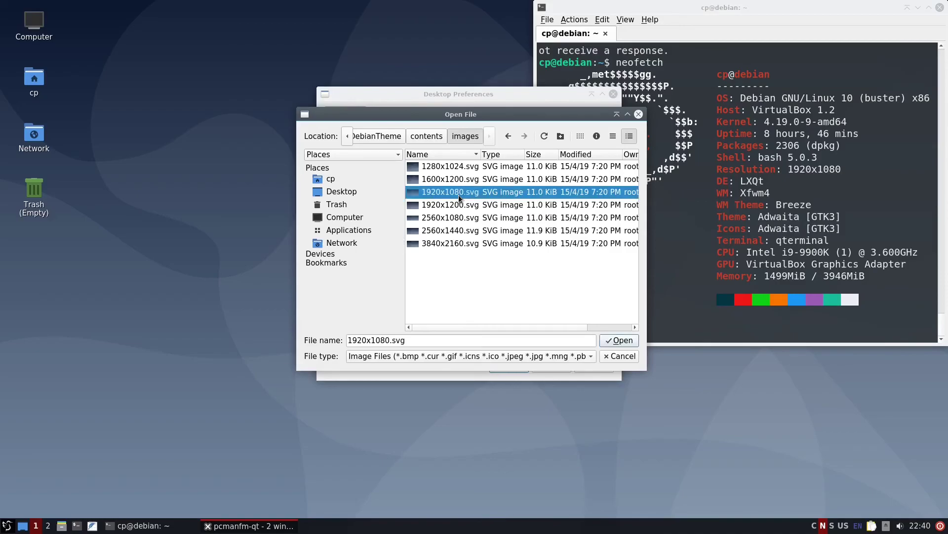
{"action": "mouse_move", "coordinate": [447, 200]}
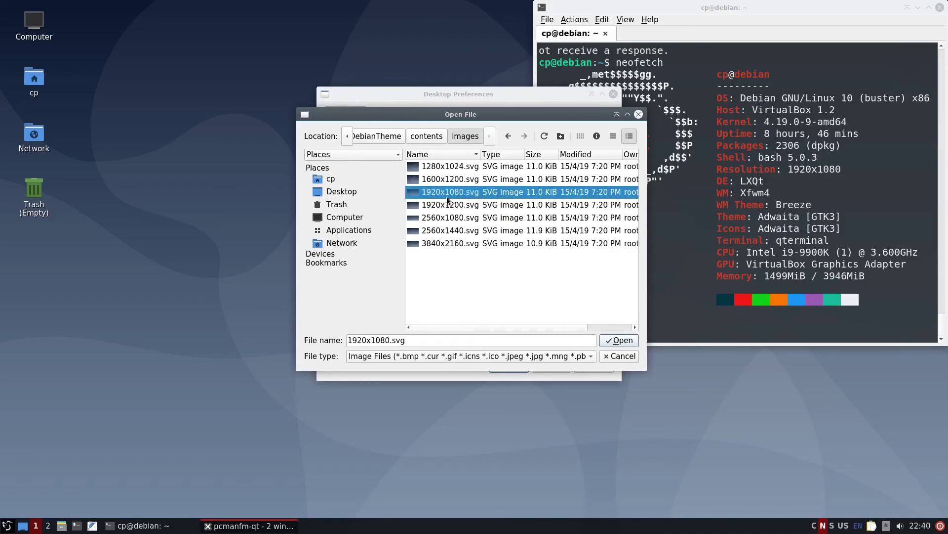
{"action": "left_click", "coordinate": [619, 340]}
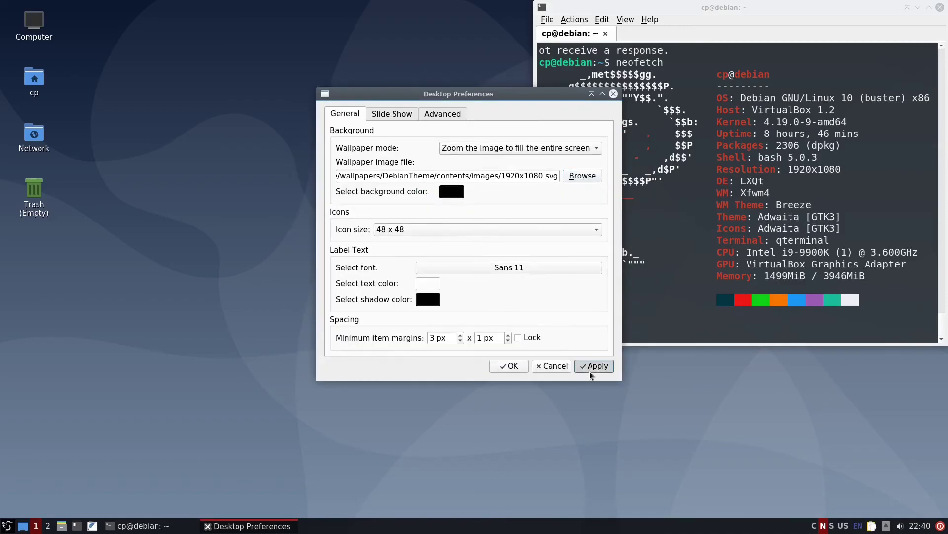
{"action": "mouse_move", "coordinate": [570, 187]}
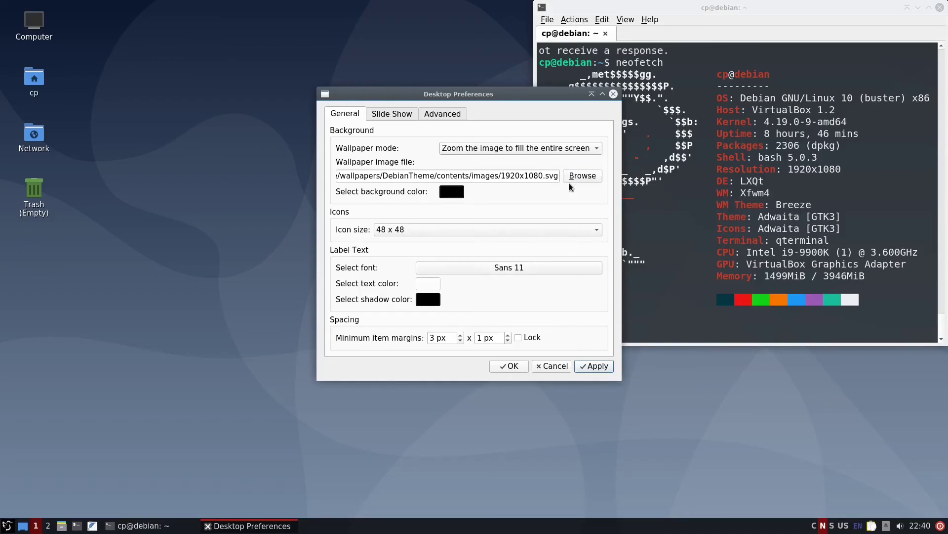
{"action": "left_click", "coordinate": [581, 175]}
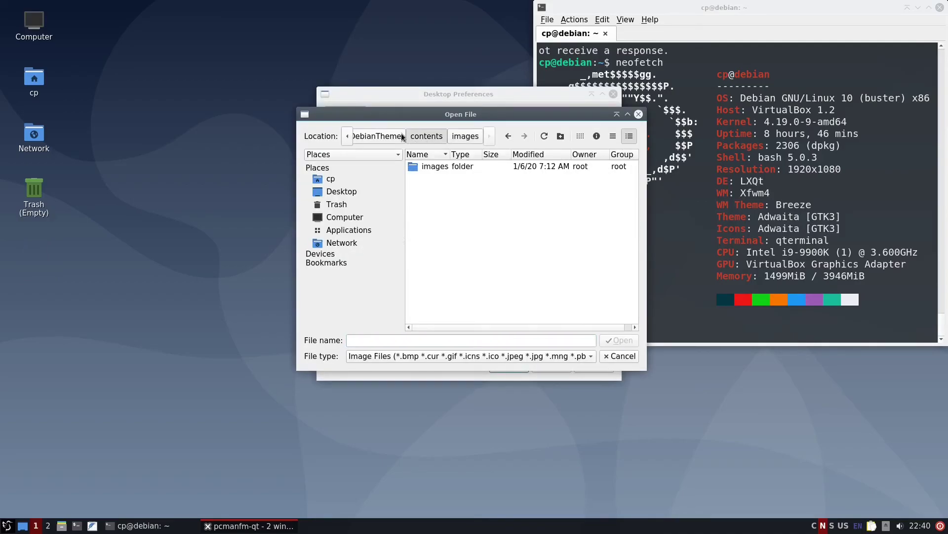
- Apply the moonlight 1920x1080.svg as the desktop wallpaper and confirm with OK
{"action": "left_click", "coordinate": [426, 135]}
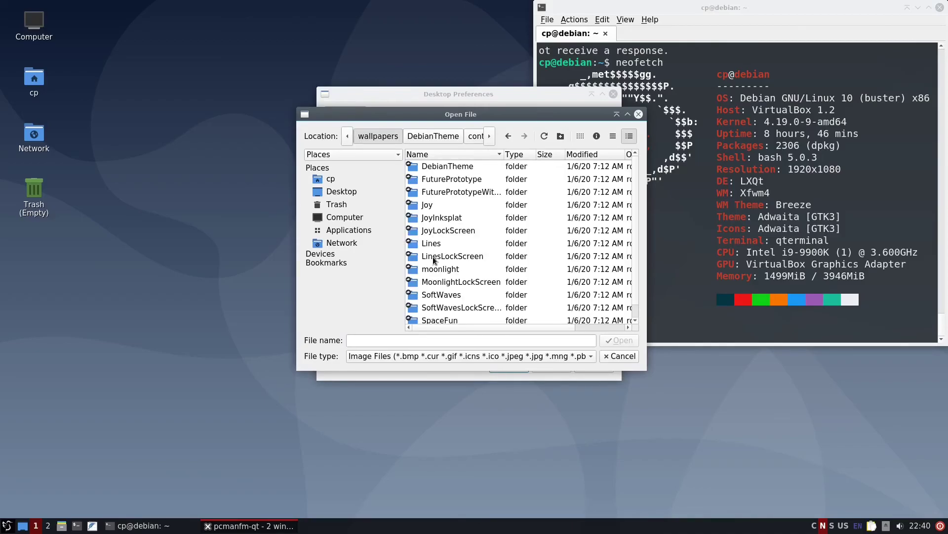
{"action": "double_click", "coordinate": [441, 269]}
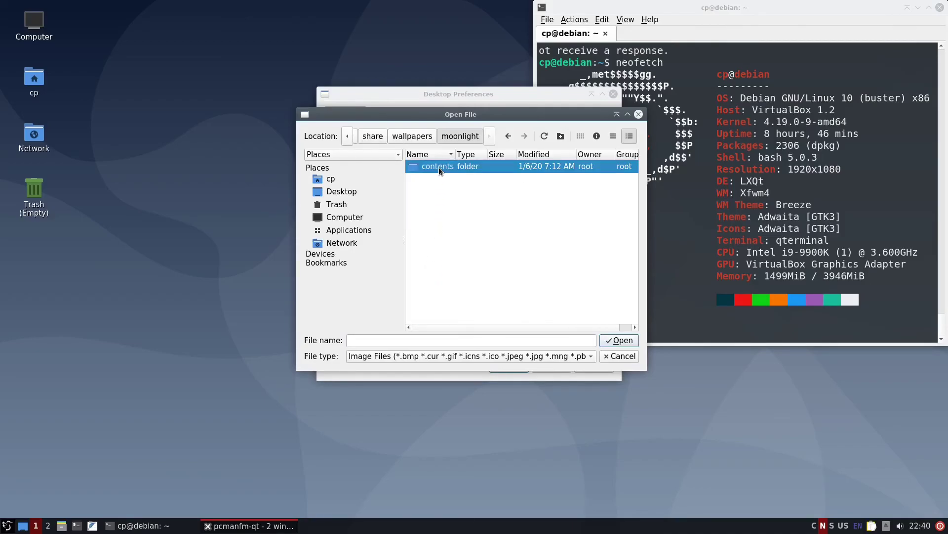
{"action": "double_click", "coordinate": [437, 166]}
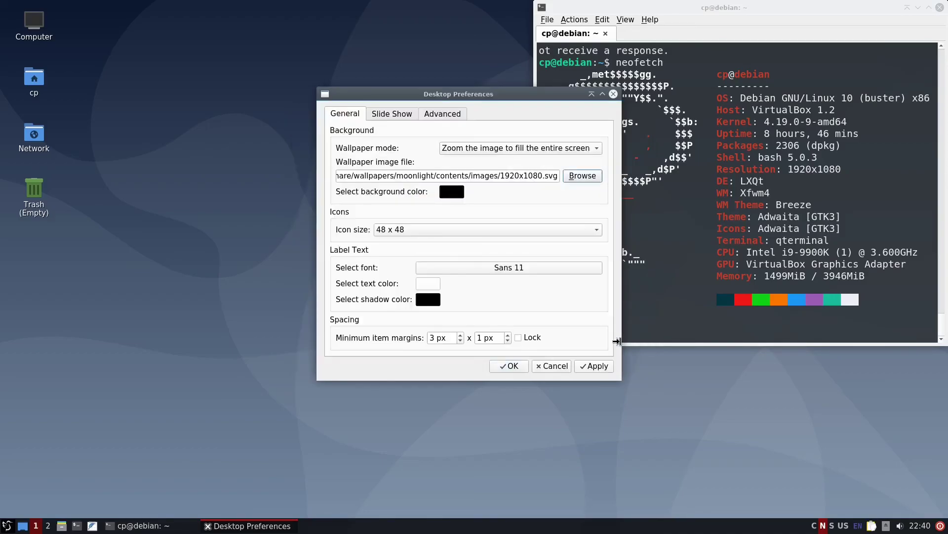
{"action": "left_click", "coordinate": [509, 366]}
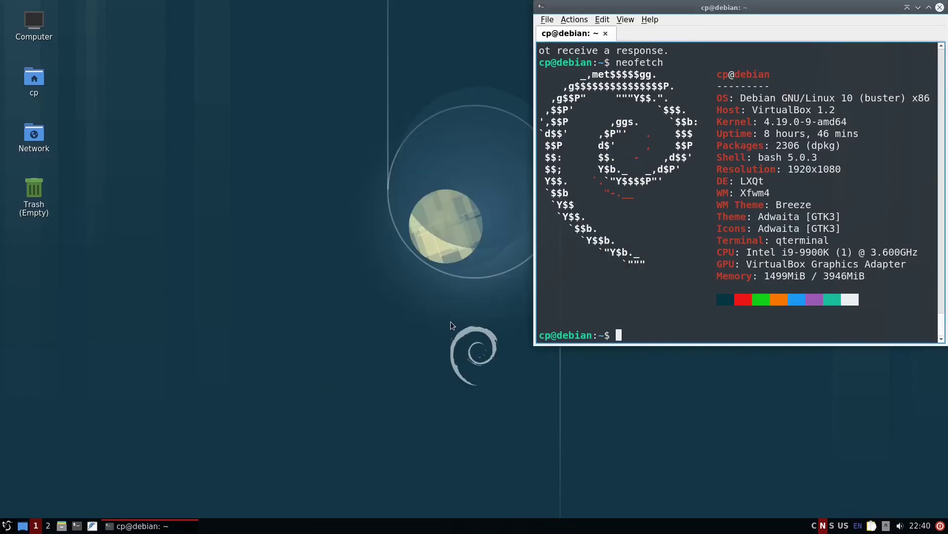
{"action": "mouse_move", "coordinate": [293, 232]}
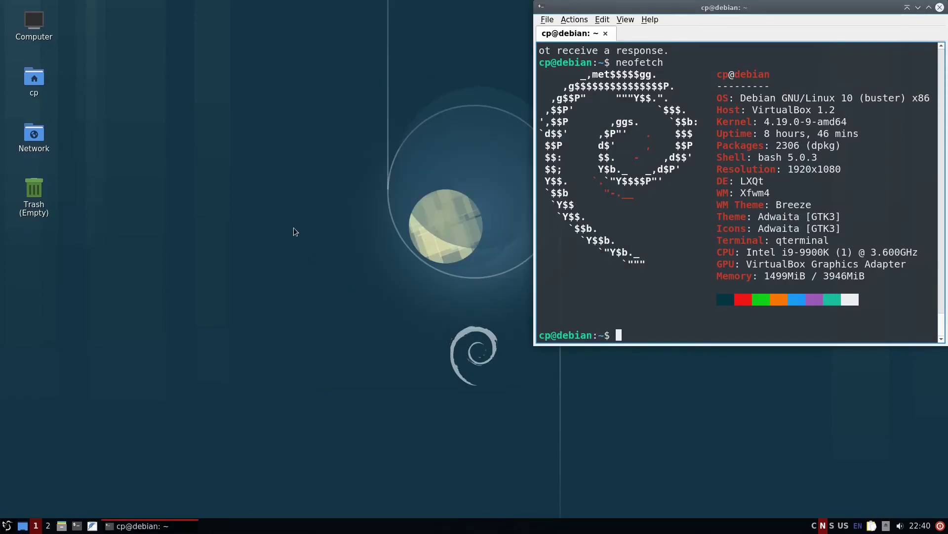
{"action": "right_click", "coordinate": [294, 231]}
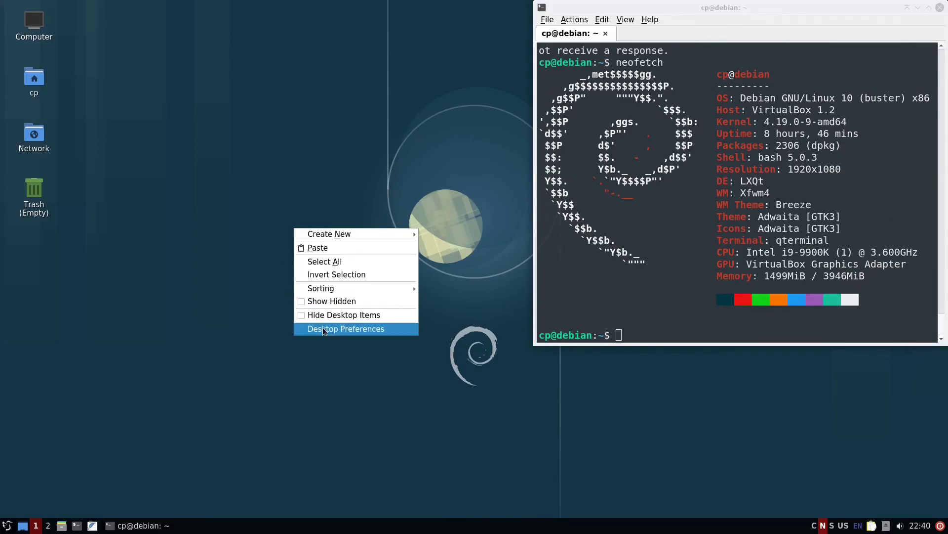
- Reopen Desktop Preferences and inspect the wallpaper path /usr/share/wallpapers/moonlight/contents/images/1920x1080.svg
{"action": "left_click", "coordinate": [346, 328]}
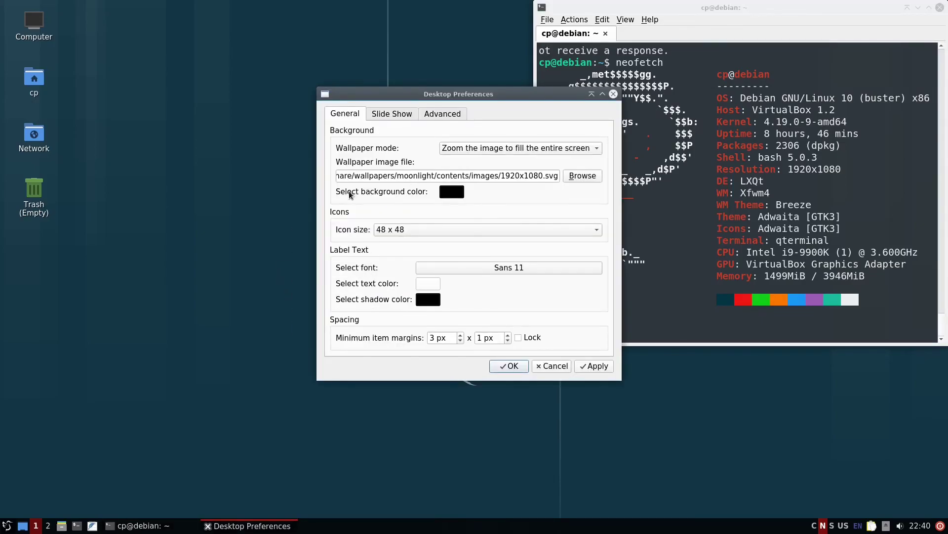
{"action": "left_click", "coordinate": [446, 176]}
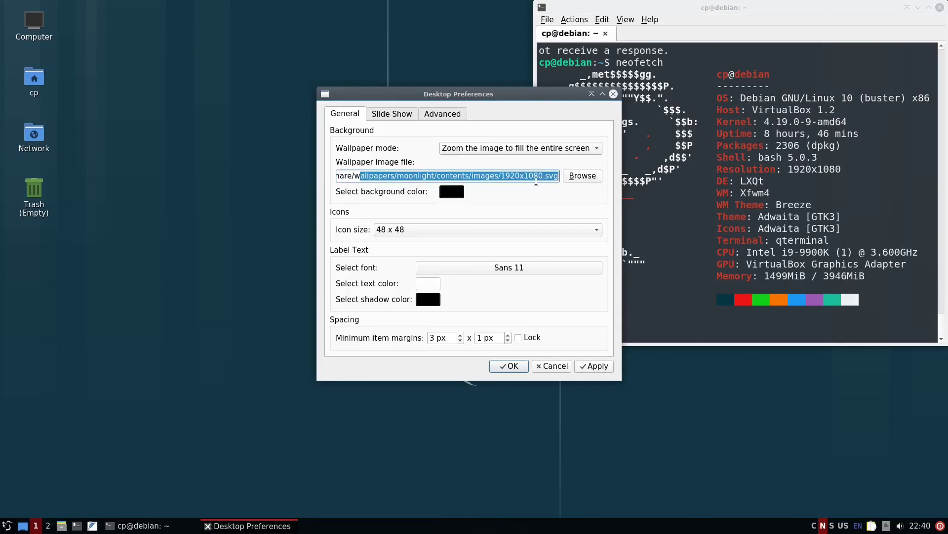
{"action": "left_click", "coordinate": [502, 176]}
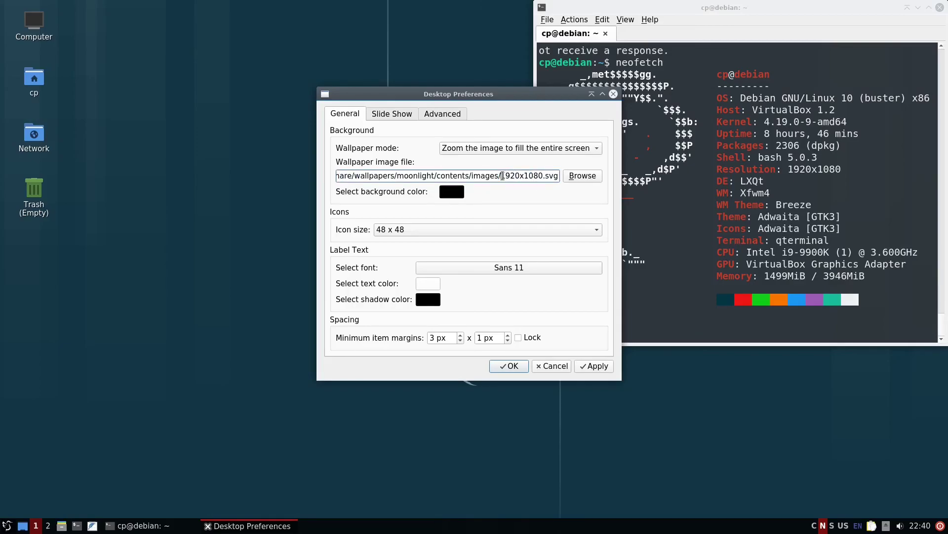
{"action": "triple_click", "coordinate": [448, 176]}
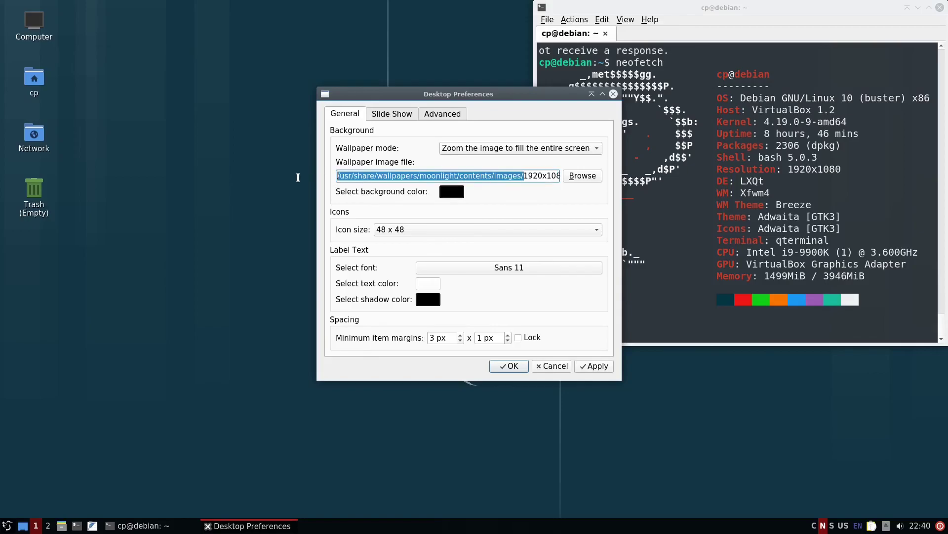
{"action": "left_click", "coordinate": [381, 176]}
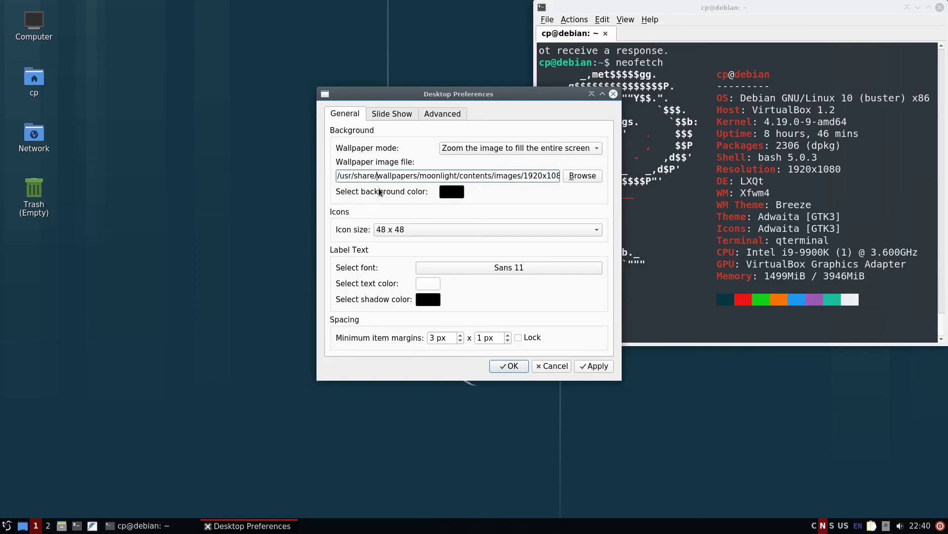
{"action": "mouse_move", "coordinate": [366, 155]}
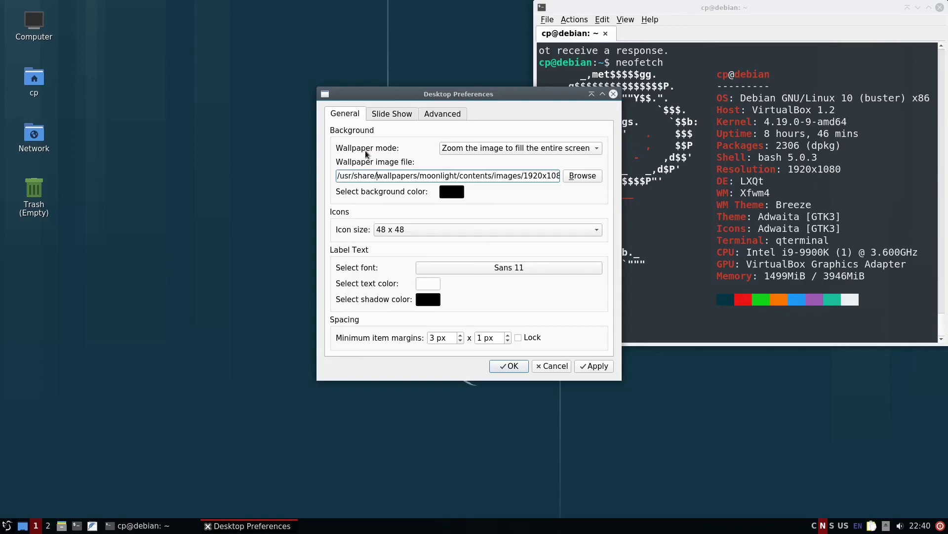
{"action": "mouse_move", "coordinate": [396, 154]}
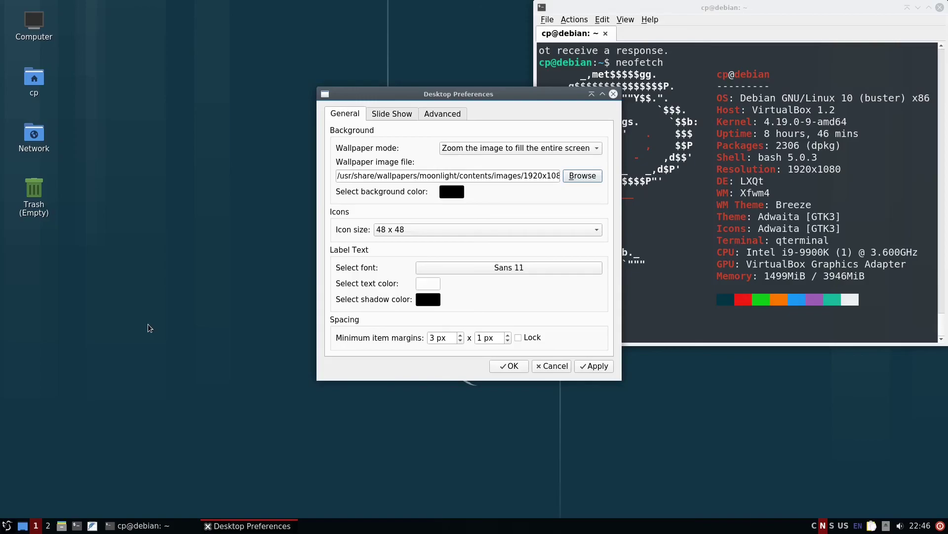
{"action": "mouse_move", "coordinate": [551, 414]}
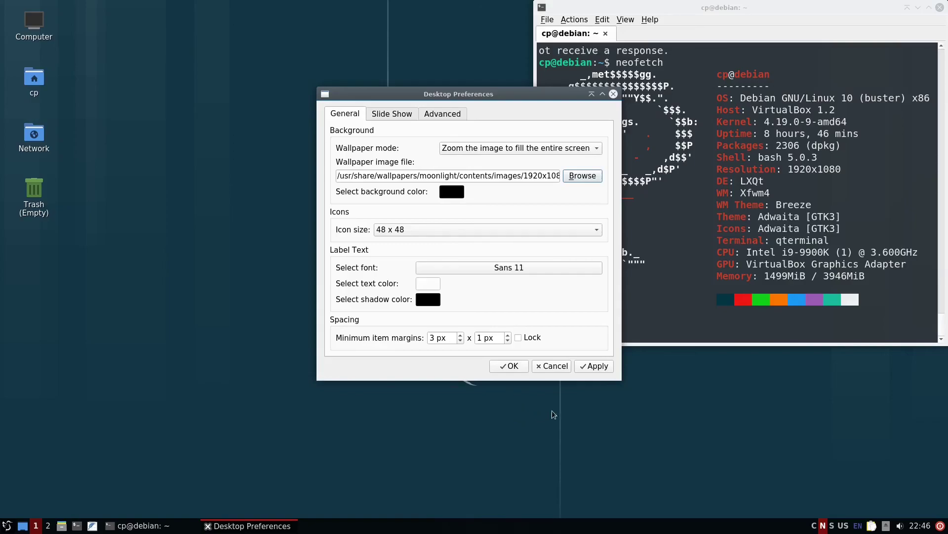